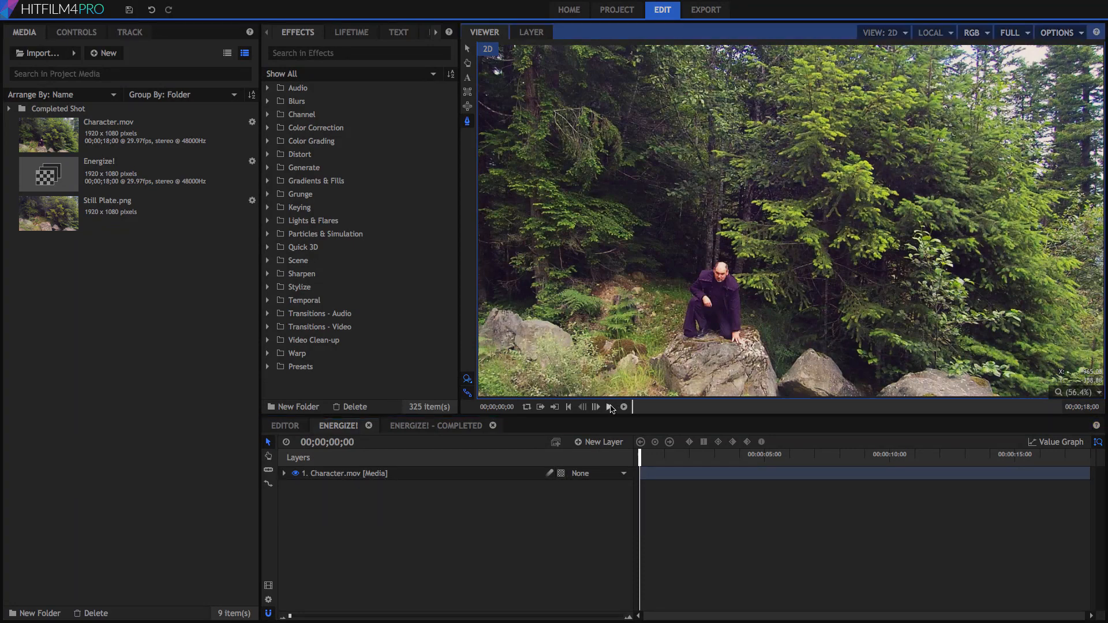
# Play back the character clip, then remove the Still Plate.png layer from the composite.
pyautogui.click(610, 407)
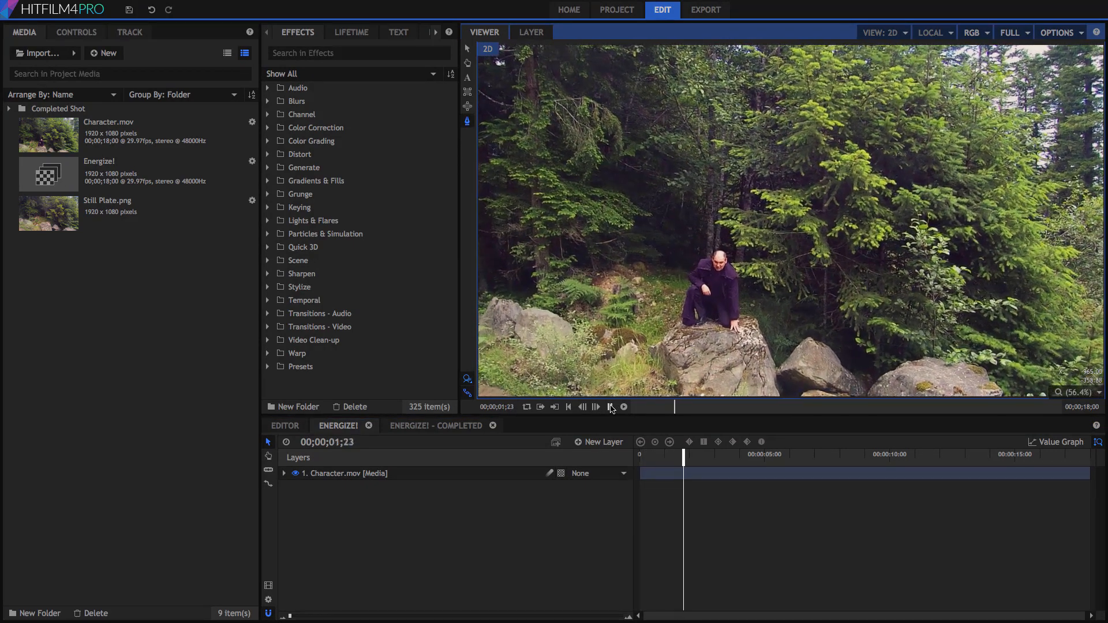
pyautogui.click(609, 406)
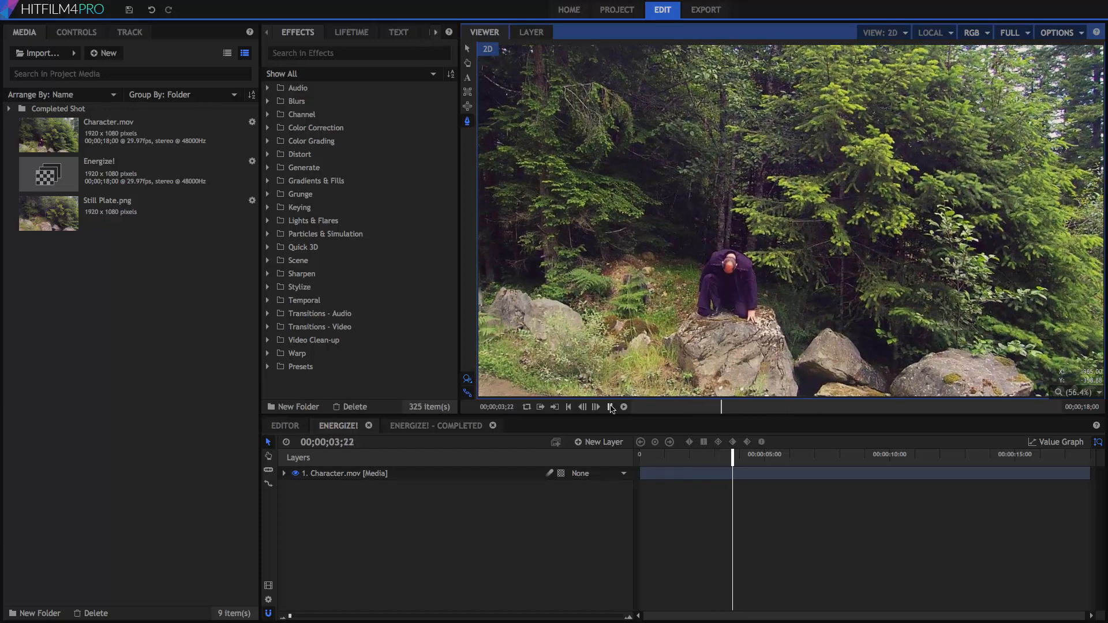
pyautogui.click(609, 406)
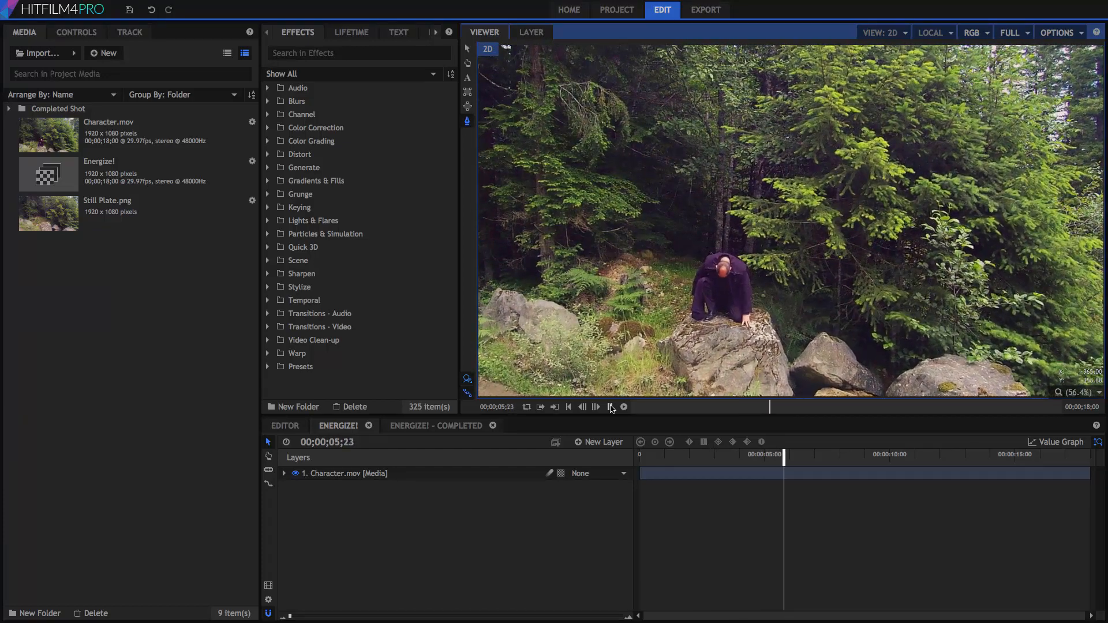
pyautogui.click(608, 406)
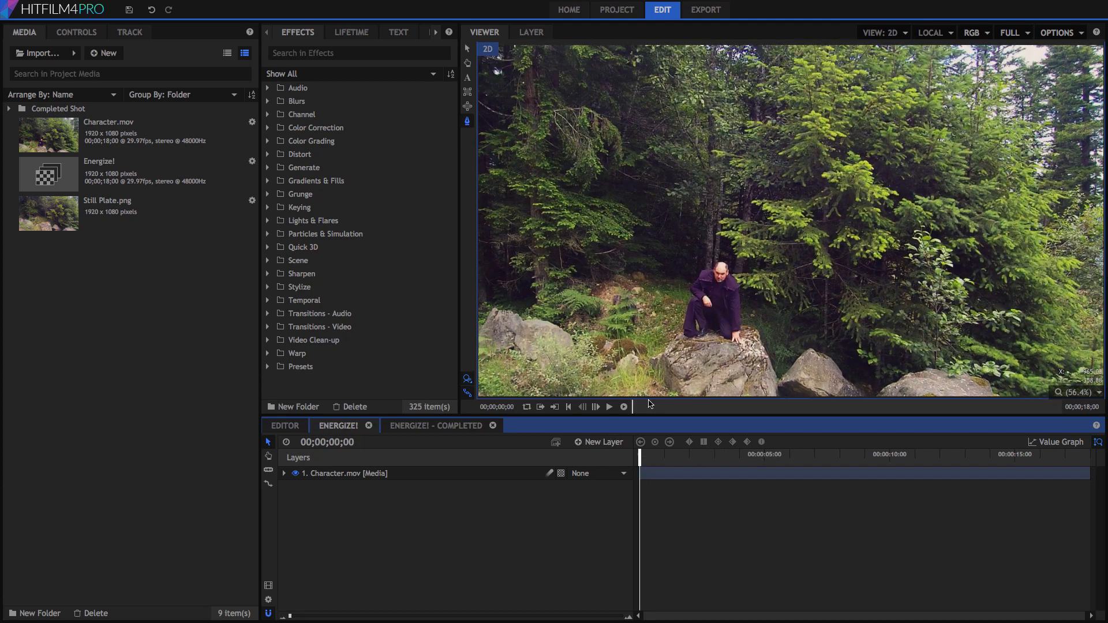
pyautogui.moveTo(624, 406)
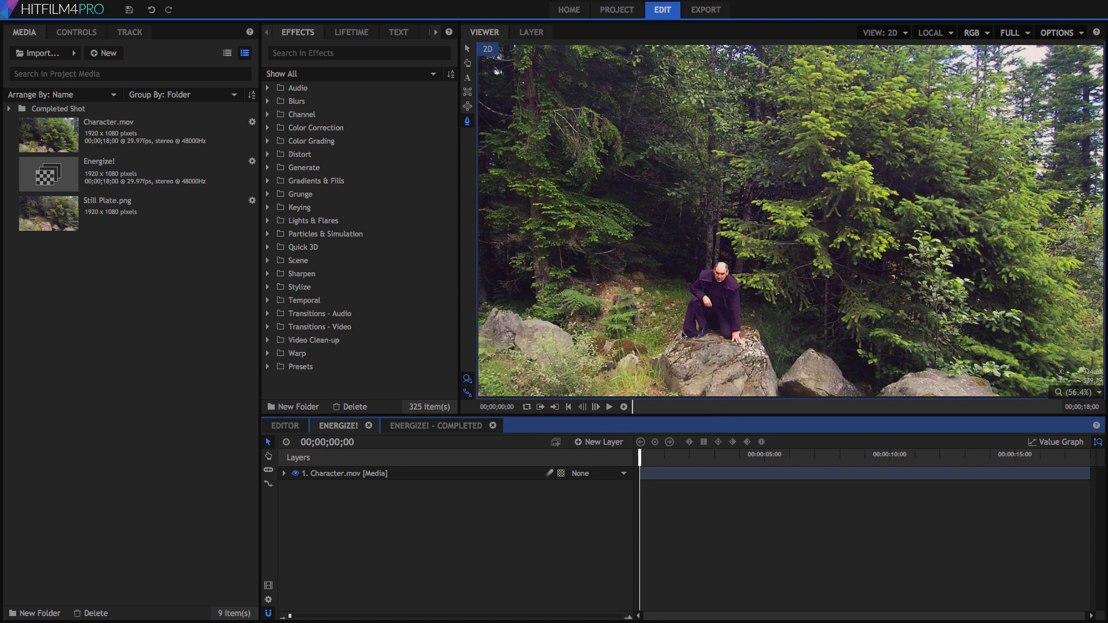
pyautogui.moveTo(693, 321)
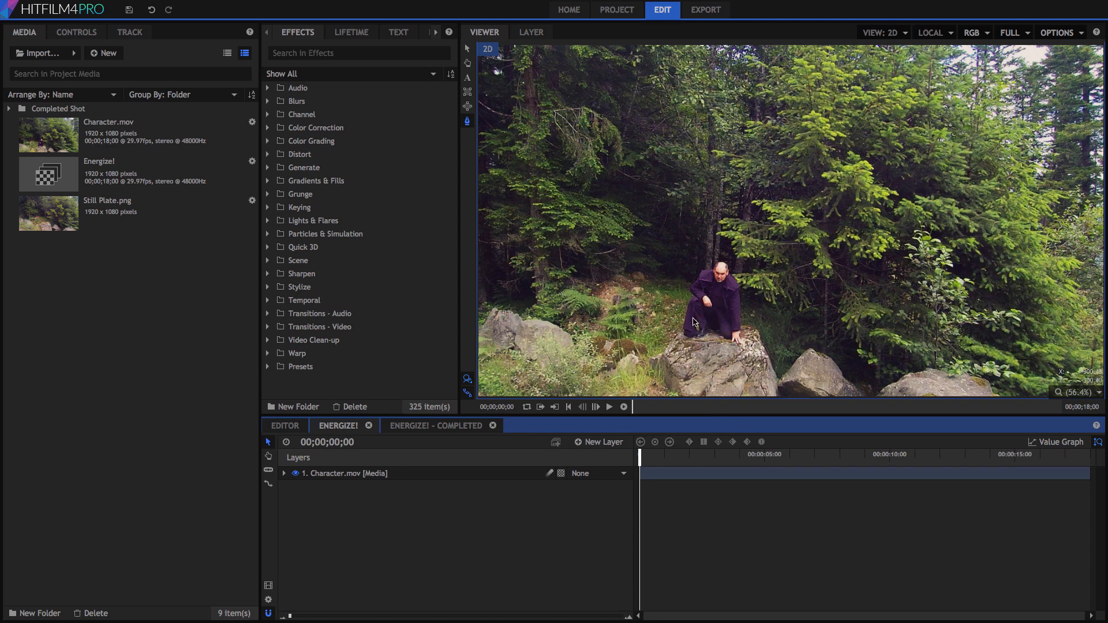
pyautogui.moveTo(678, 305)
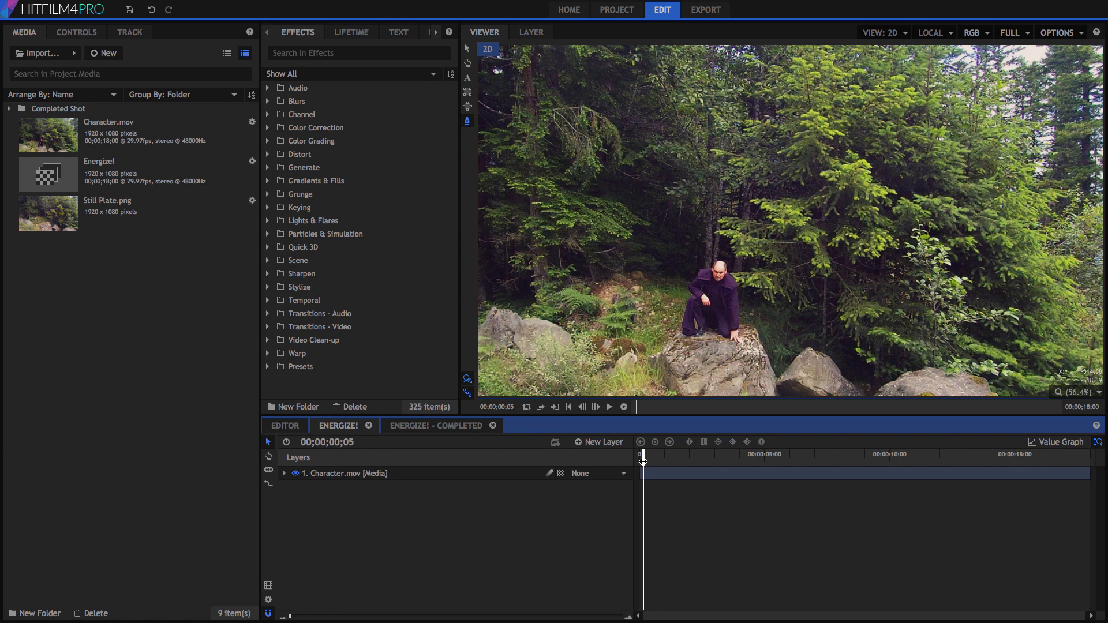
pyautogui.moveTo(699, 264)
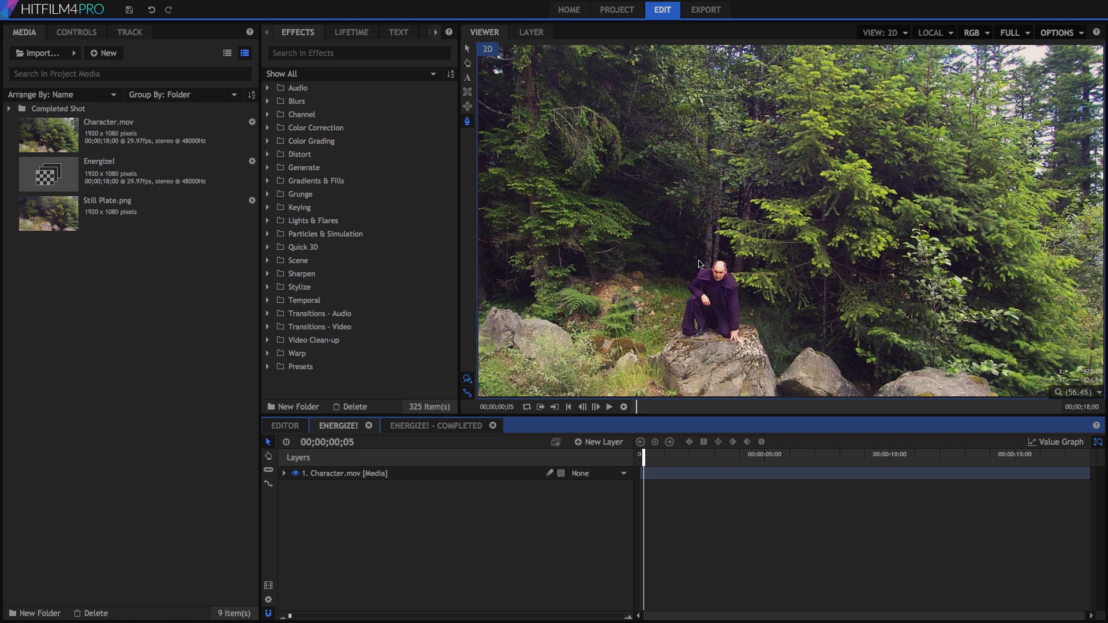
pyautogui.moveTo(677, 357)
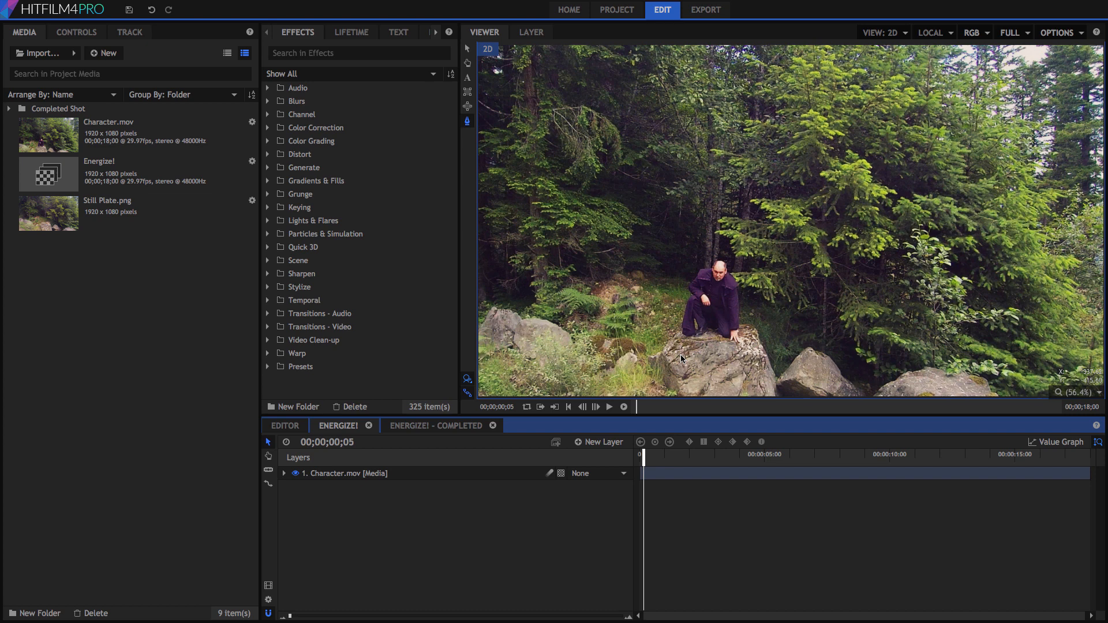
pyautogui.moveTo(667, 311)
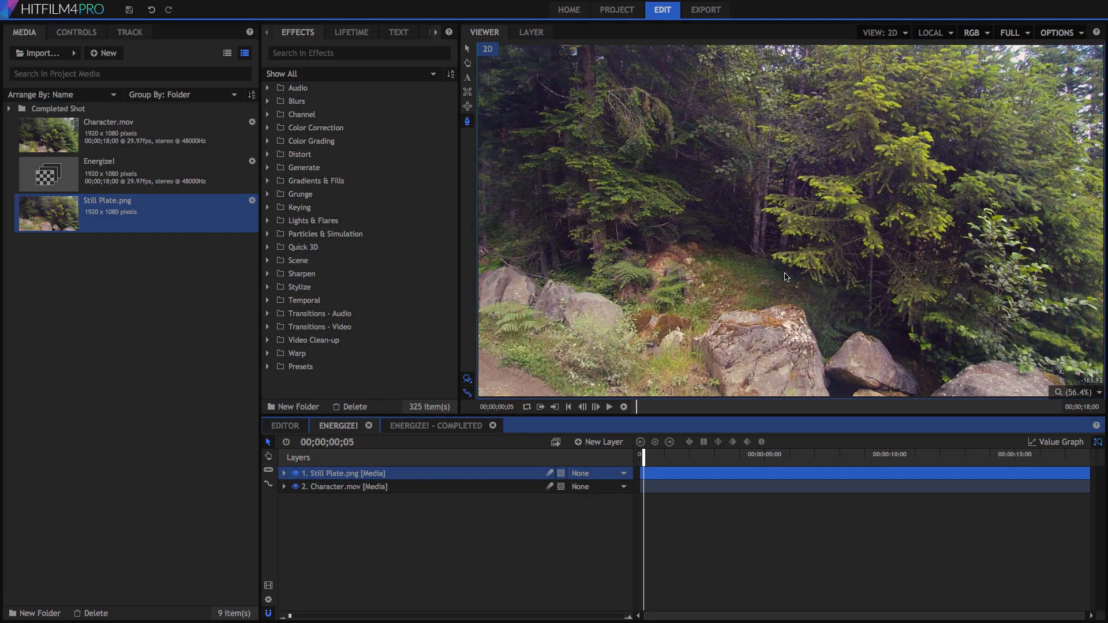
pyautogui.moveTo(777, 274)
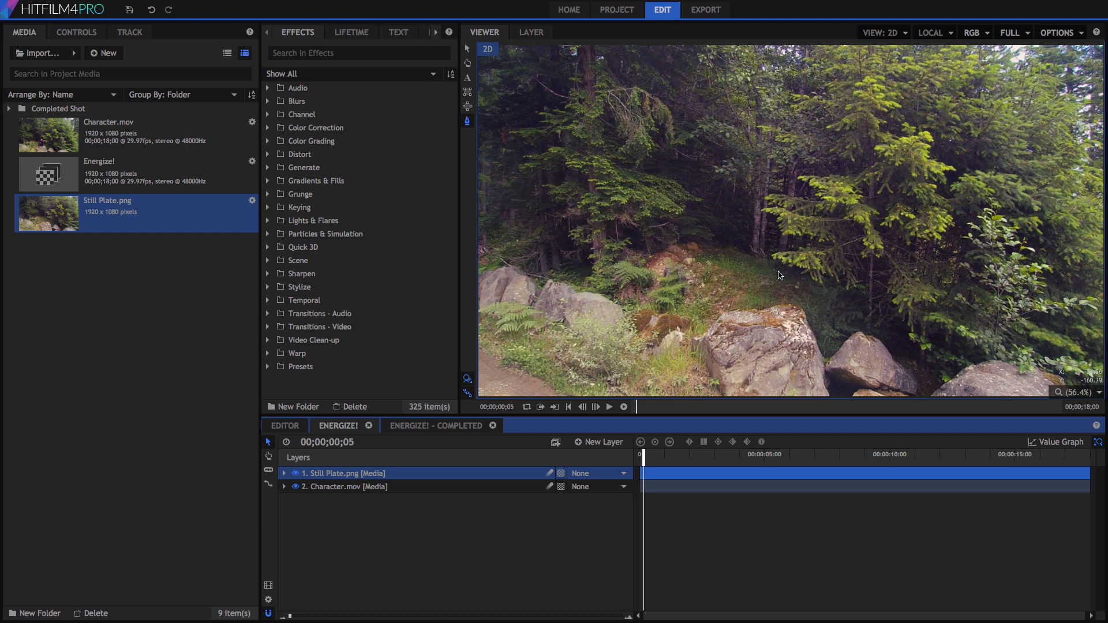
pyautogui.moveTo(711, 277)
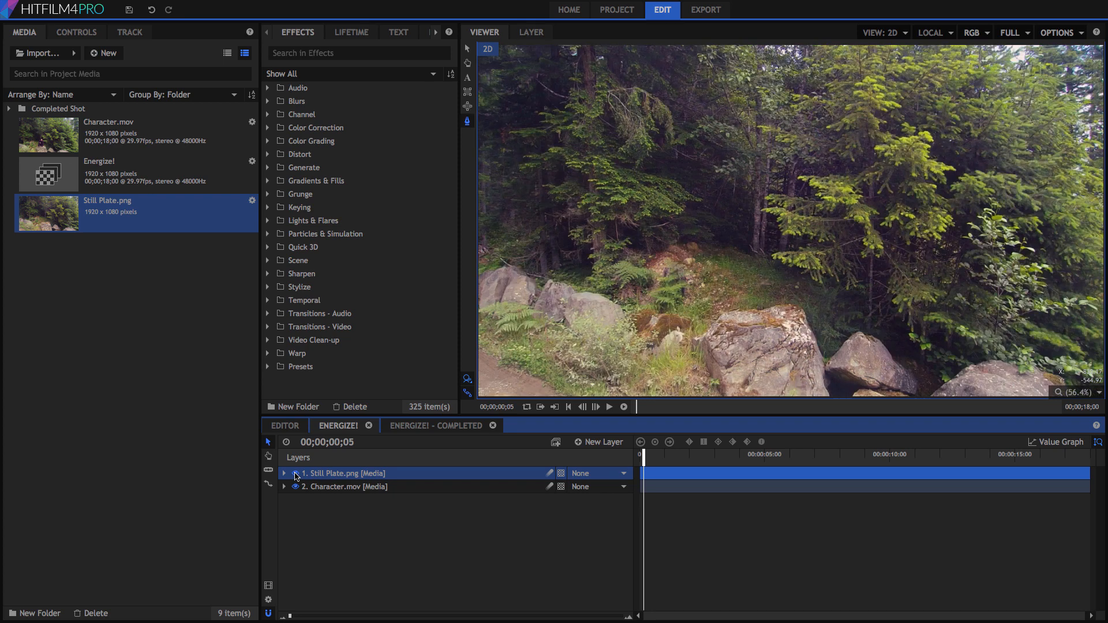
pyautogui.rightClick(328, 472)
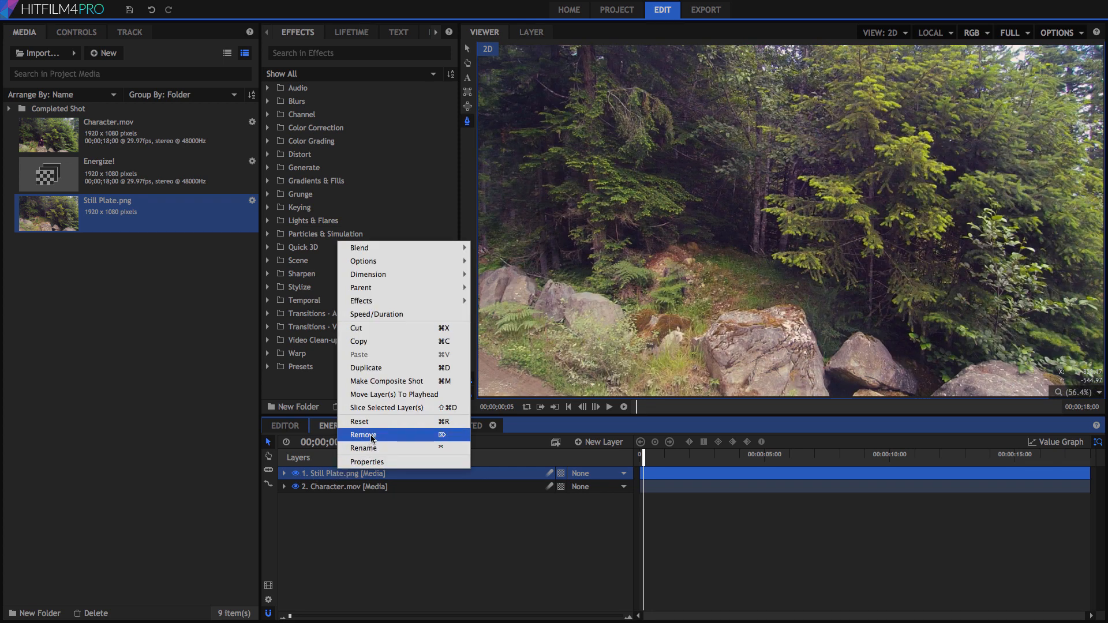
pyautogui.click(362, 434)
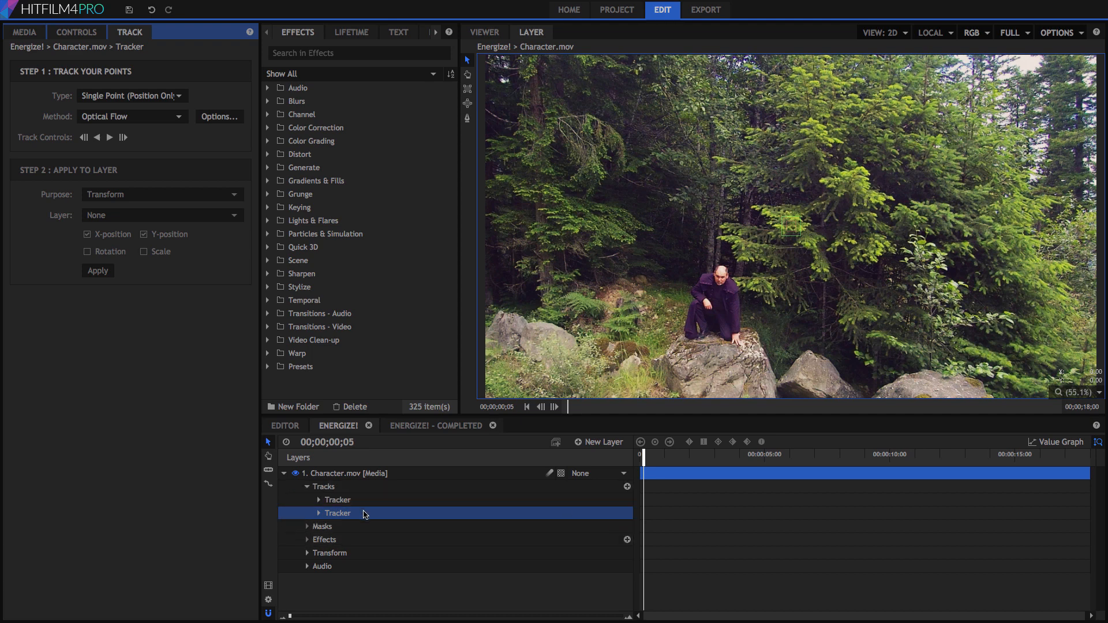
# Rename the upper tracker on Character.mov to Hill.
pyautogui.click(337, 500)
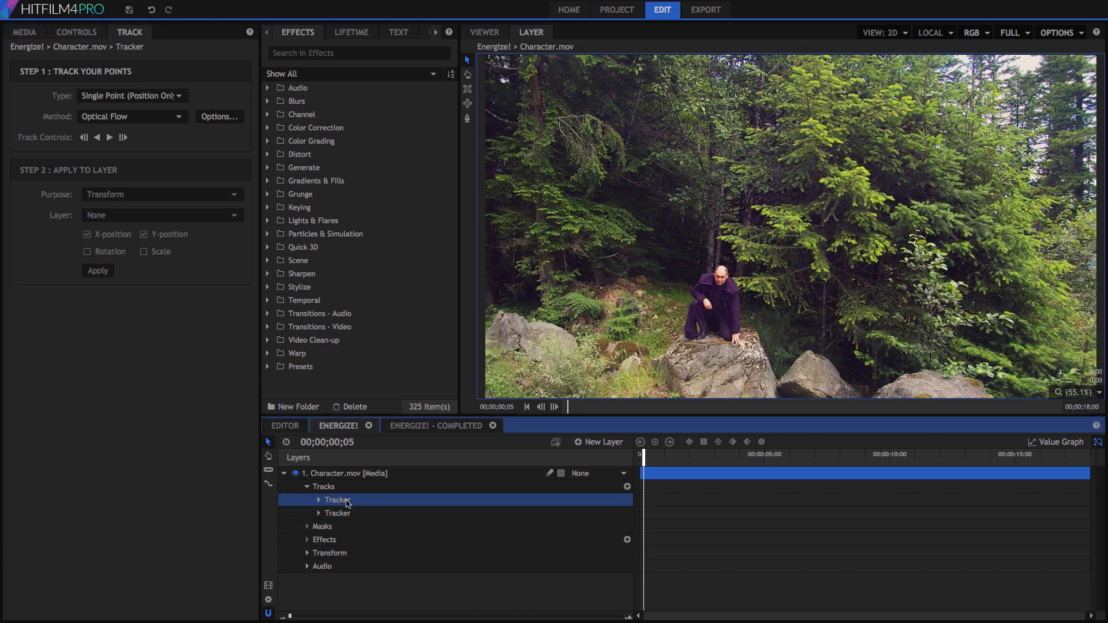
pyautogui.doubleClick(337, 499)
pyautogui.write('Rock')
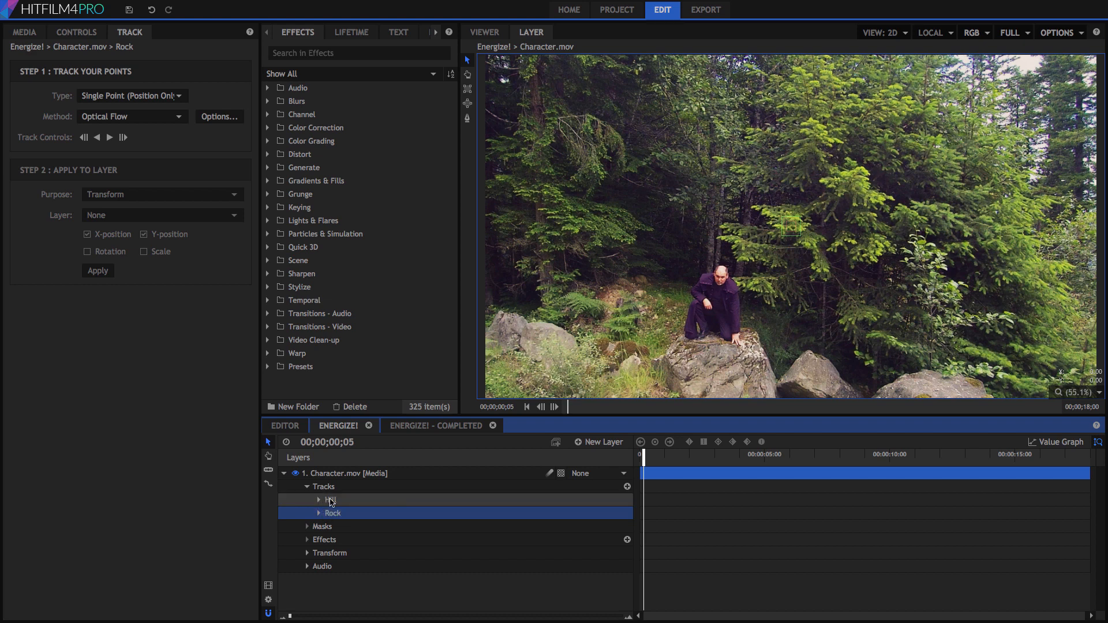
pyautogui.click(332, 500)
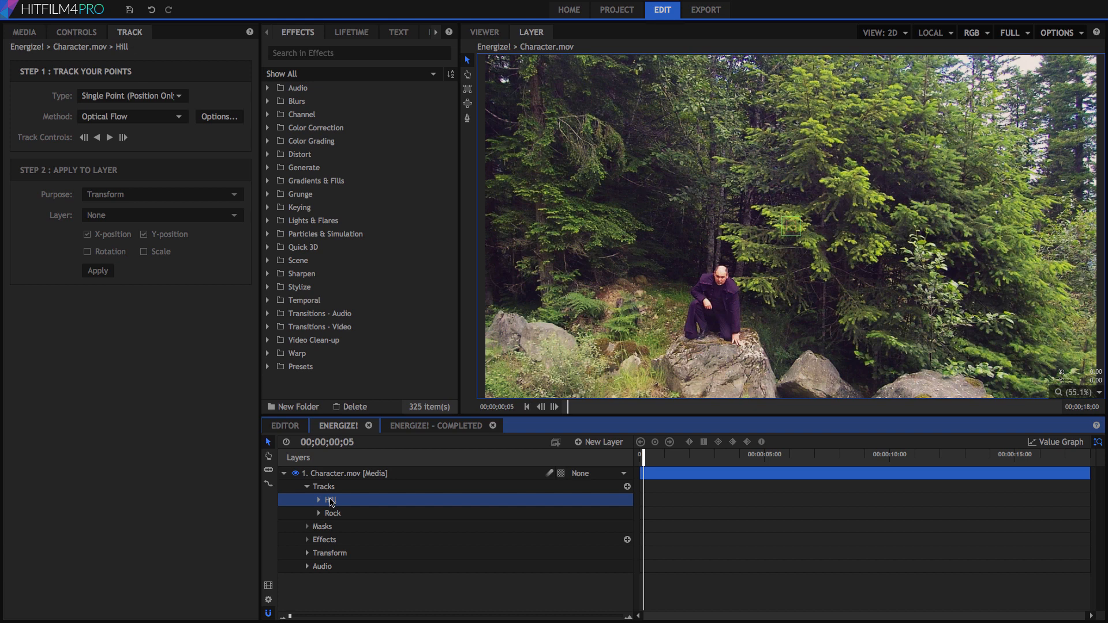
pyautogui.moveTo(346, 503)
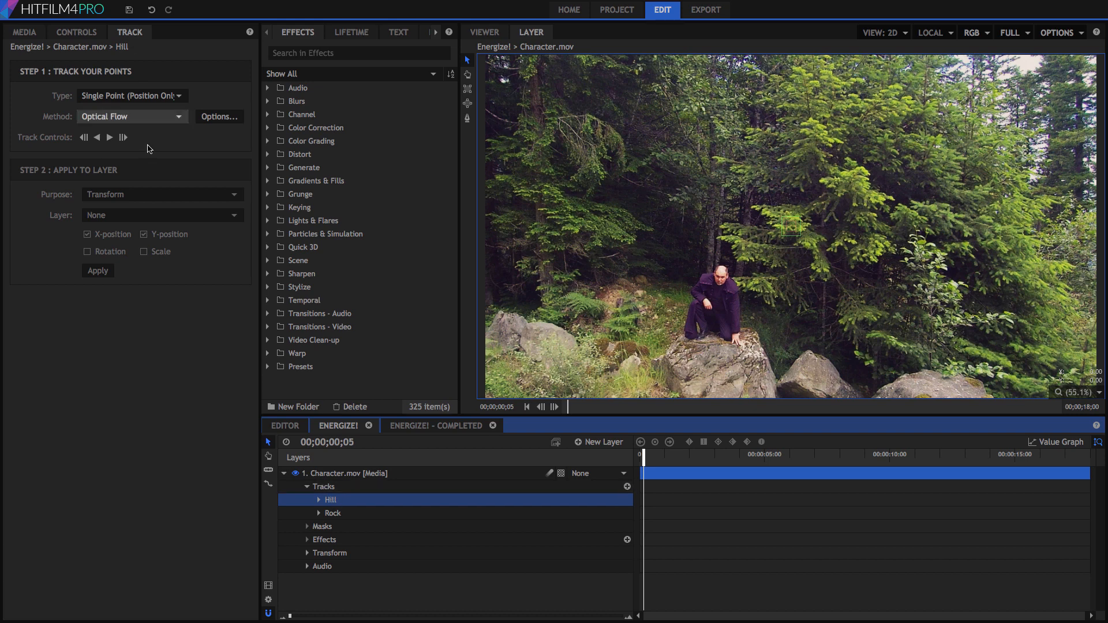
# Switch the Hill tracker to double-point tracking and select both its tracking points.
pyautogui.click(319, 499)
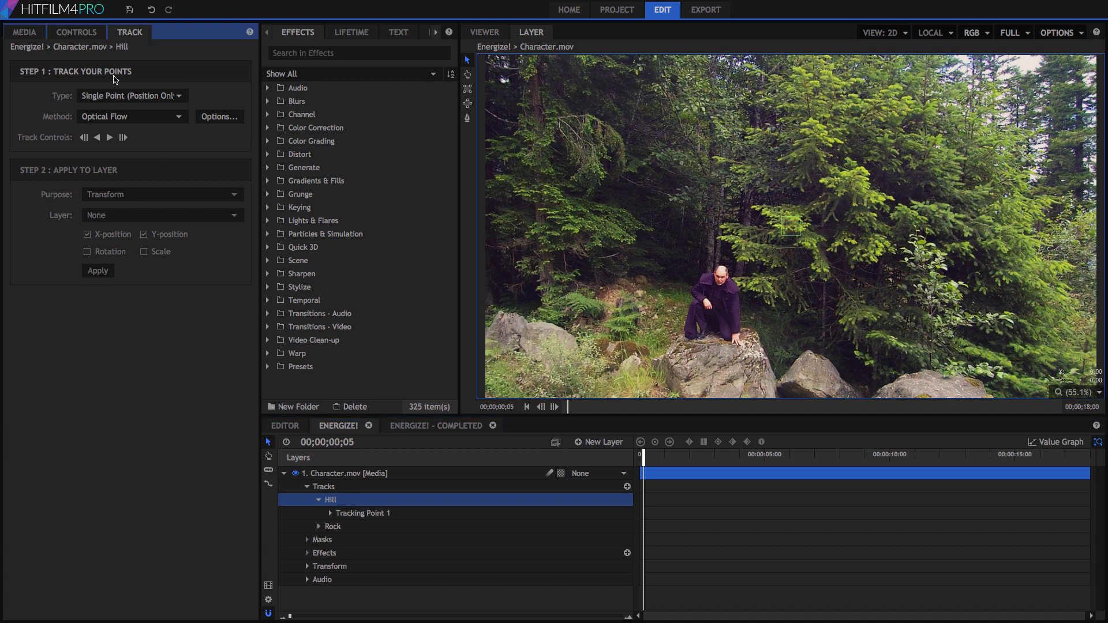
pyautogui.moveTo(740, 421)
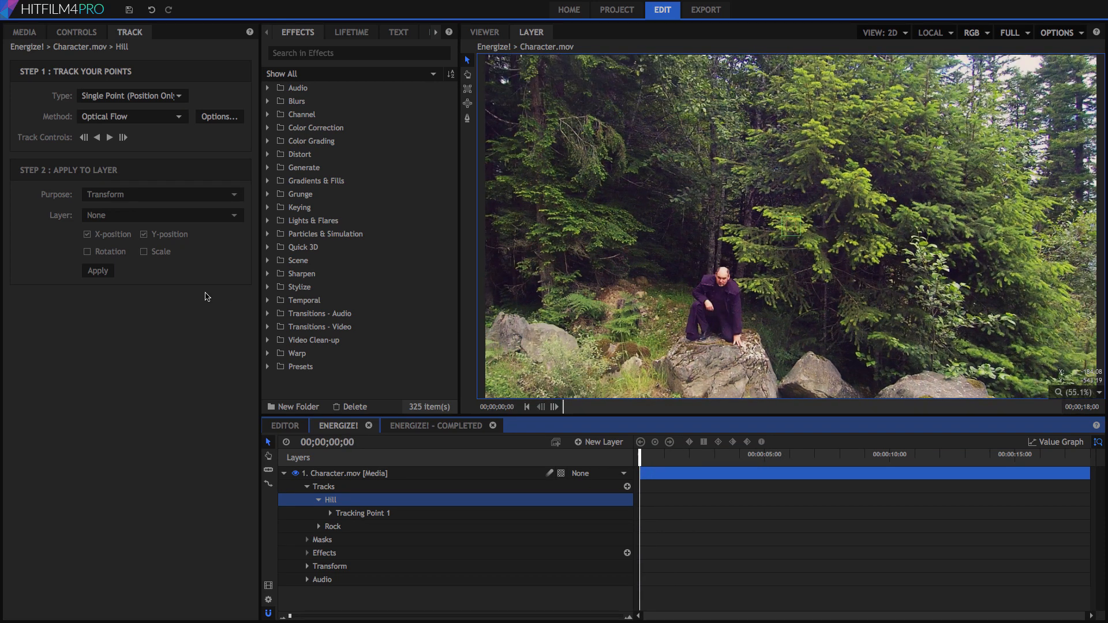
pyautogui.click(132, 95)
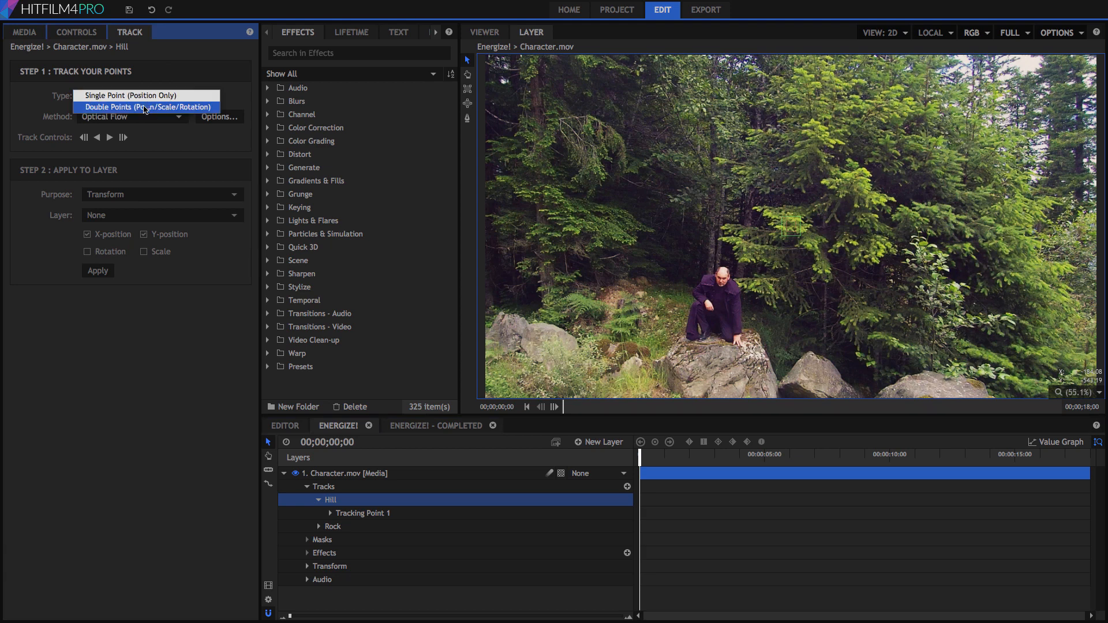
pyautogui.click(147, 107)
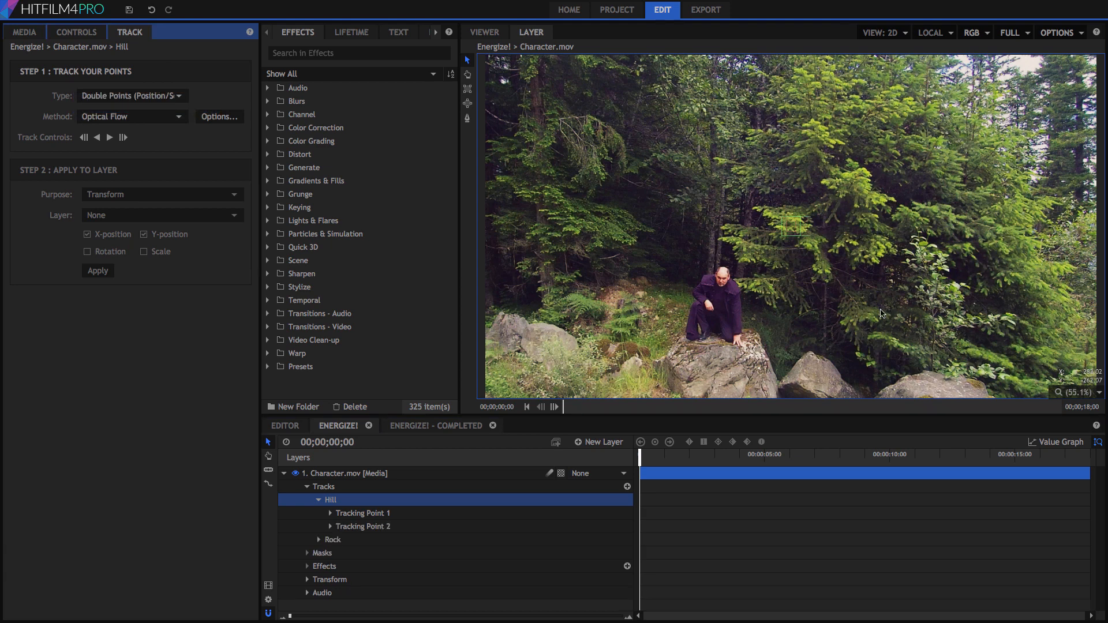
pyautogui.moveTo(834, 304)
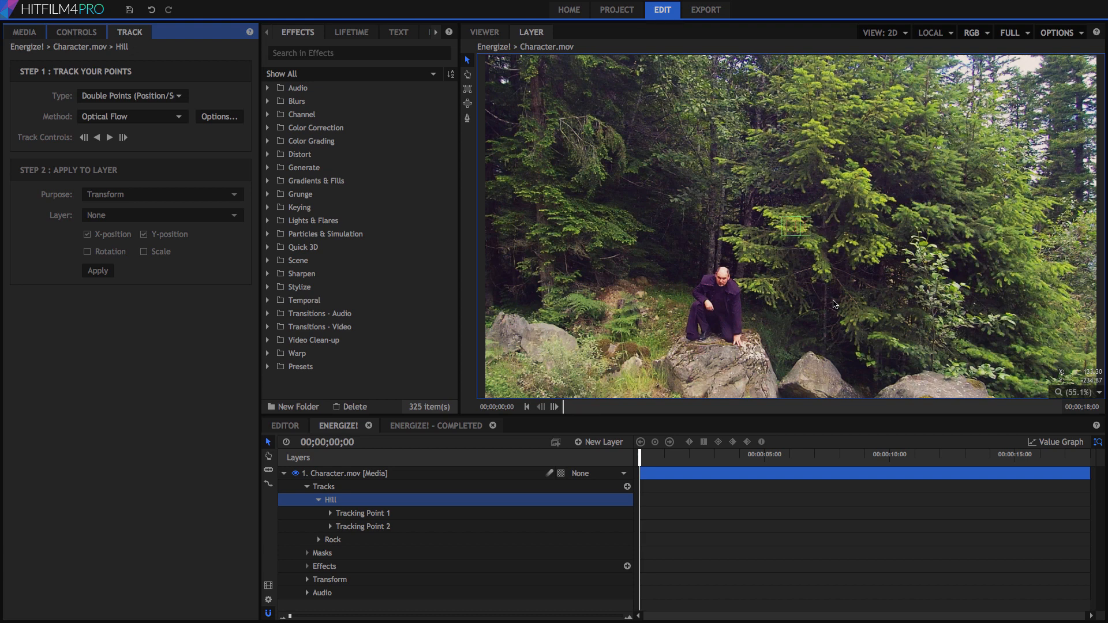
pyautogui.moveTo(789, 232)
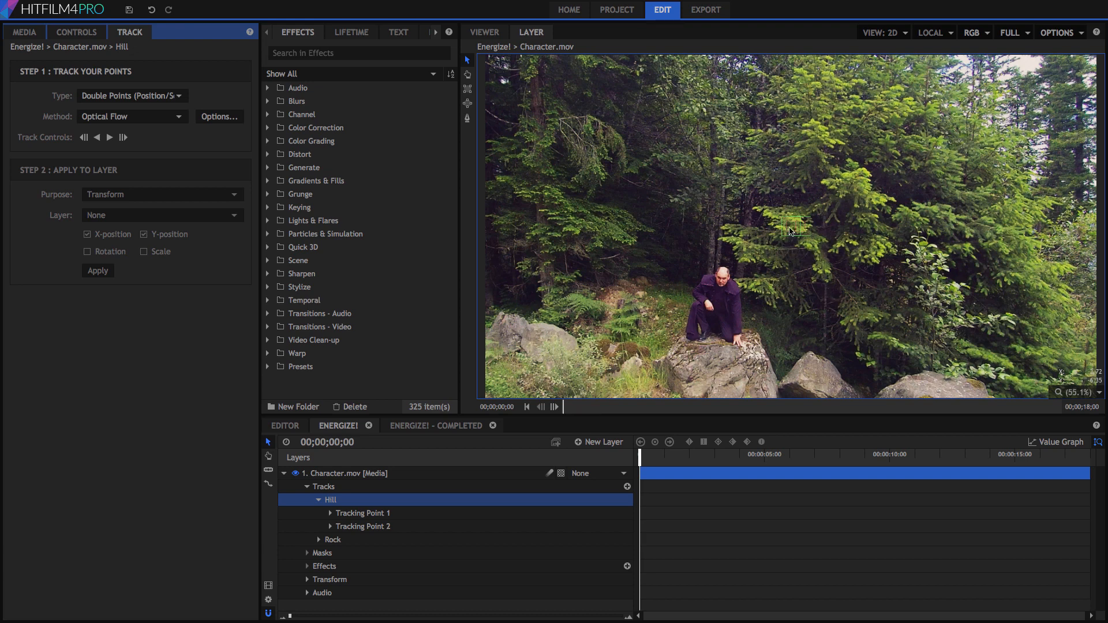
pyautogui.click(361, 512)
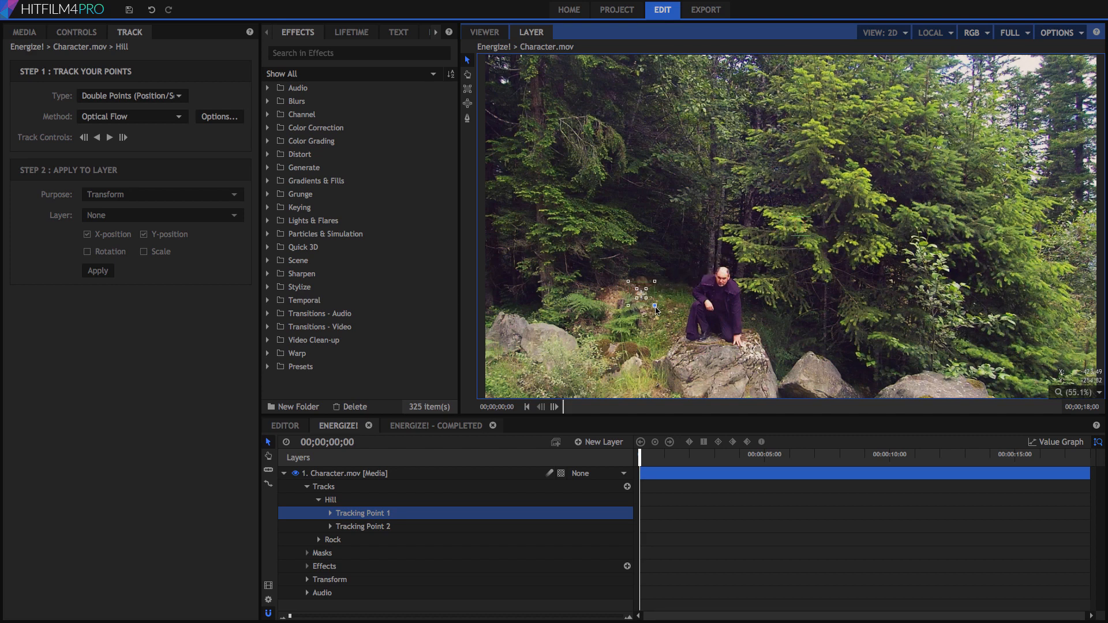
pyautogui.click(363, 526)
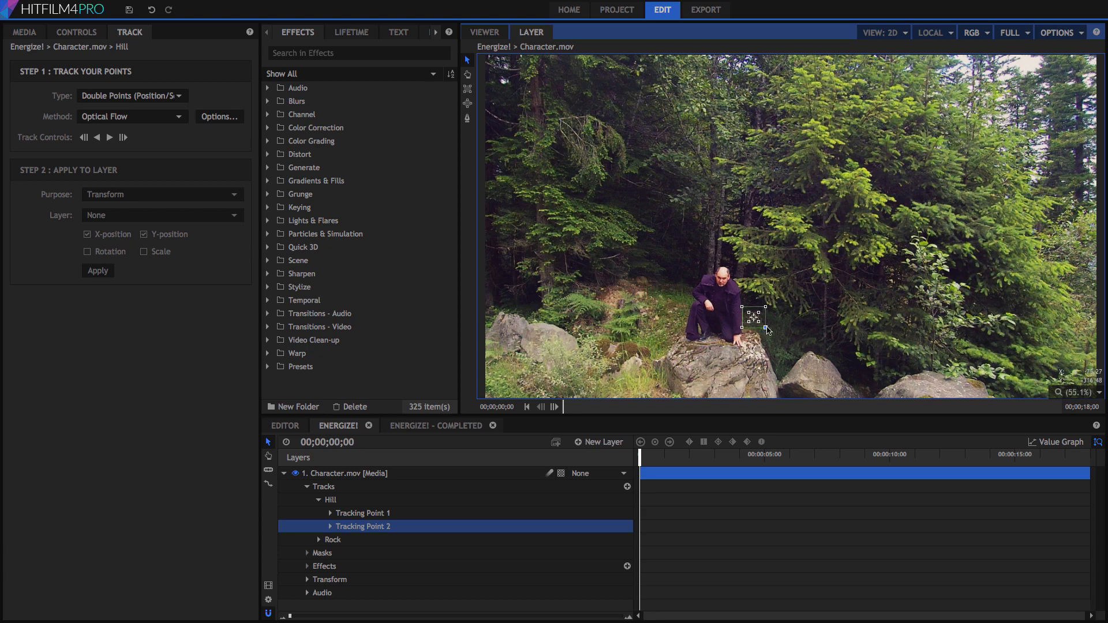
pyautogui.moveTo(781, 327)
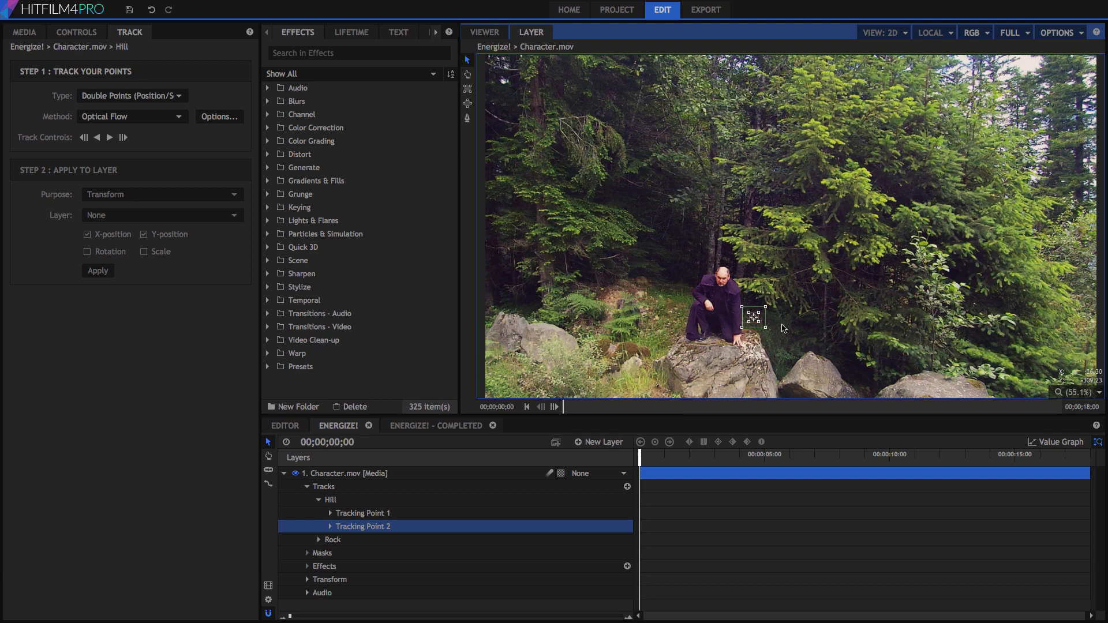
pyautogui.moveTo(137, 152)
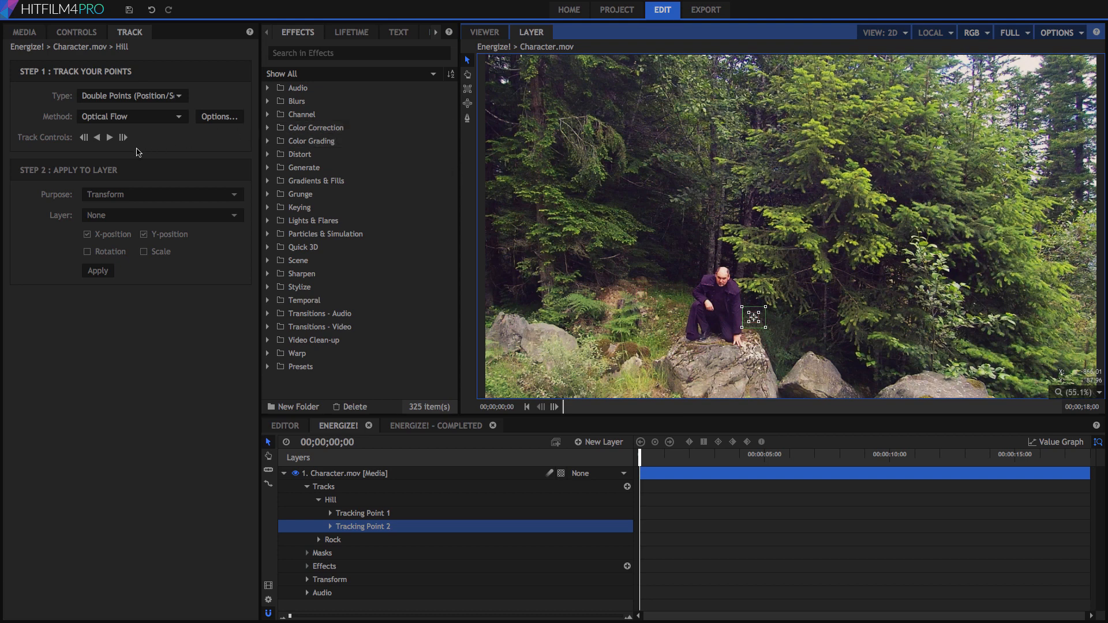
pyautogui.moveTo(3, 112)
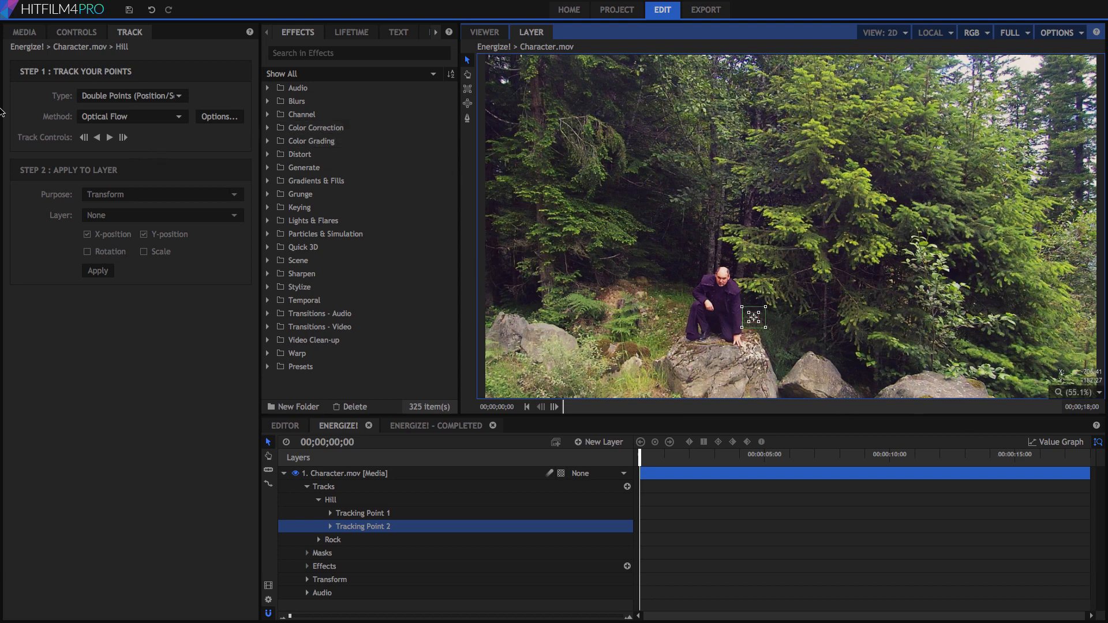
# Track the Hill points forward about nine seconds into Character.mov.
pyautogui.click(109, 137)
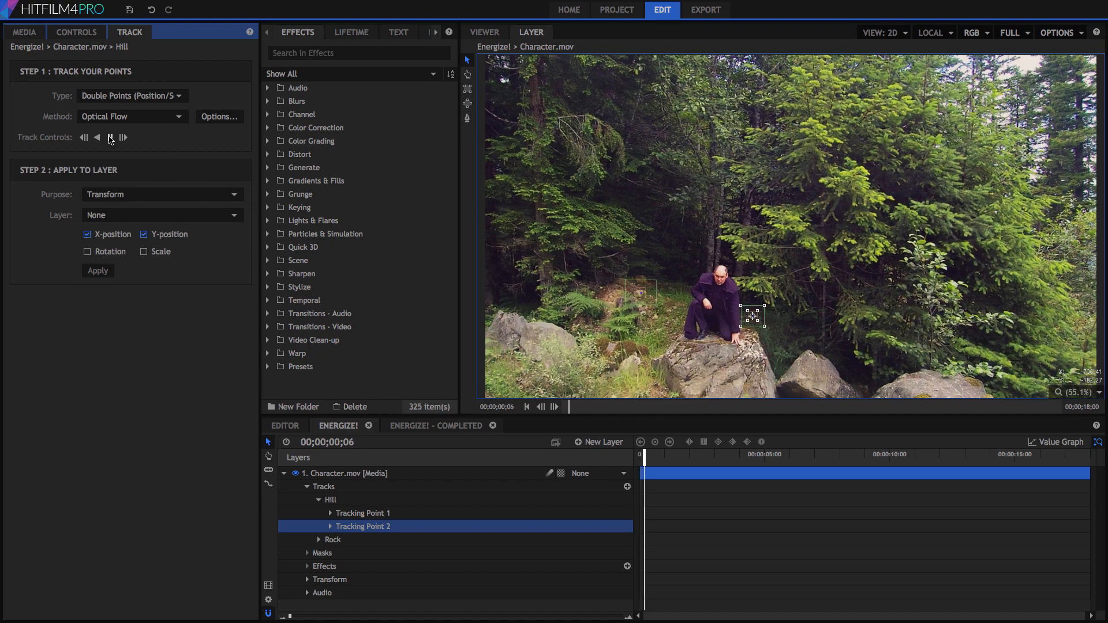
pyautogui.click(110, 138)
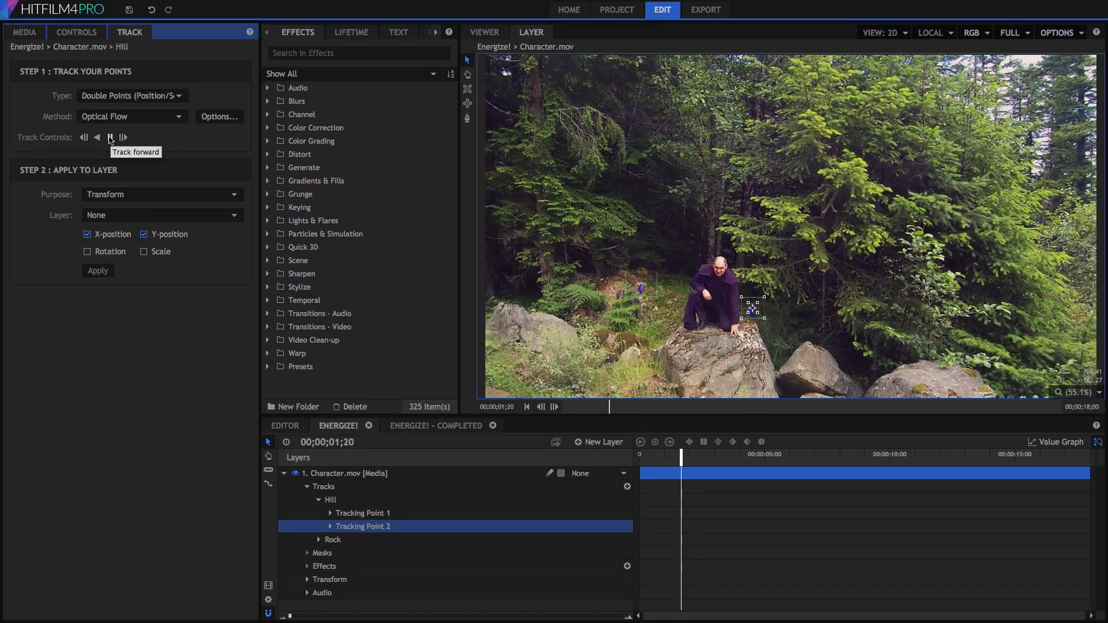
pyautogui.click(109, 137)
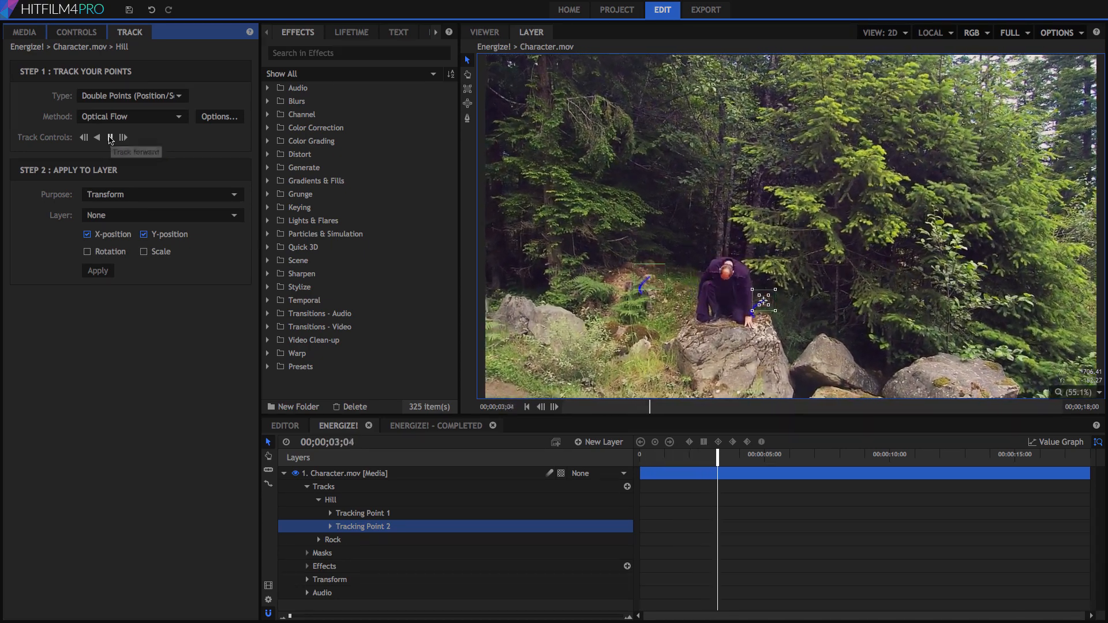
pyautogui.click(111, 138)
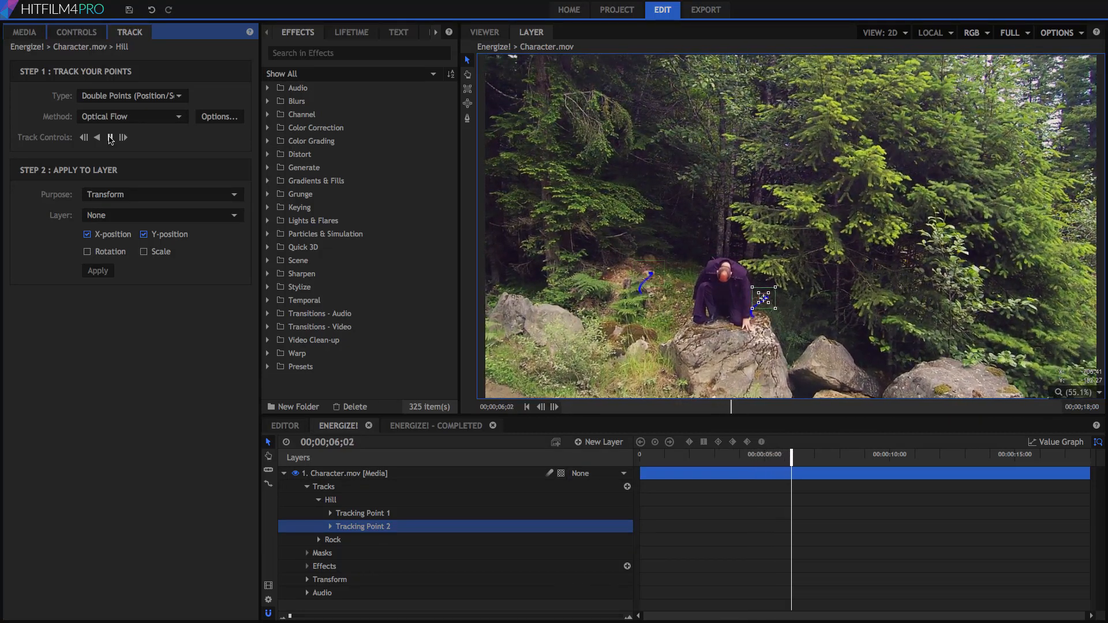
pyautogui.click(123, 138)
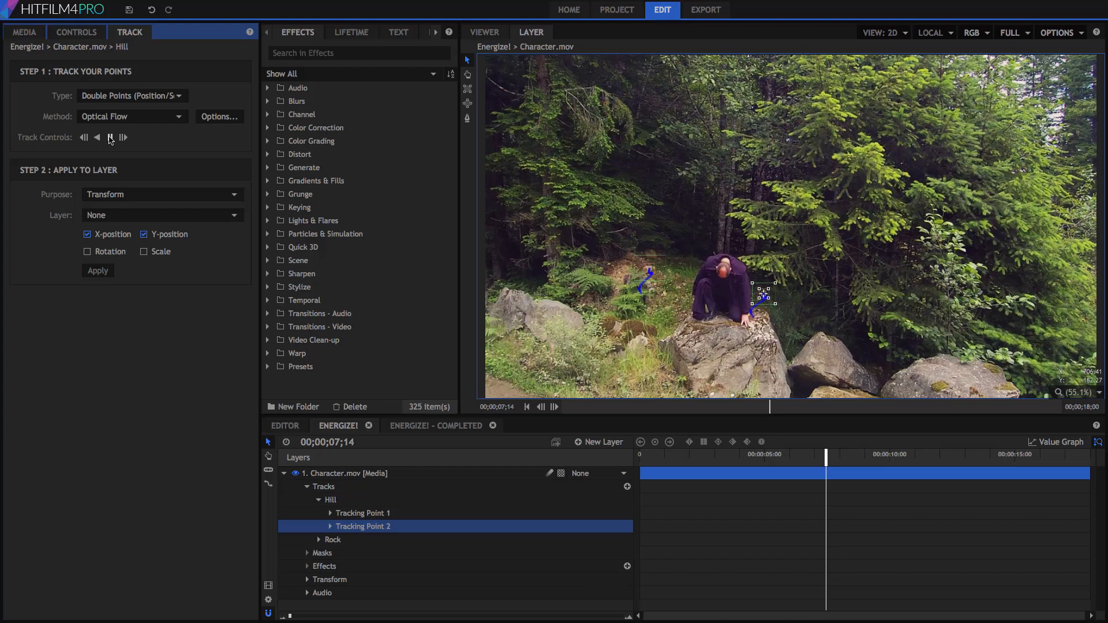
pyautogui.click(110, 137)
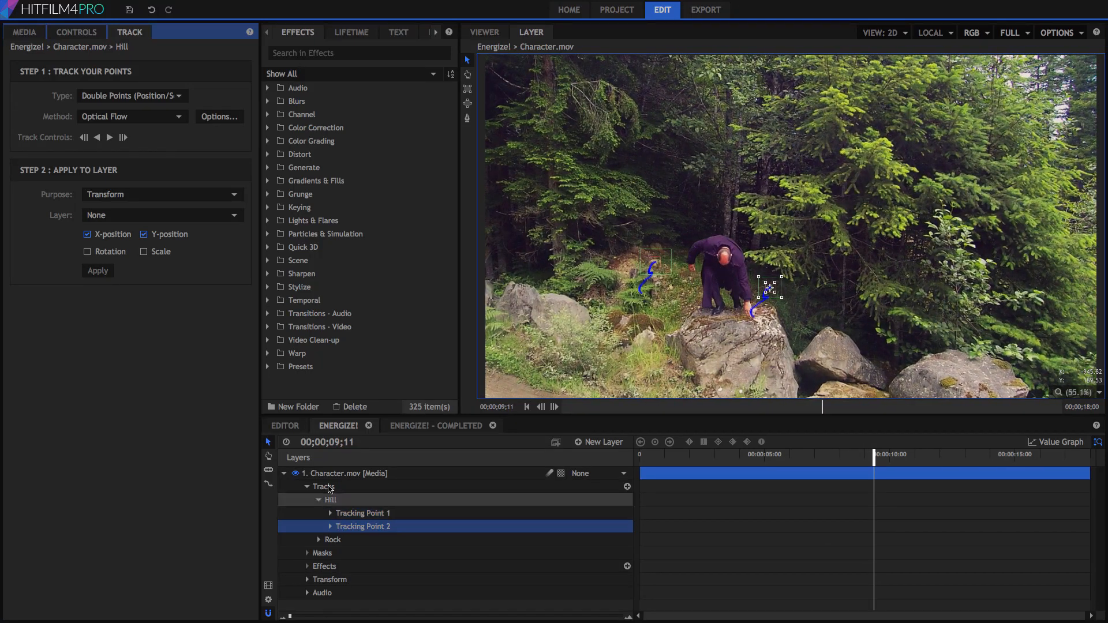
# Set the Rock tracker to Double Points and track it backward to the clip start.
pyautogui.click(131, 95)
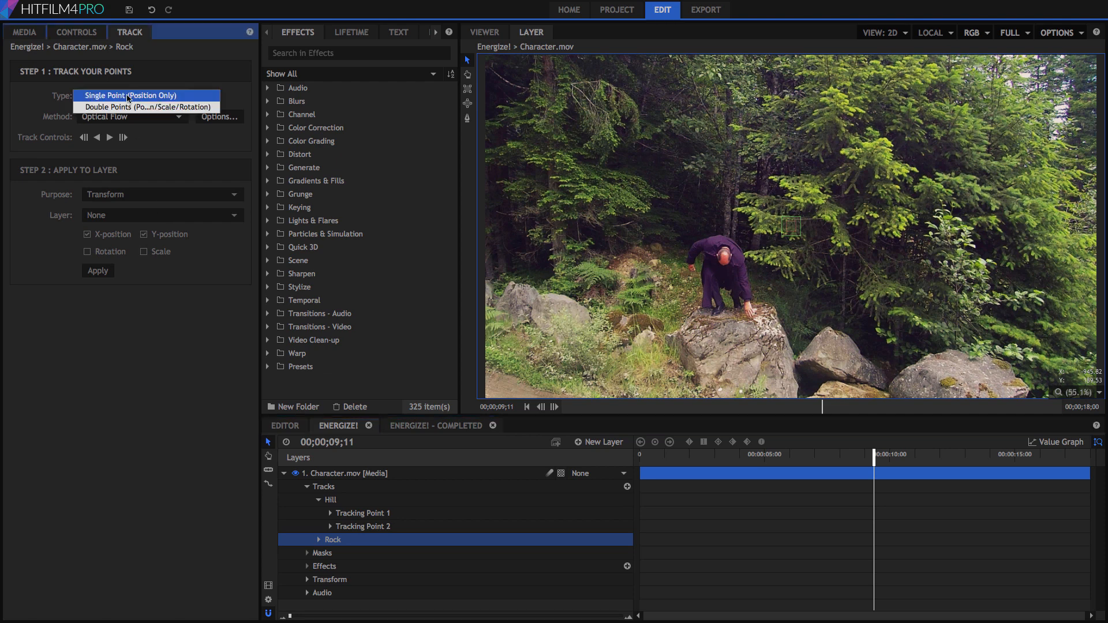
pyautogui.click(148, 107)
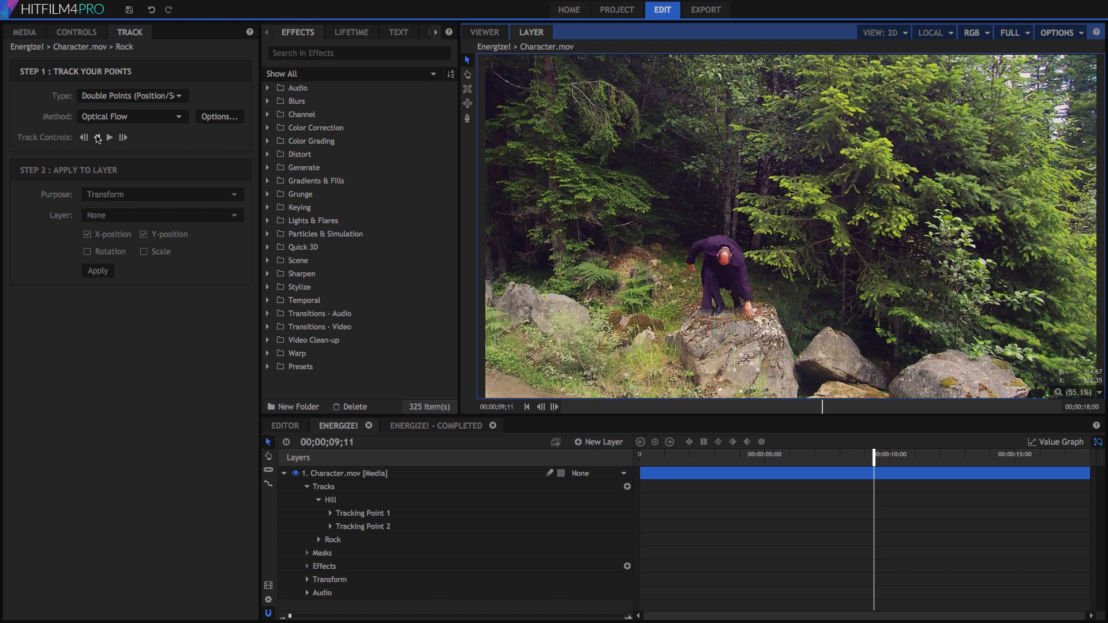
pyautogui.click(83, 138)
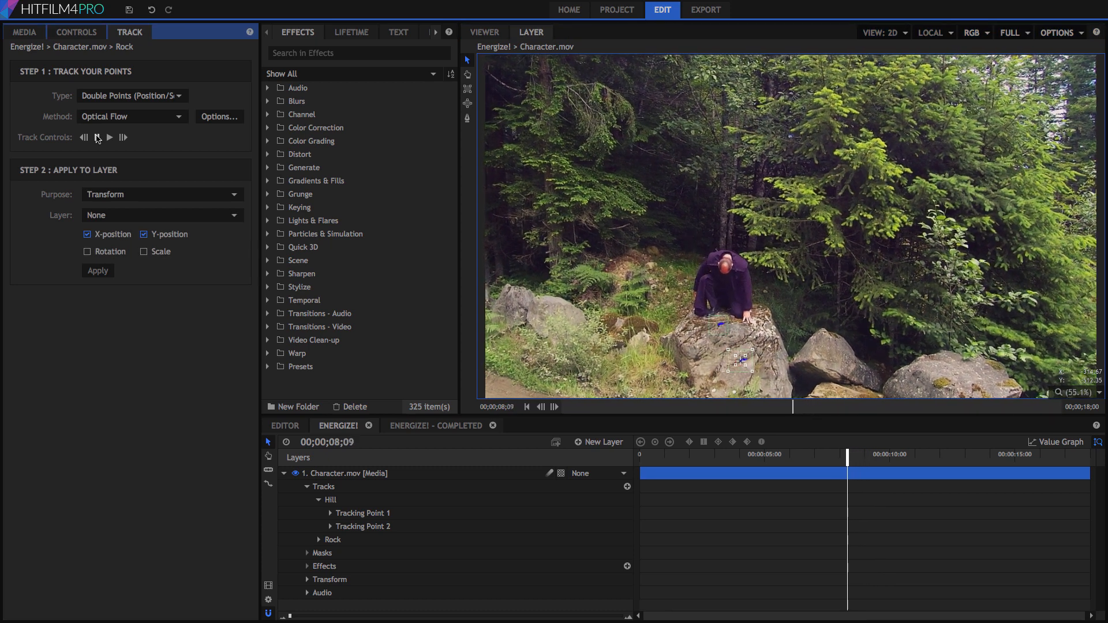
pyautogui.click(82, 138)
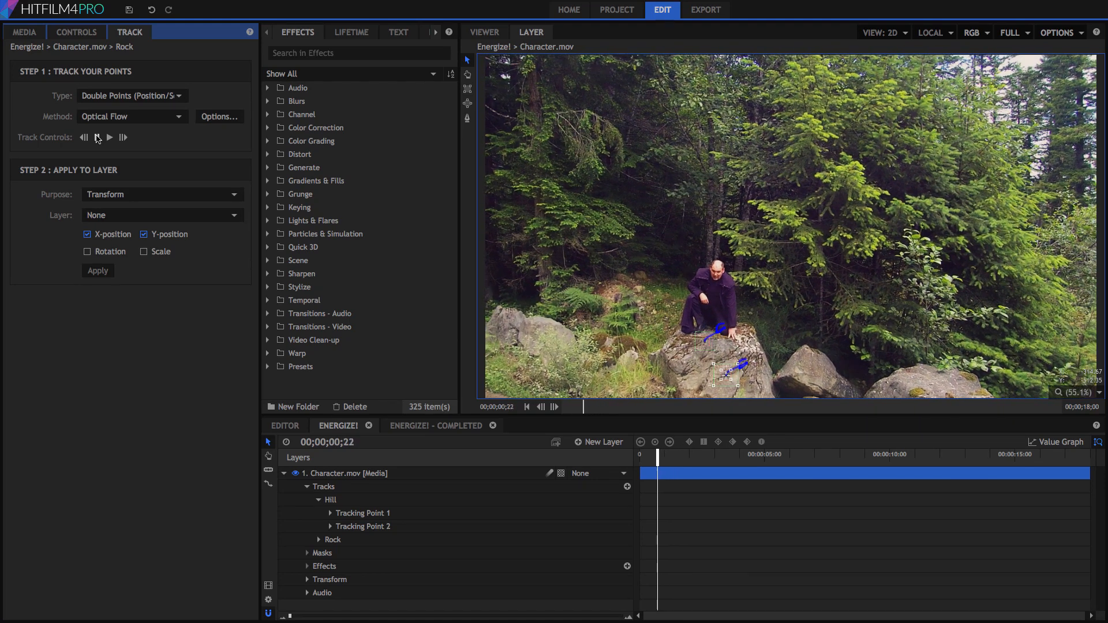
pyautogui.click(83, 138)
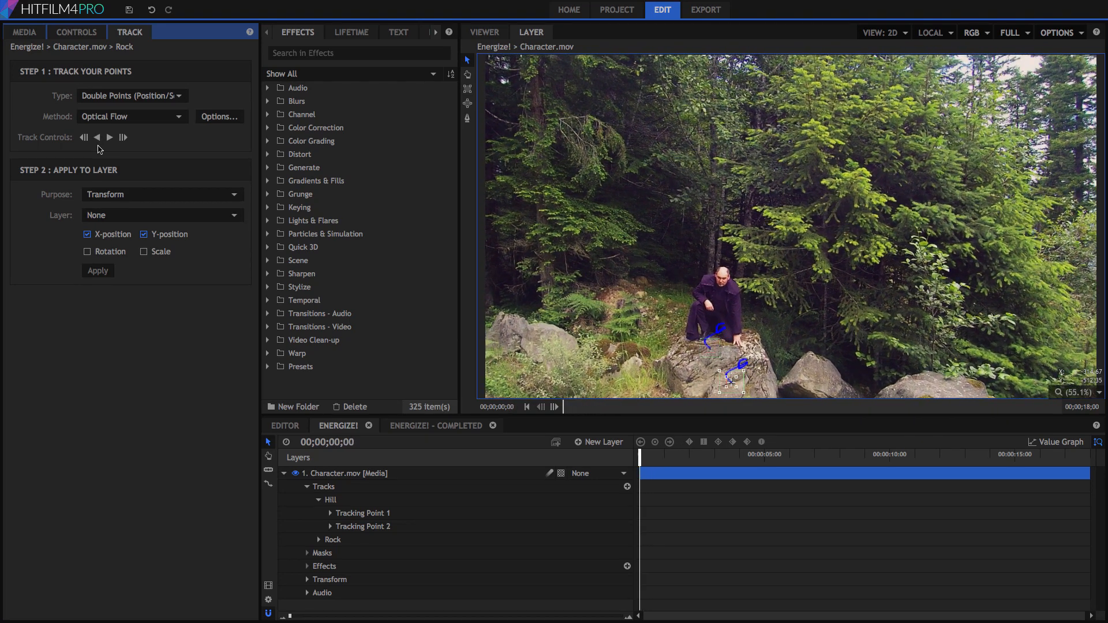
pyautogui.click(601, 441)
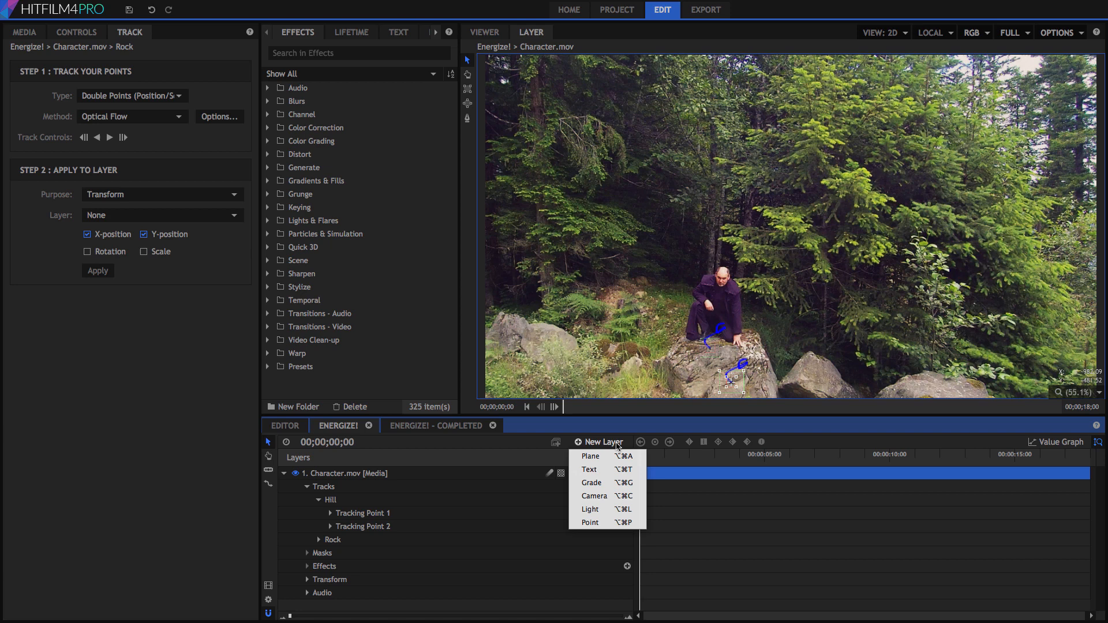
# Add two point layers, Hill Position and Rock Position, to the Energize! composite.
pyautogui.click(589, 522)
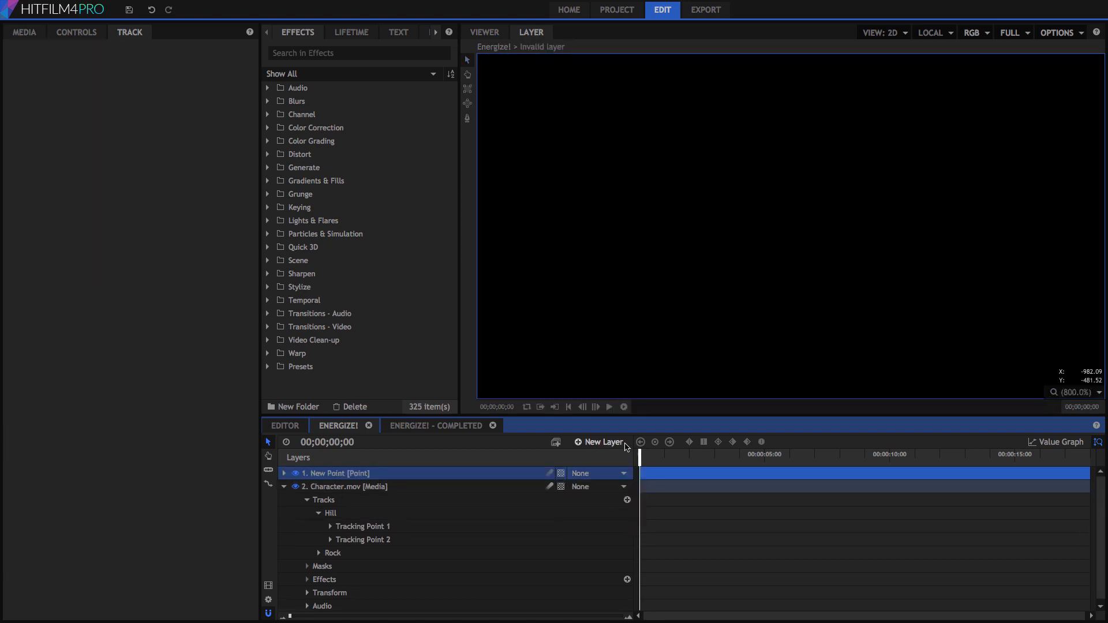
pyautogui.click(597, 442)
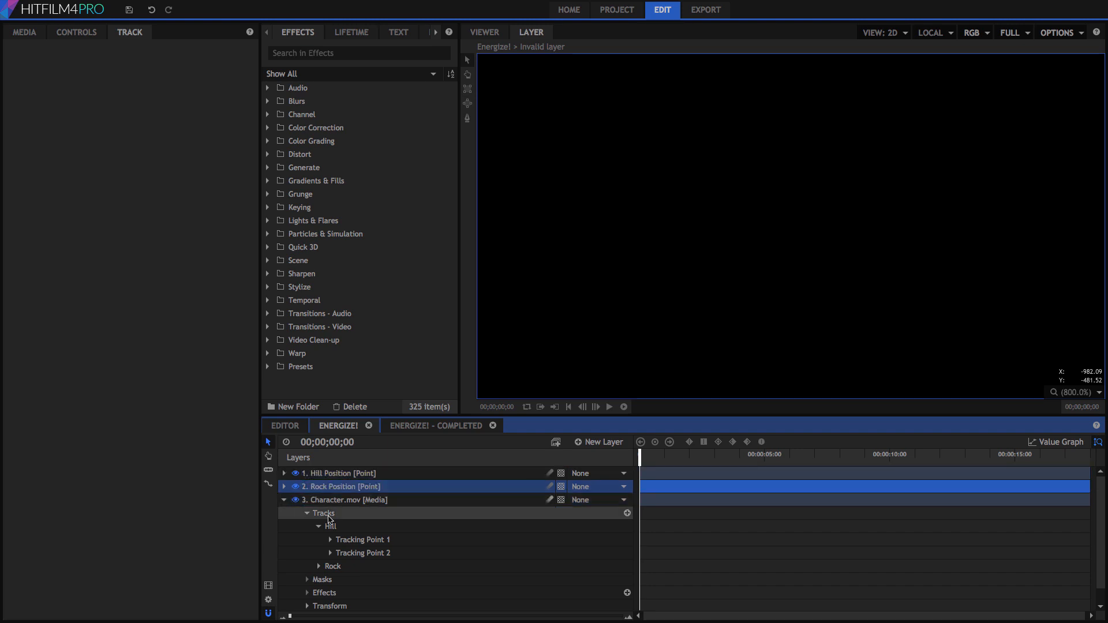
pyautogui.click(329, 525)
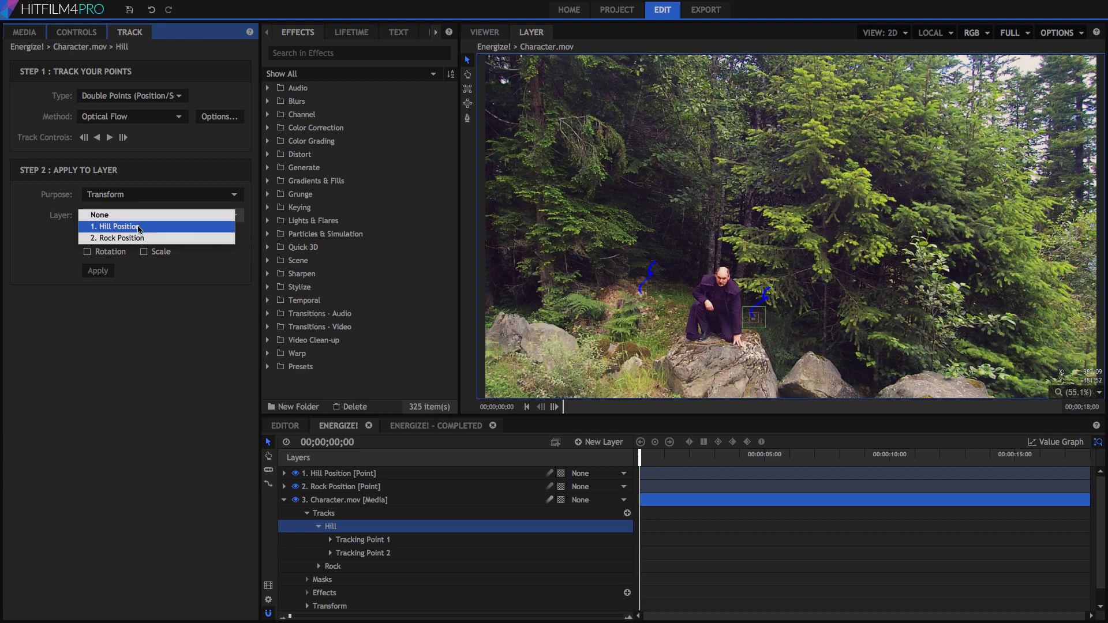
# Apply the Hill track to Hill Position with rotation and scale, and Rock to Rock Position.
pyautogui.click(115, 226)
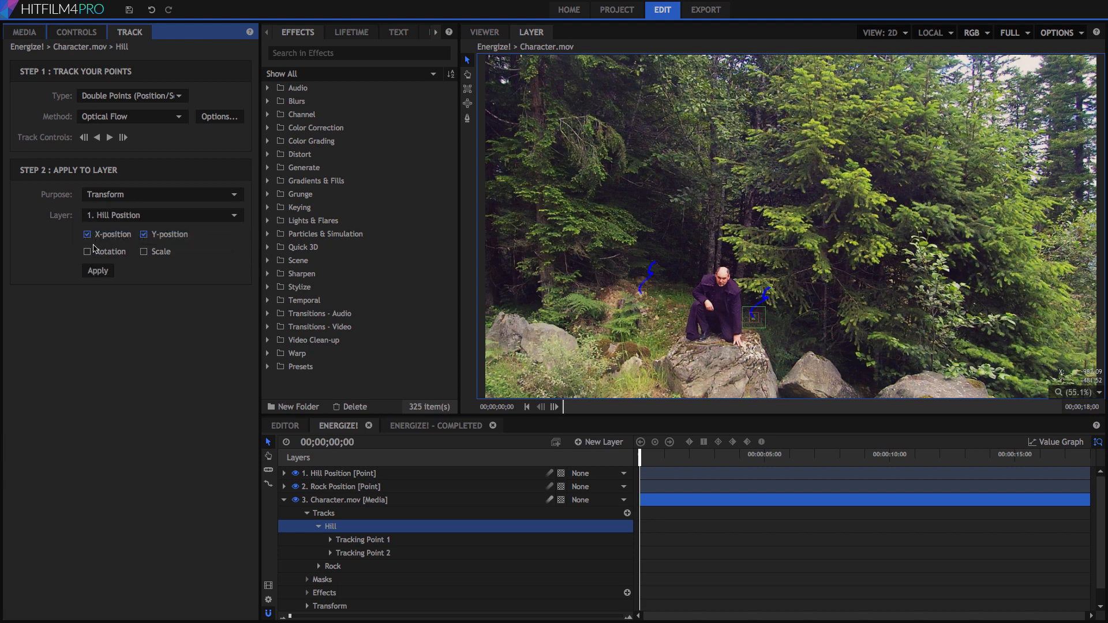
pyautogui.click(88, 251)
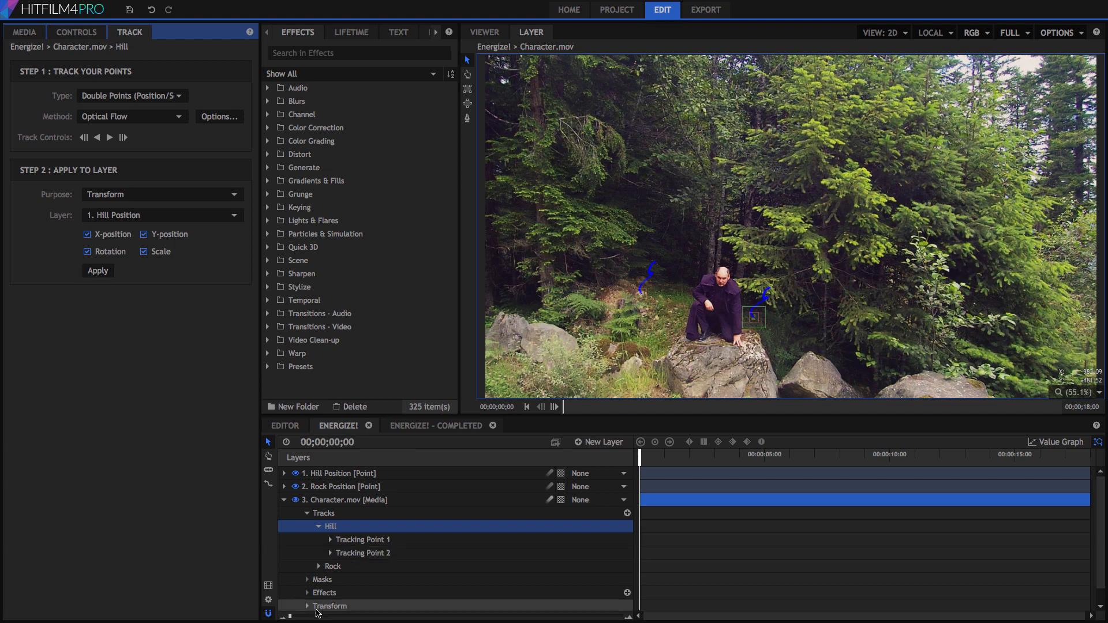
pyautogui.click(332, 566)
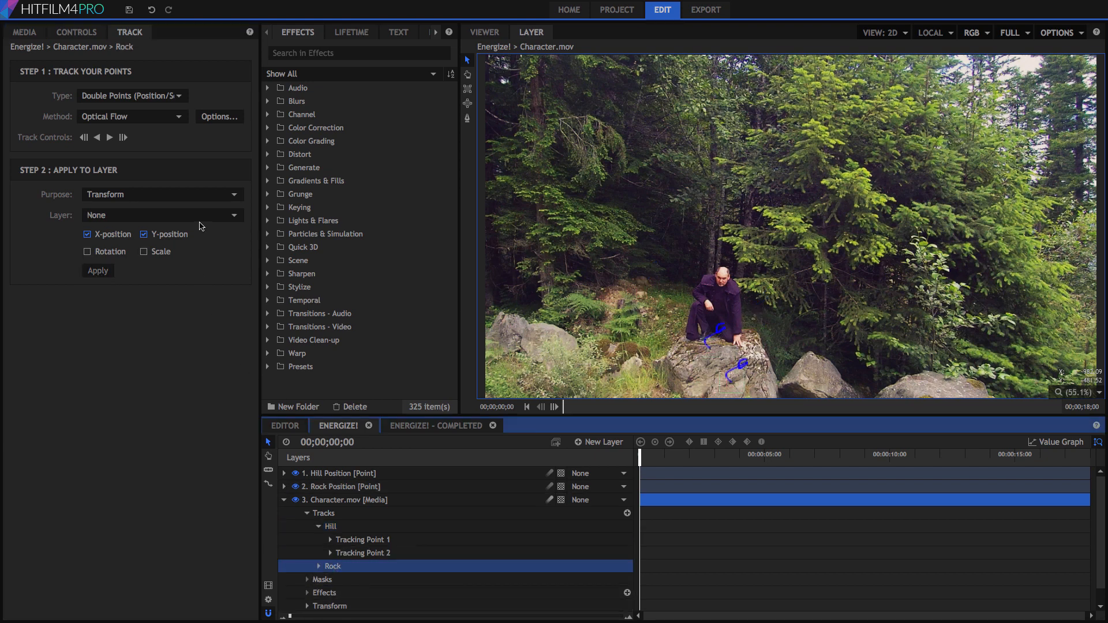
pyautogui.click(161, 215)
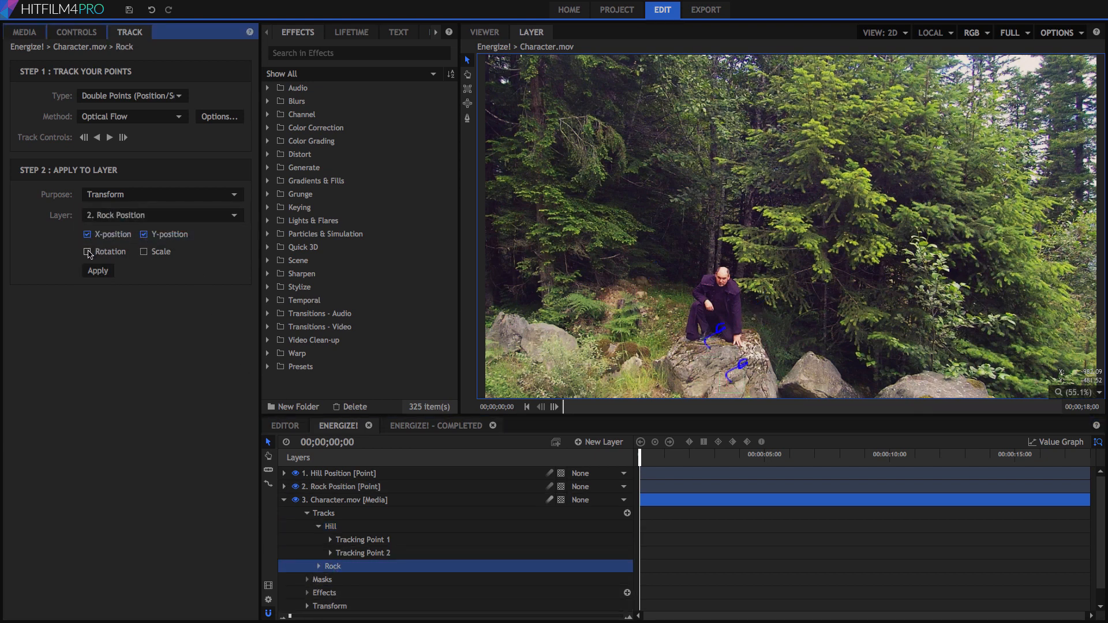
pyautogui.click(88, 251)
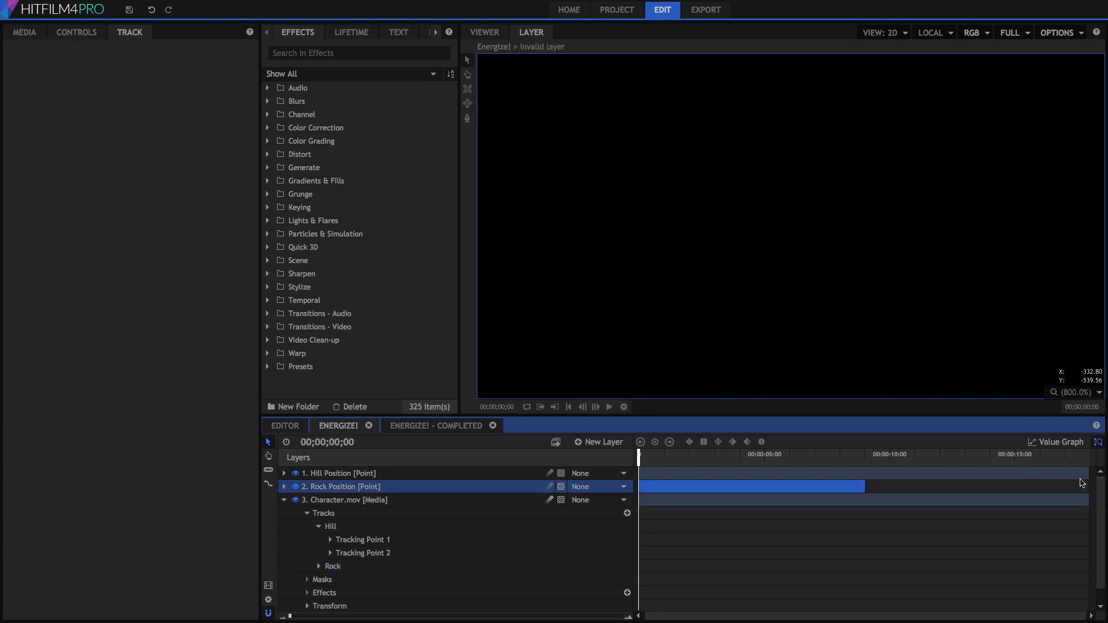
# Collapse the Character.mov layer and show the project's Media panel.
pyautogui.click(339, 472)
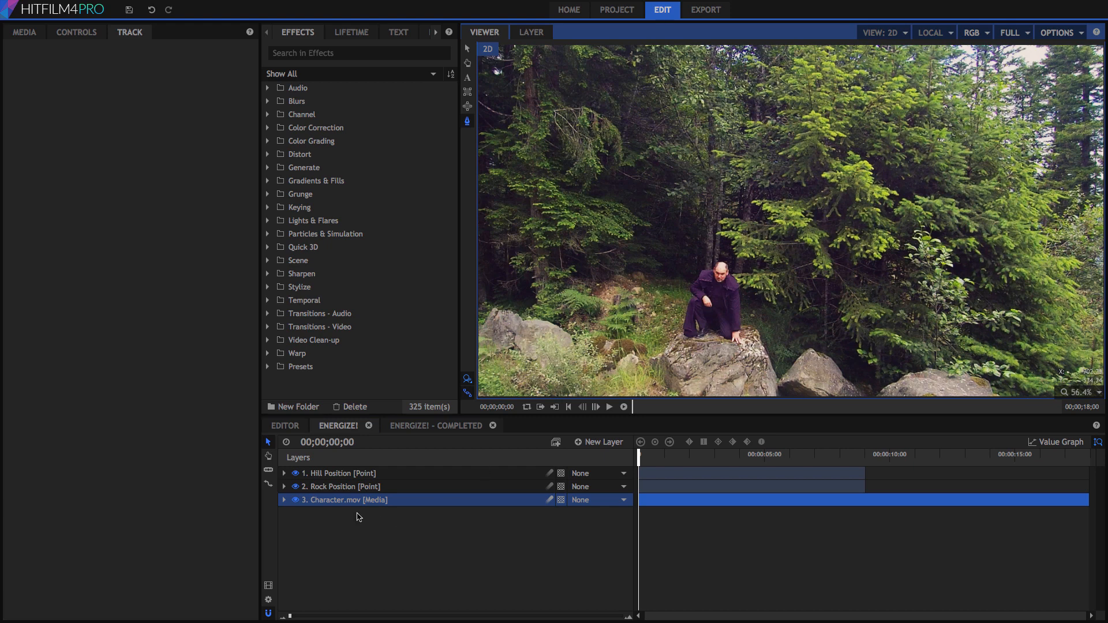
pyautogui.moveTo(16, 60)
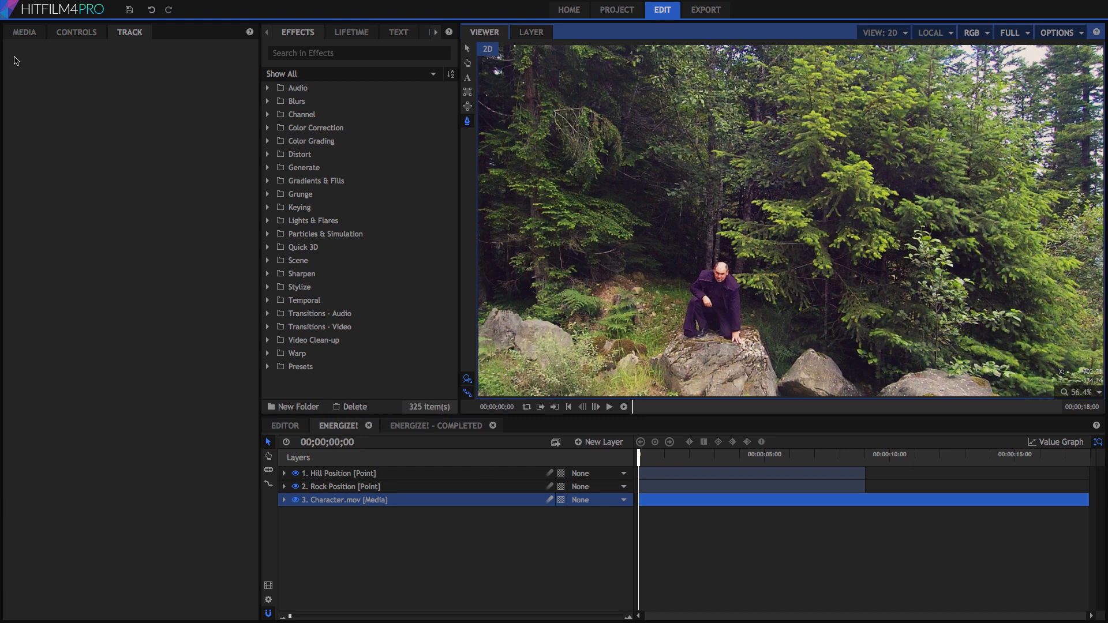
pyautogui.click(24, 31)
pyautogui.write('Rock R')
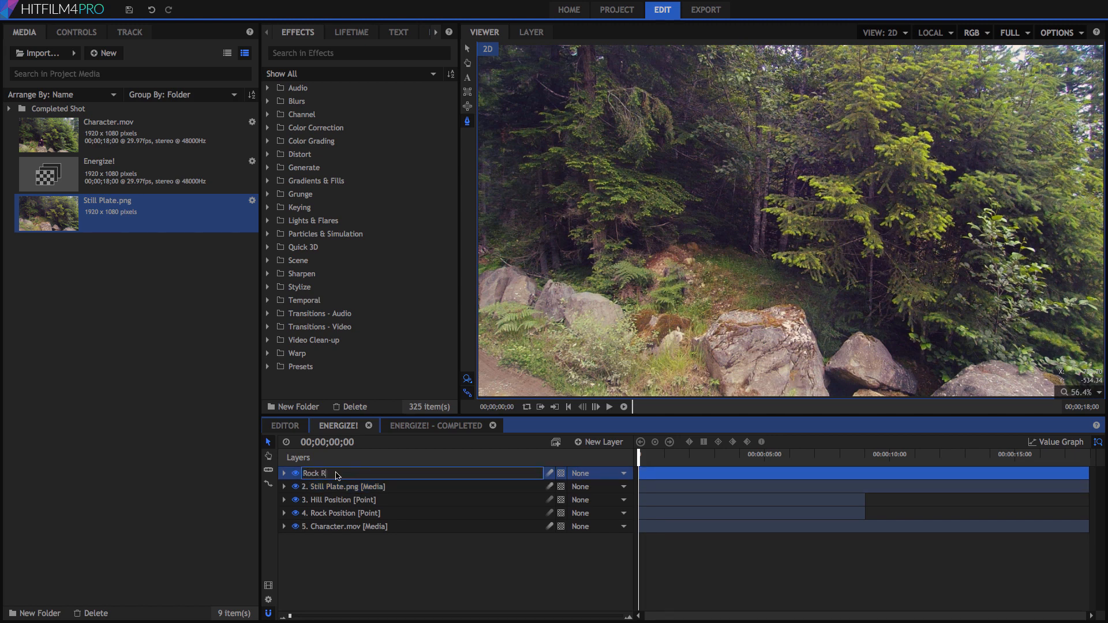
# Rename the still-plate layers Rock Repair and Hill Repair, hide Rock Repair, expand Hill Repair.
pyautogui.rightClick(332, 486)
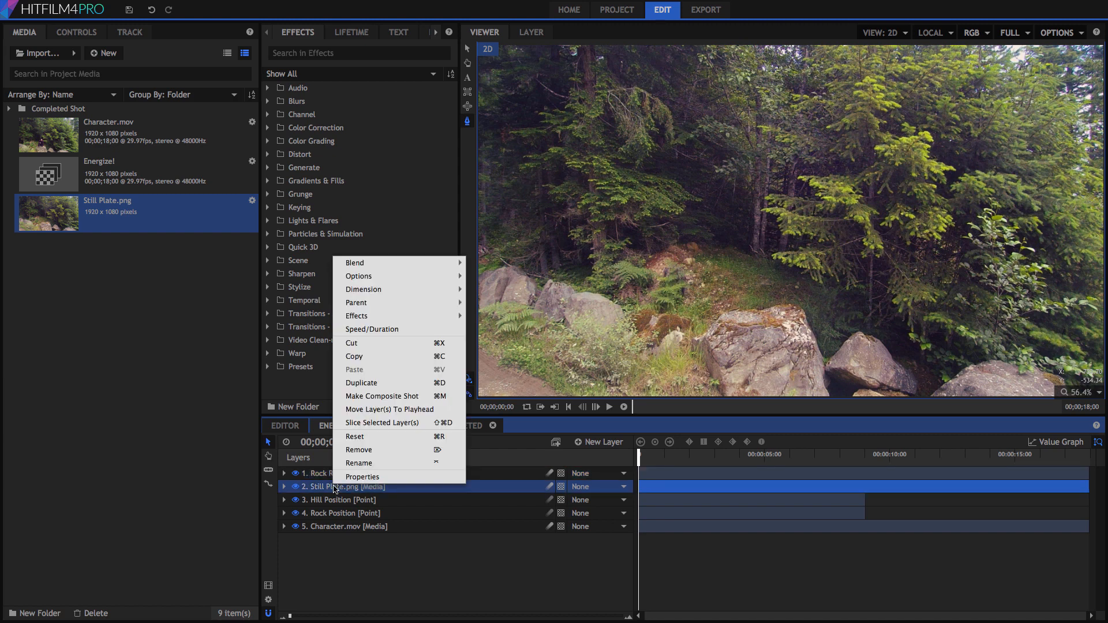
pyautogui.click(359, 462)
pyautogui.write('Hill Repair')
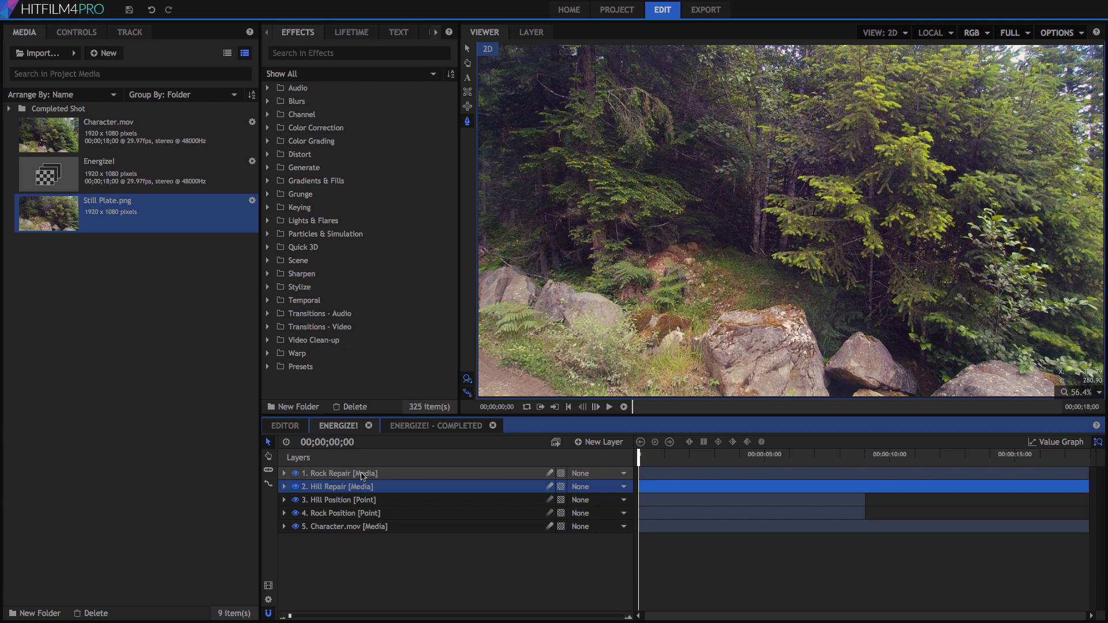
pyautogui.click(342, 473)
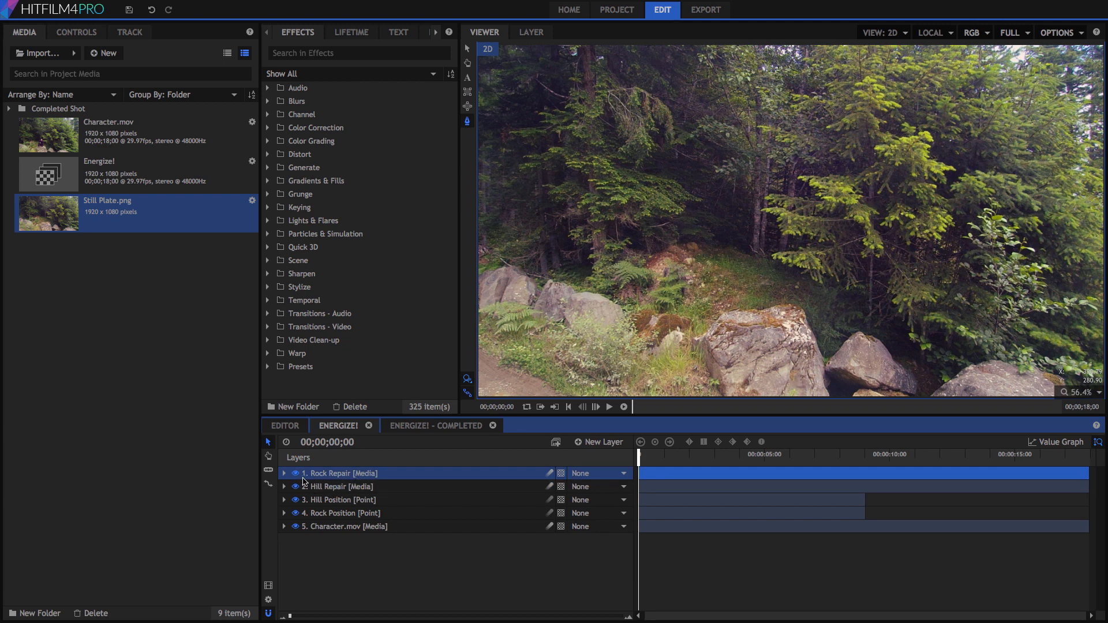
pyautogui.click(285, 487)
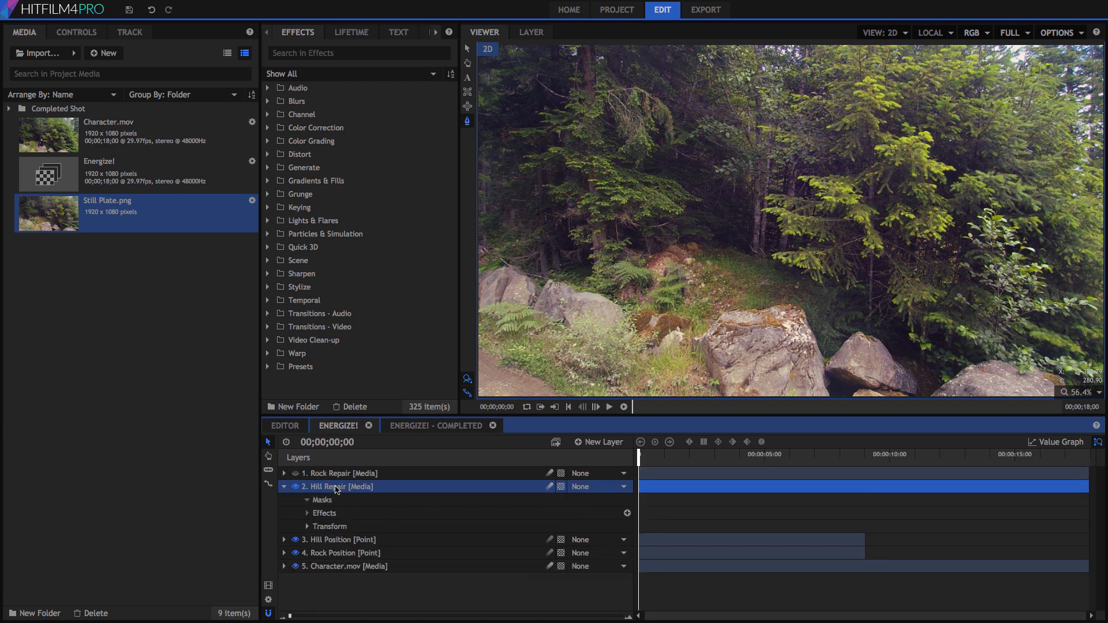
pyautogui.click(308, 527)
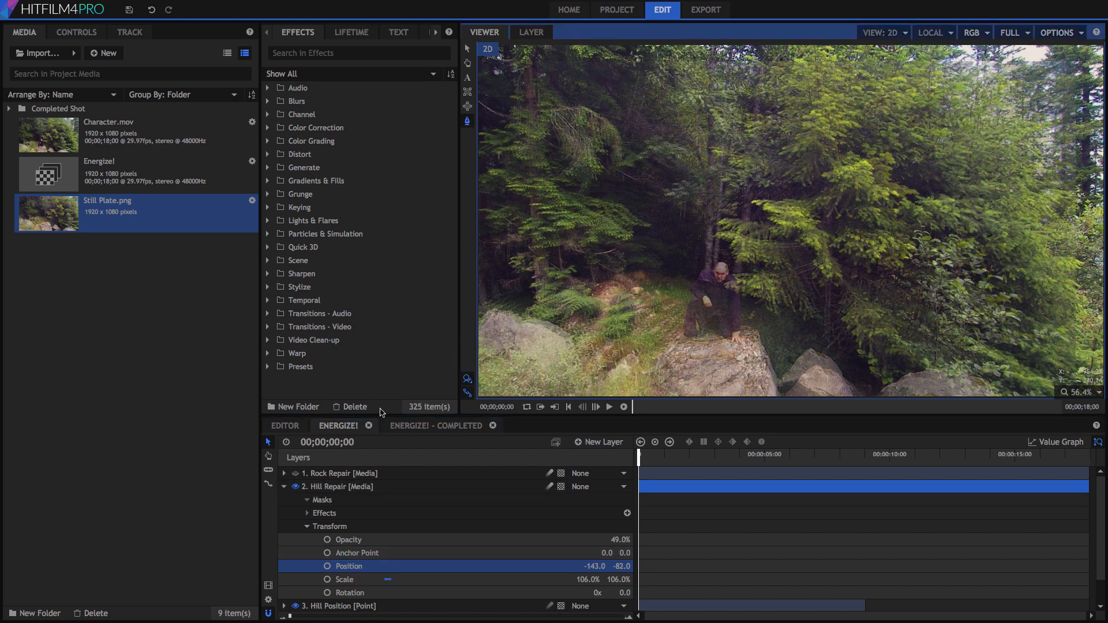
# Select the Hill Repair layer in the timeline.
pyautogui.click(332, 486)
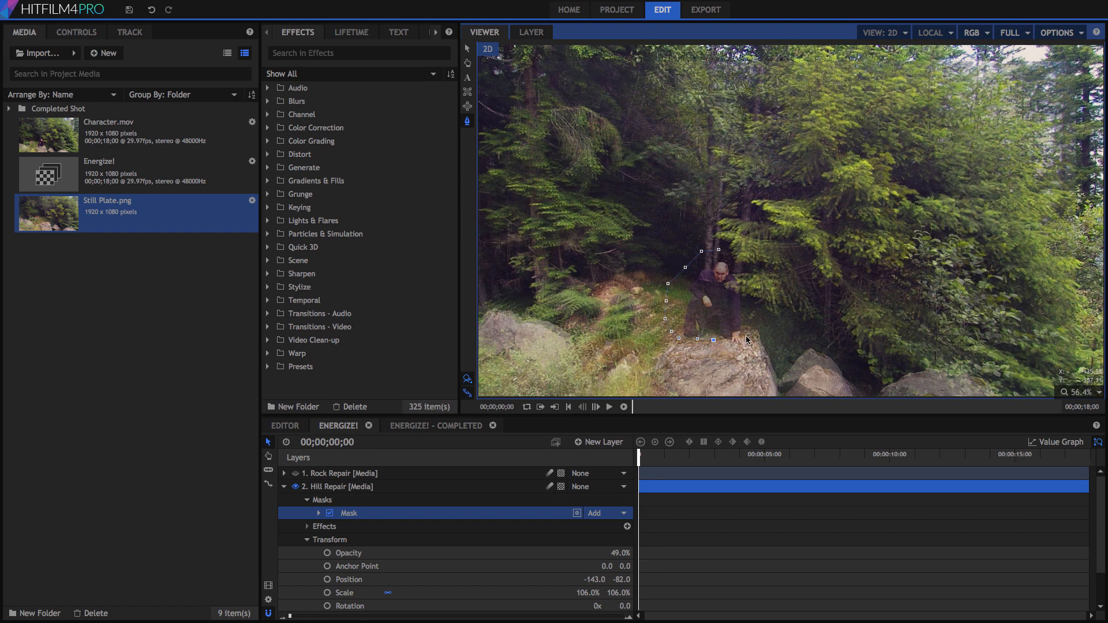
pyautogui.moveTo(759, 322)
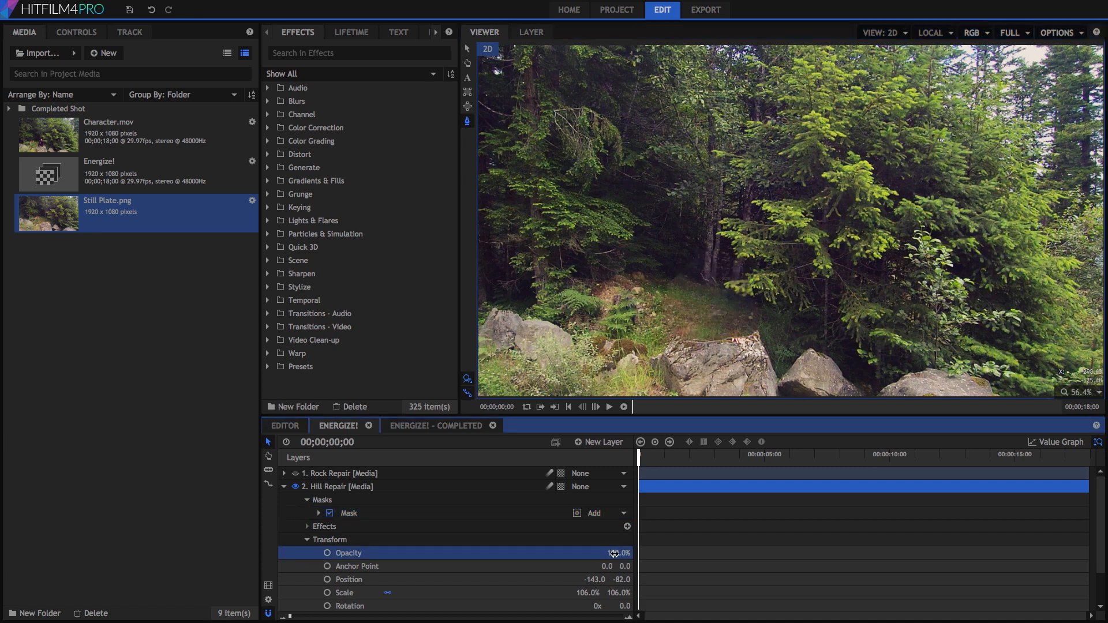
# Feather the Hill Repair mask by 35px and parent the layer to Hill Position.
pyautogui.click(348, 513)
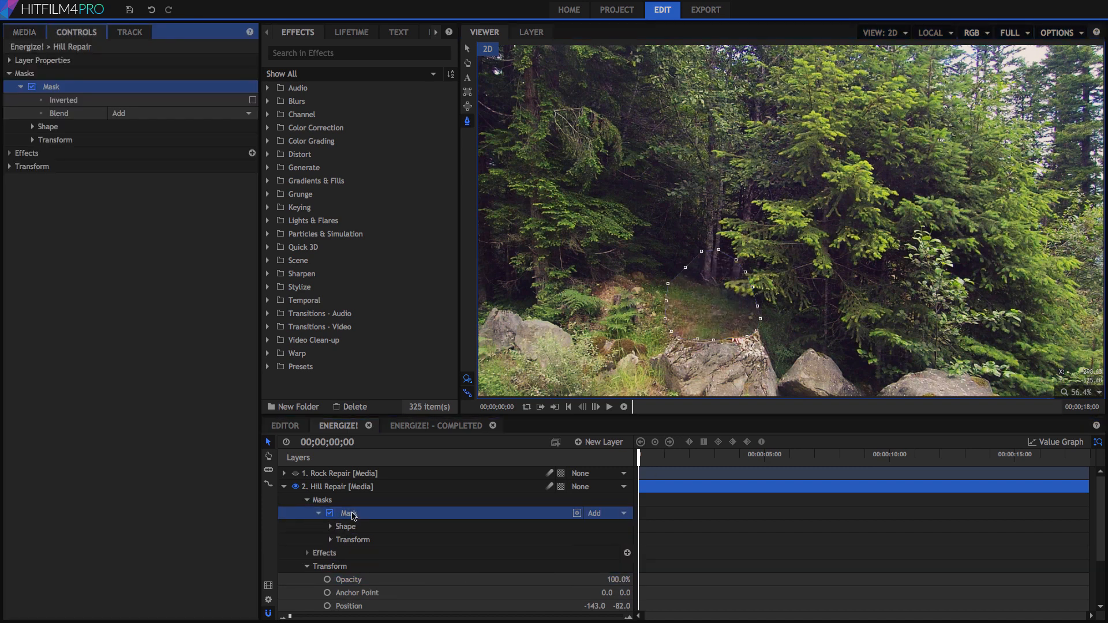
pyautogui.click(32, 127)
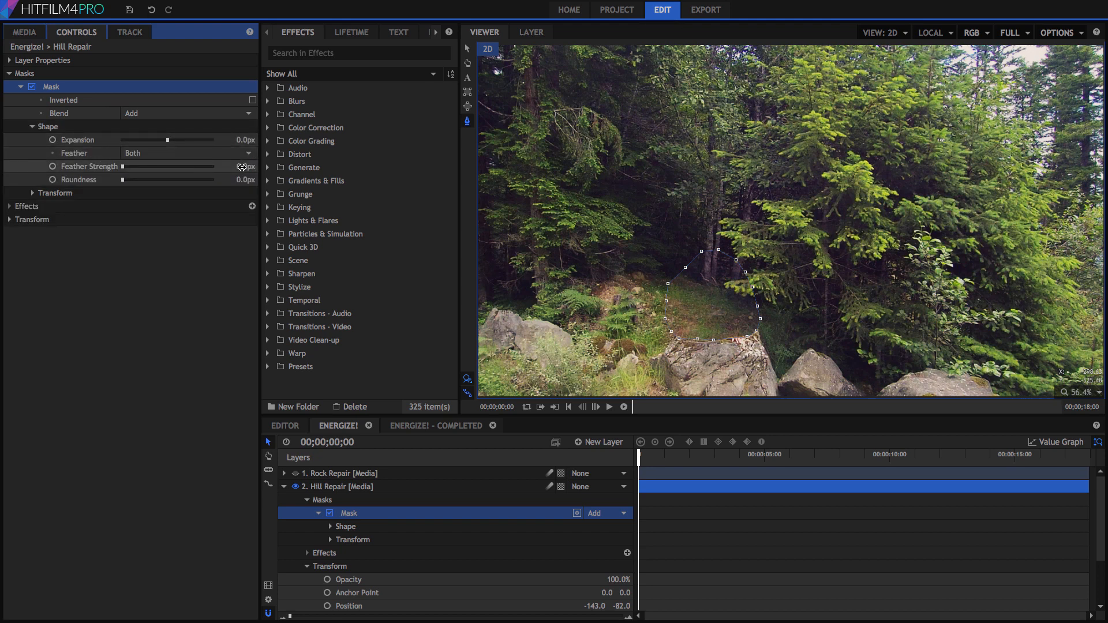
pyautogui.moveTo(123, 166); pyautogui.dragTo(212, 166)
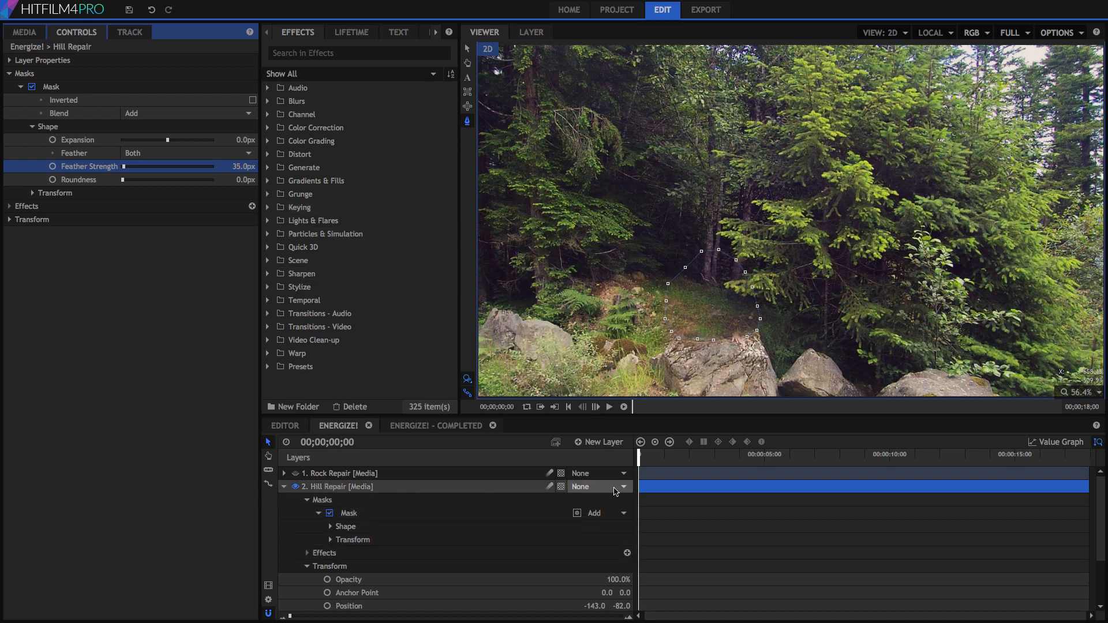
pyautogui.click(622, 486)
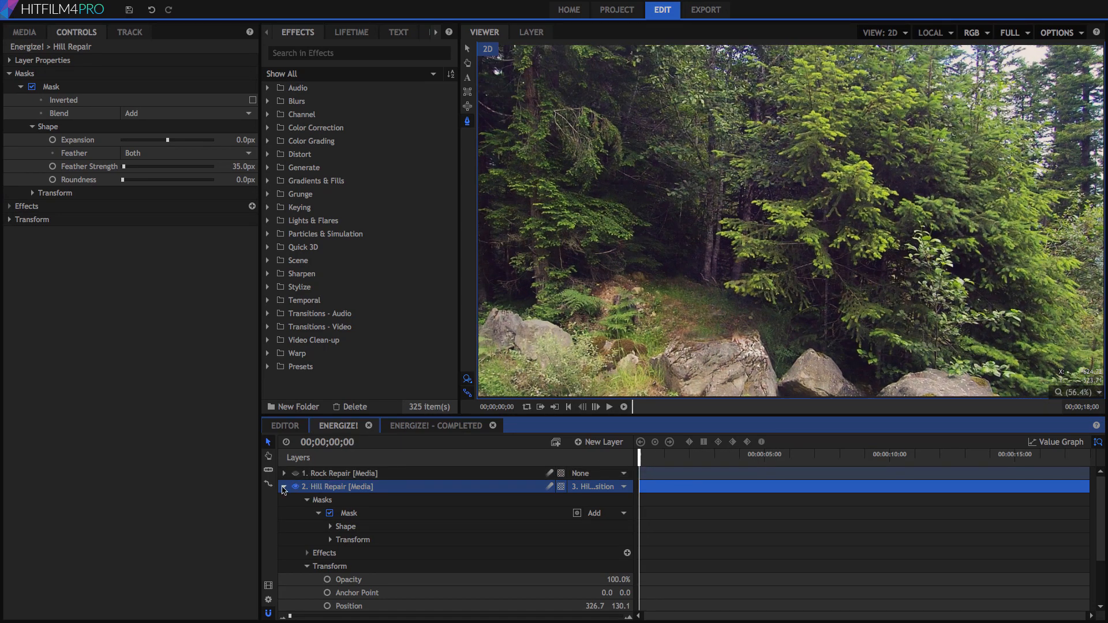
pyautogui.click(340, 472)
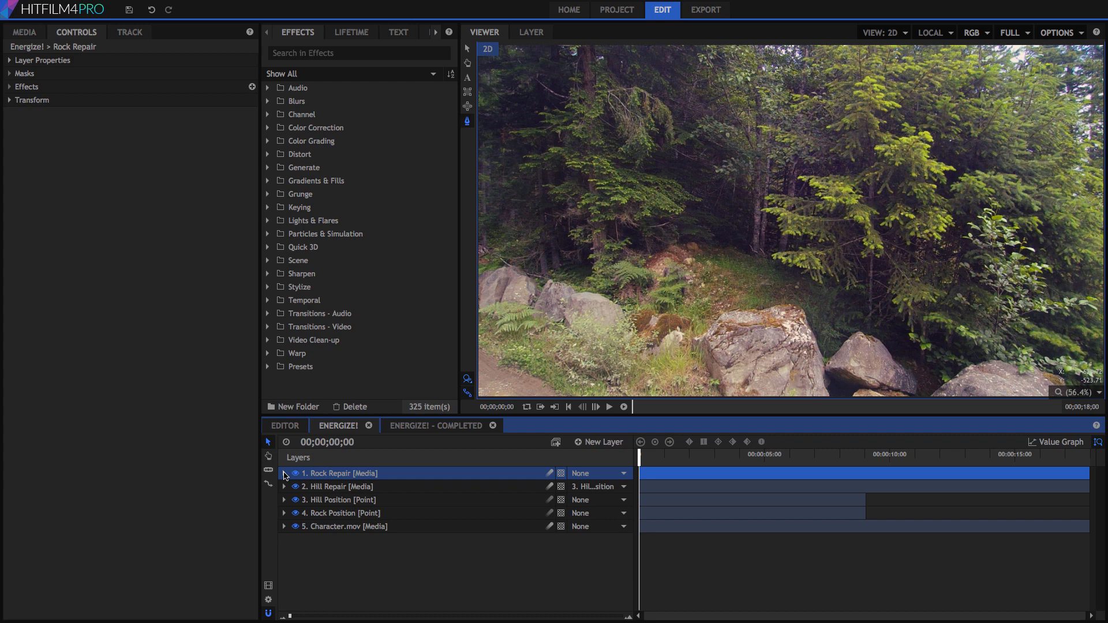
# Expand Rock Repair's properties and raise its Transform Opacity back to 100%.
pyautogui.click(284, 472)
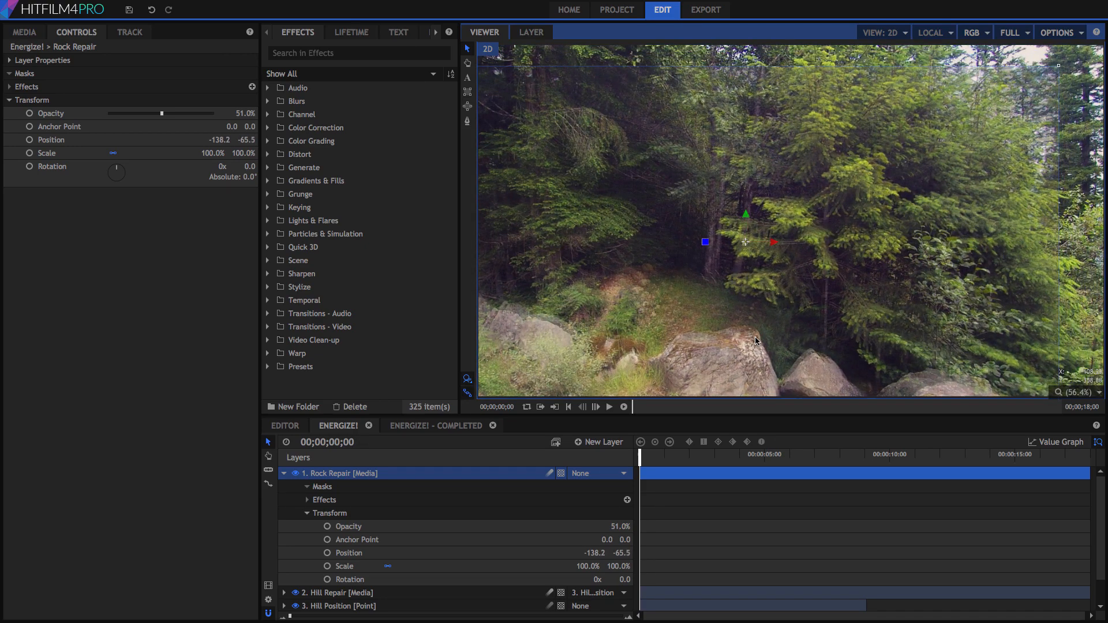
pyautogui.moveTo(748, 329)
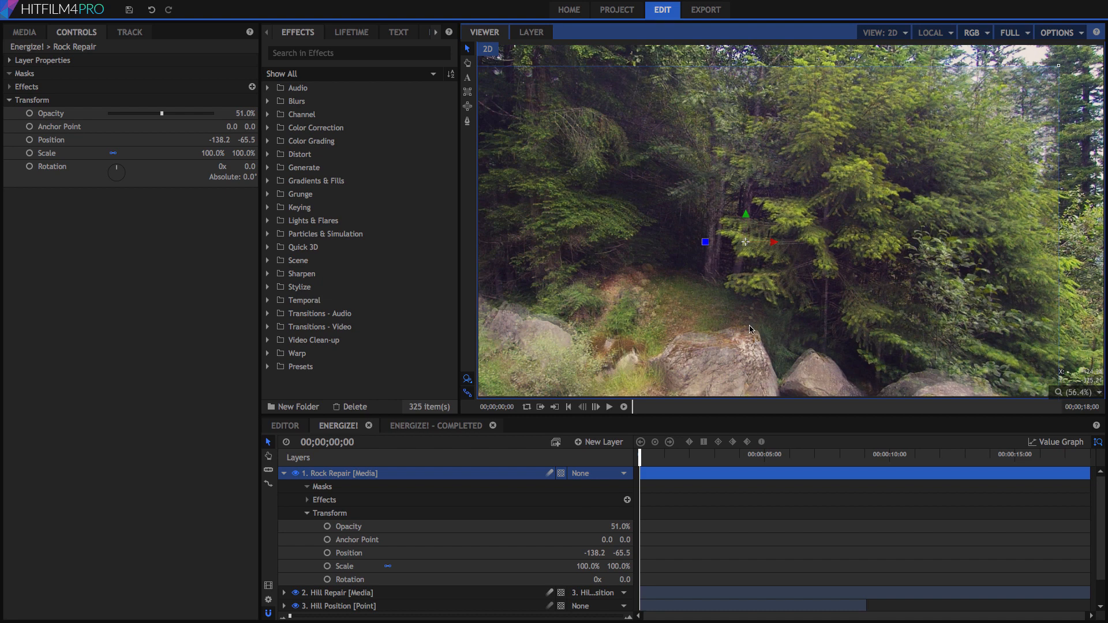
pyautogui.moveTo(682, 337)
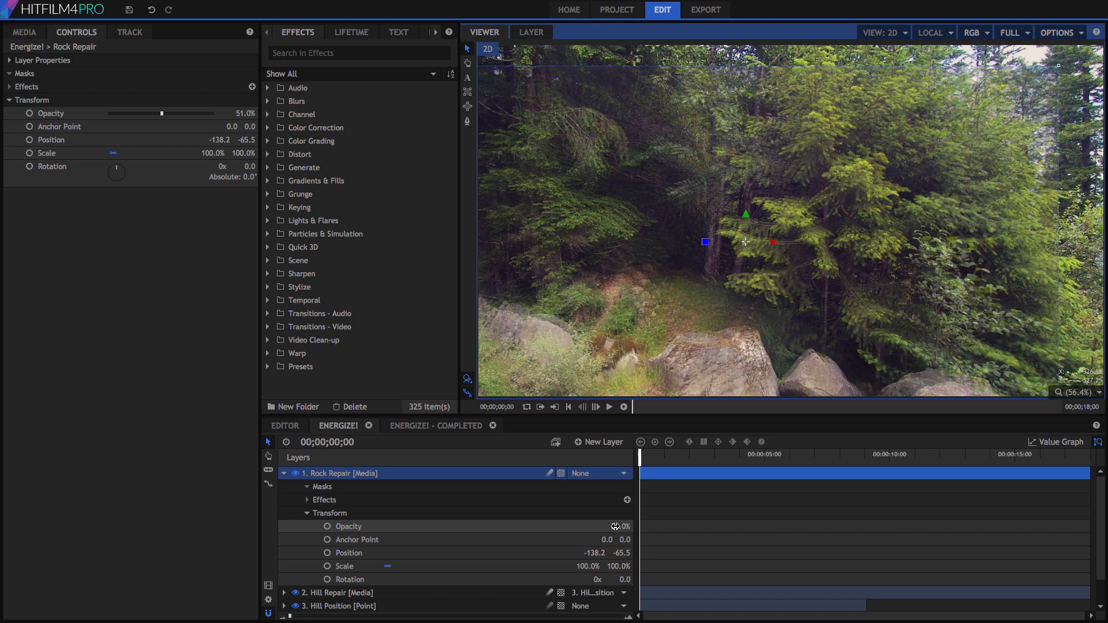
pyautogui.moveTo(161, 113); pyautogui.dragTo(212, 114)
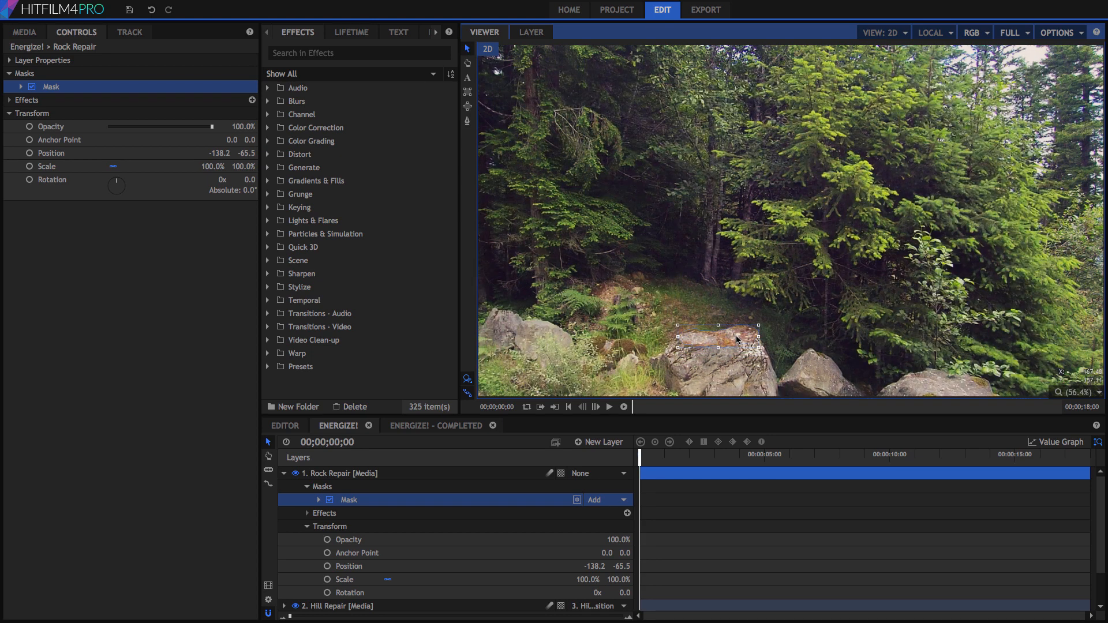
# Parent Rock Repair to 4. Rock Position and collapse the layer.
pyautogui.click(607, 473)
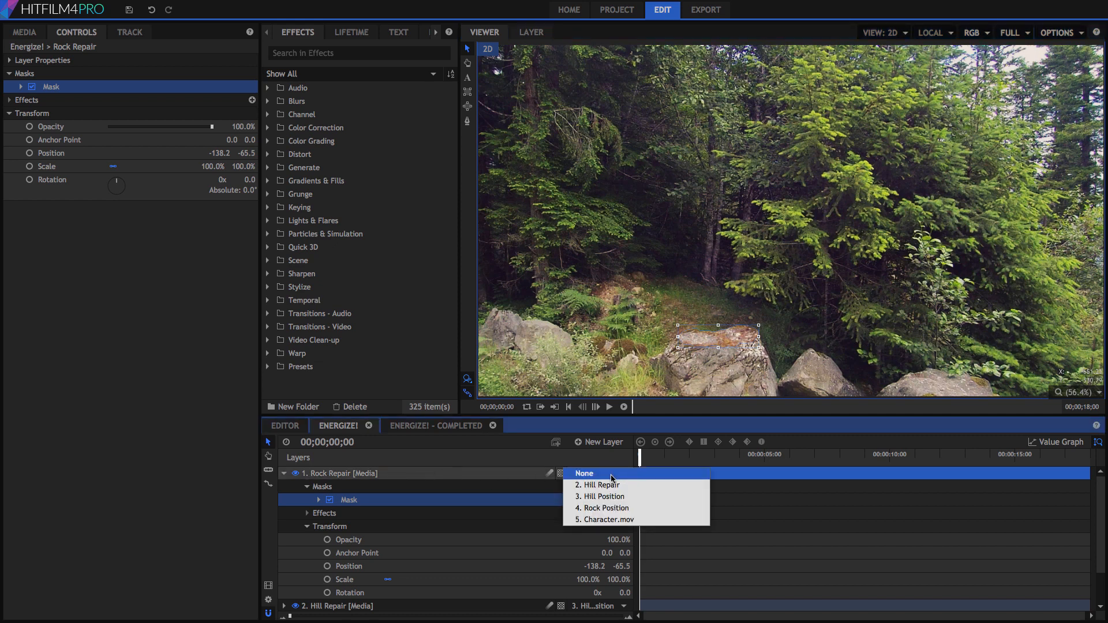
pyautogui.click(601, 507)
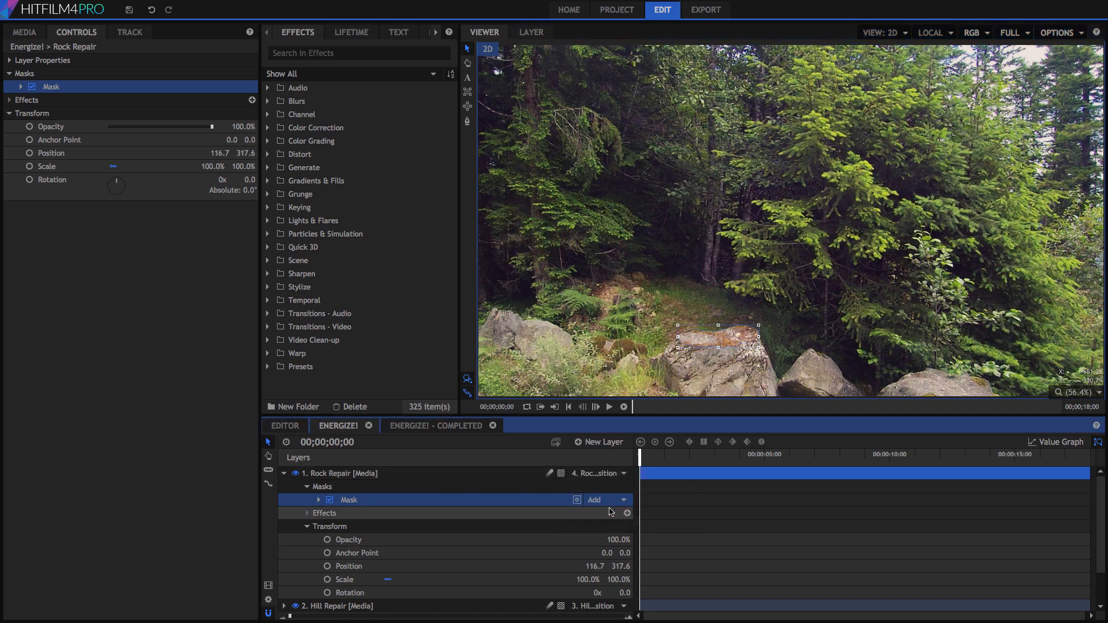
pyautogui.click(284, 473)
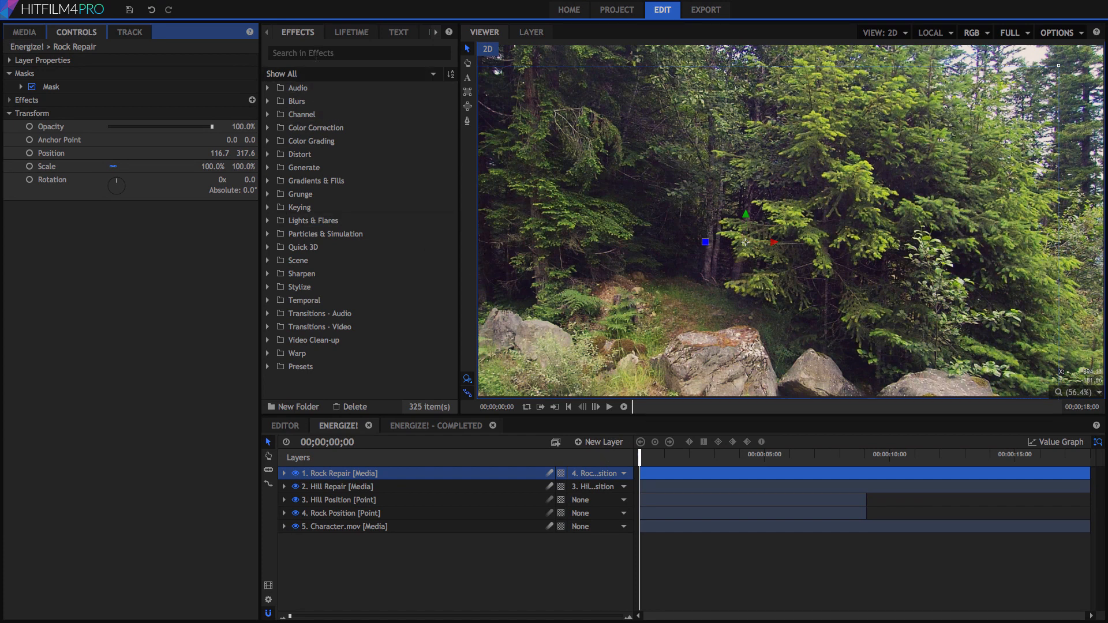
pyautogui.write('curves')
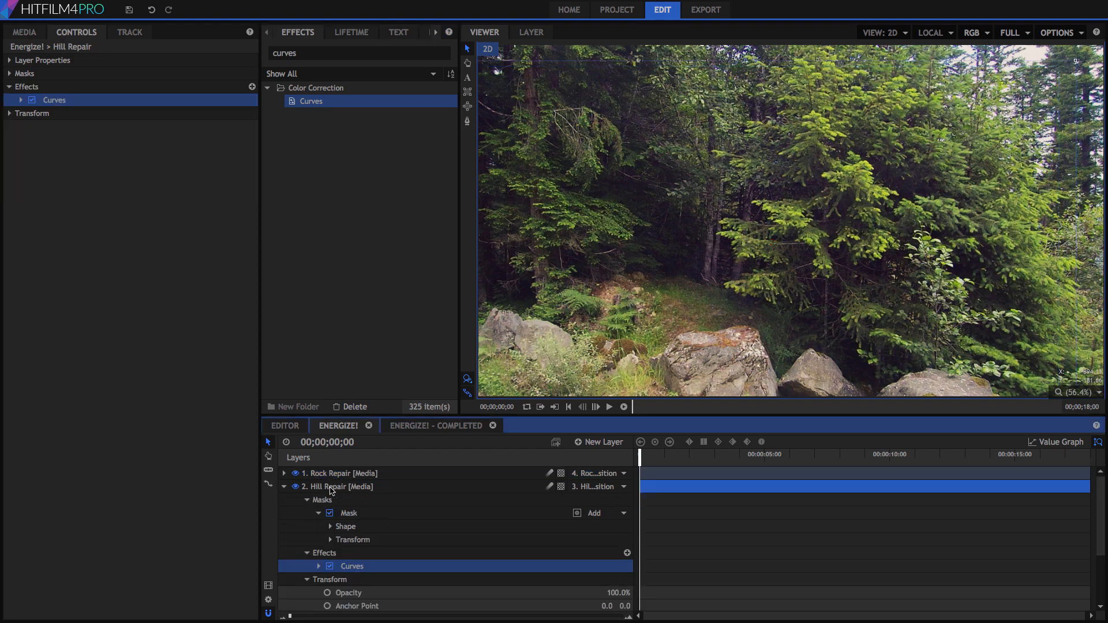
# Adjust the Curves effect settings on Hill Repair and Rock Repair in Controls.
pyautogui.click(20, 100)
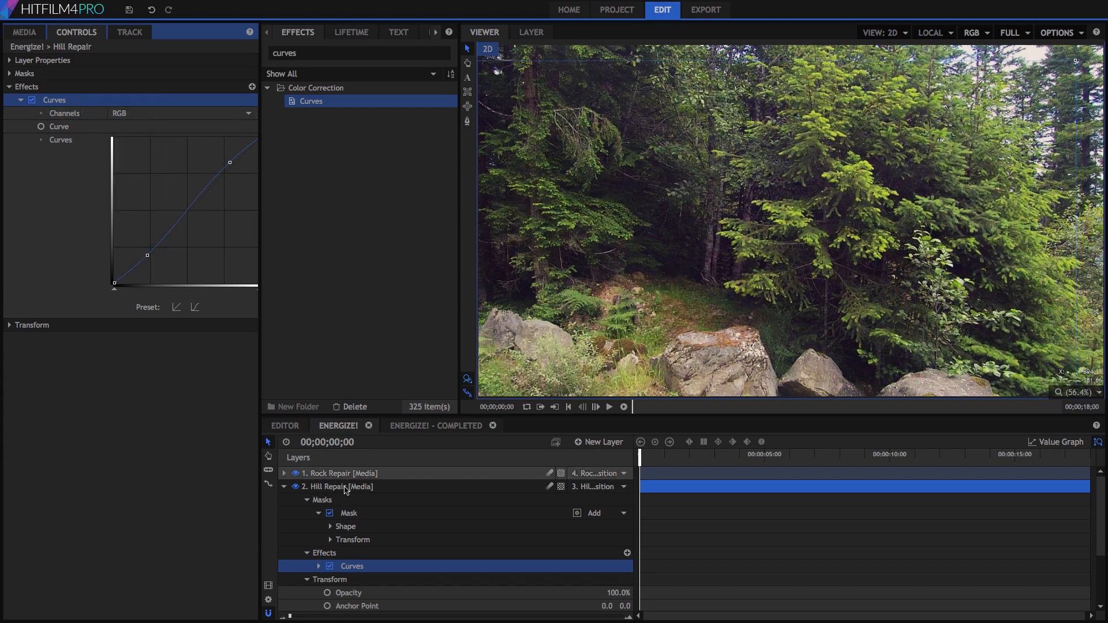
pyautogui.click(340, 473)
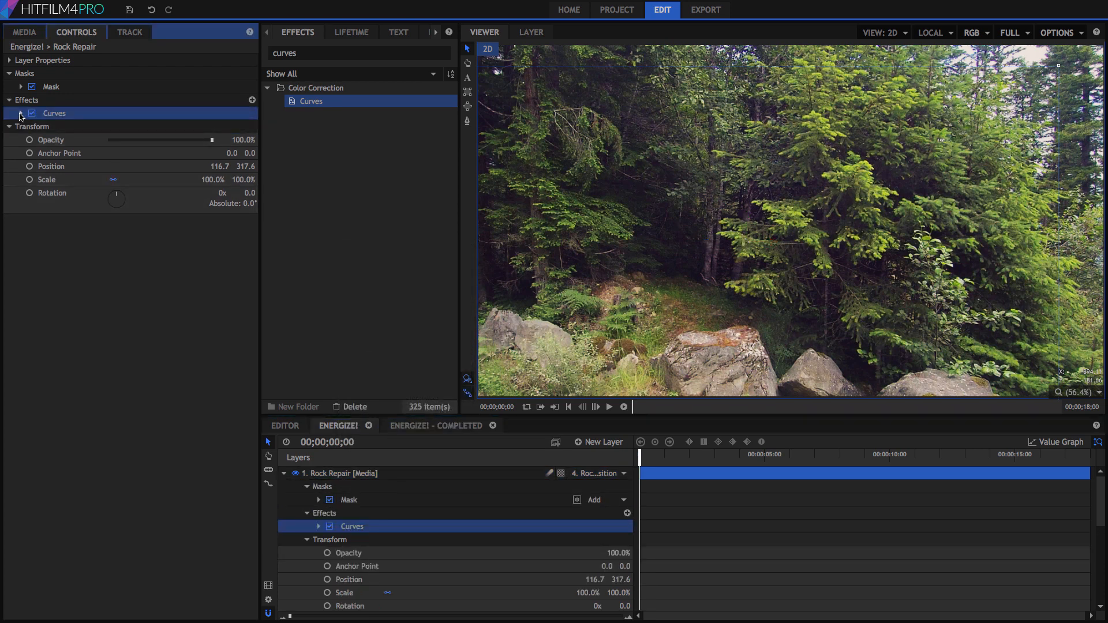
pyautogui.click(21, 113)
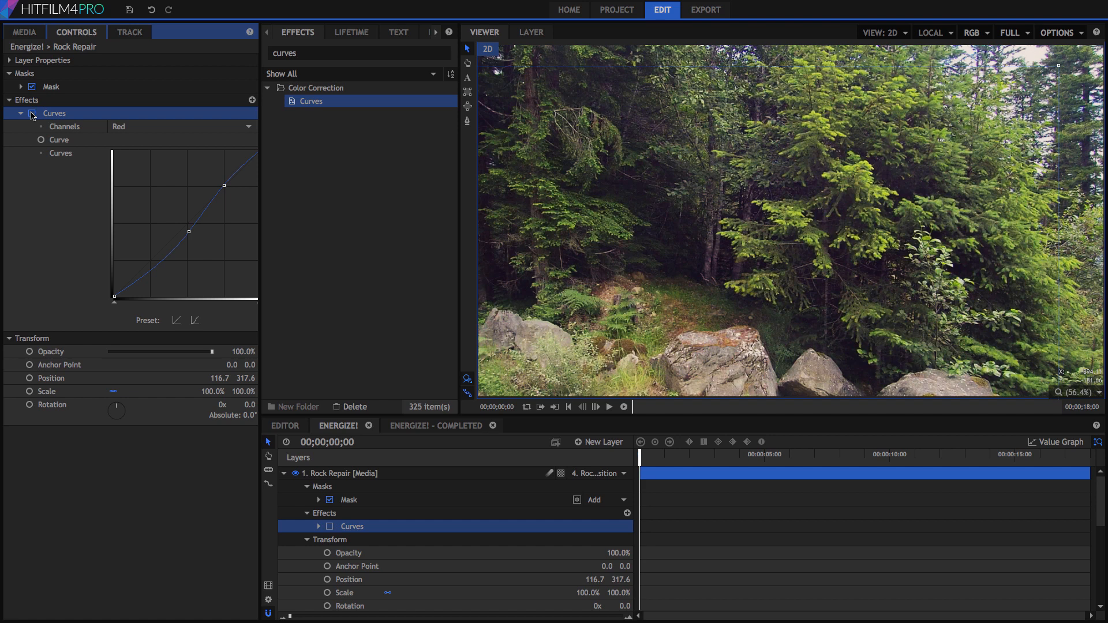
pyautogui.click(340, 487)
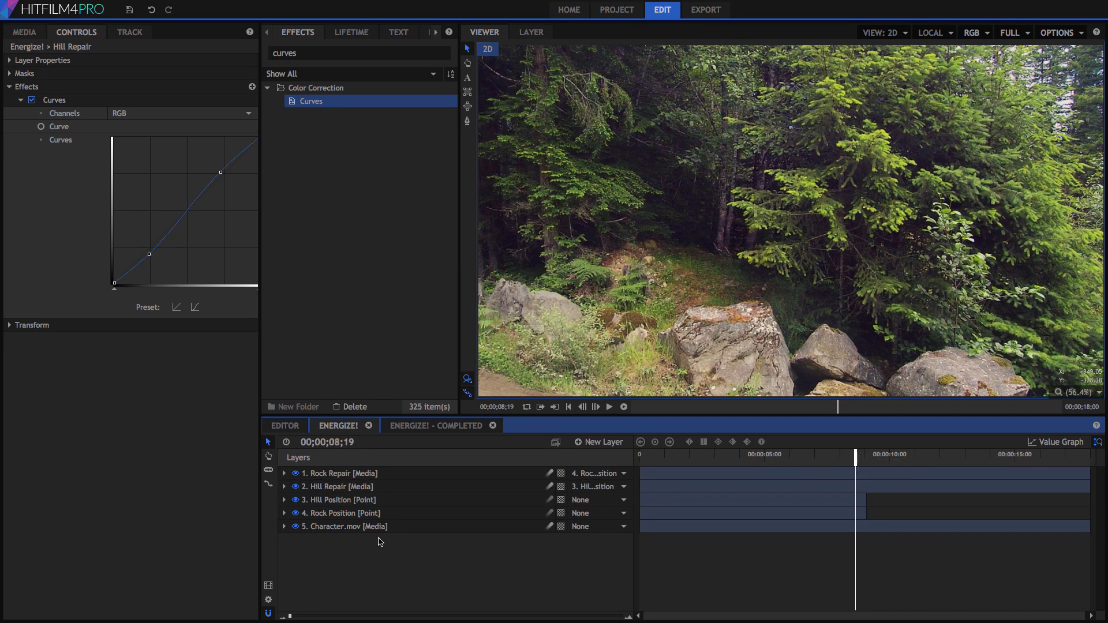
# Turn off visibility of the Rock Repair and Hill Repair layers.
pyautogui.click(286, 485)
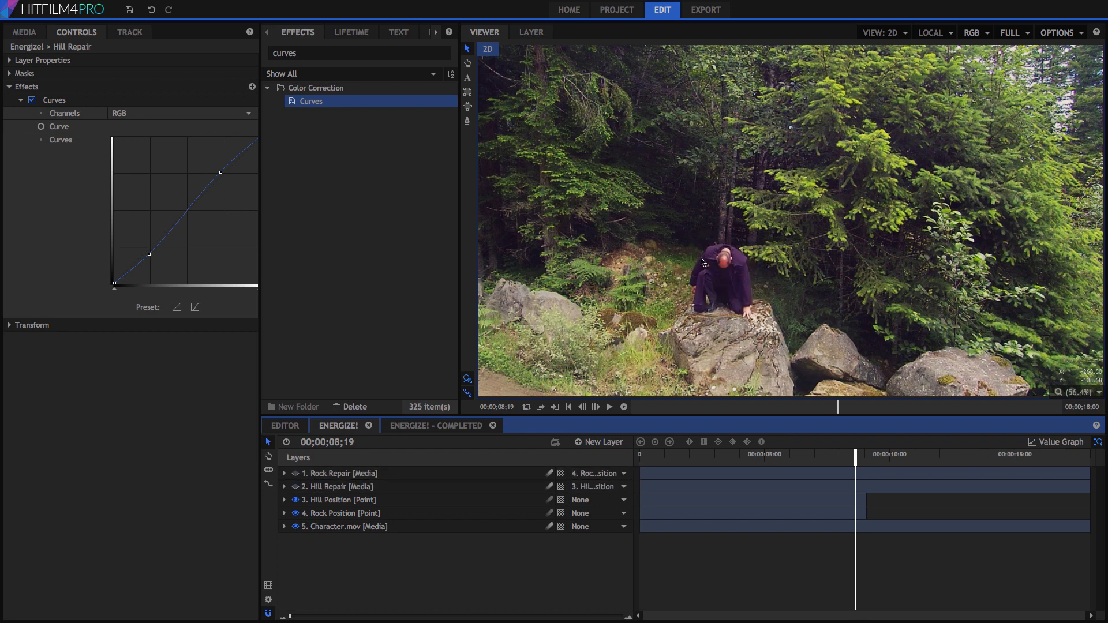
pyautogui.moveTo(716, 317)
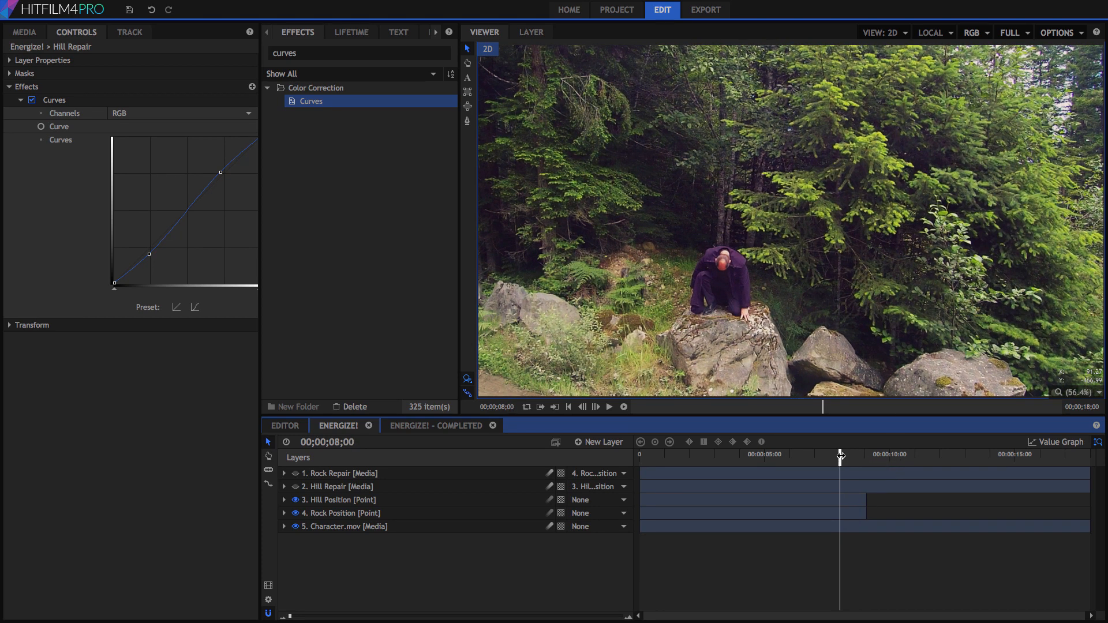
# Export the current viewer frame as a still image named Character Plate.
pyautogui.click(1058, 33)
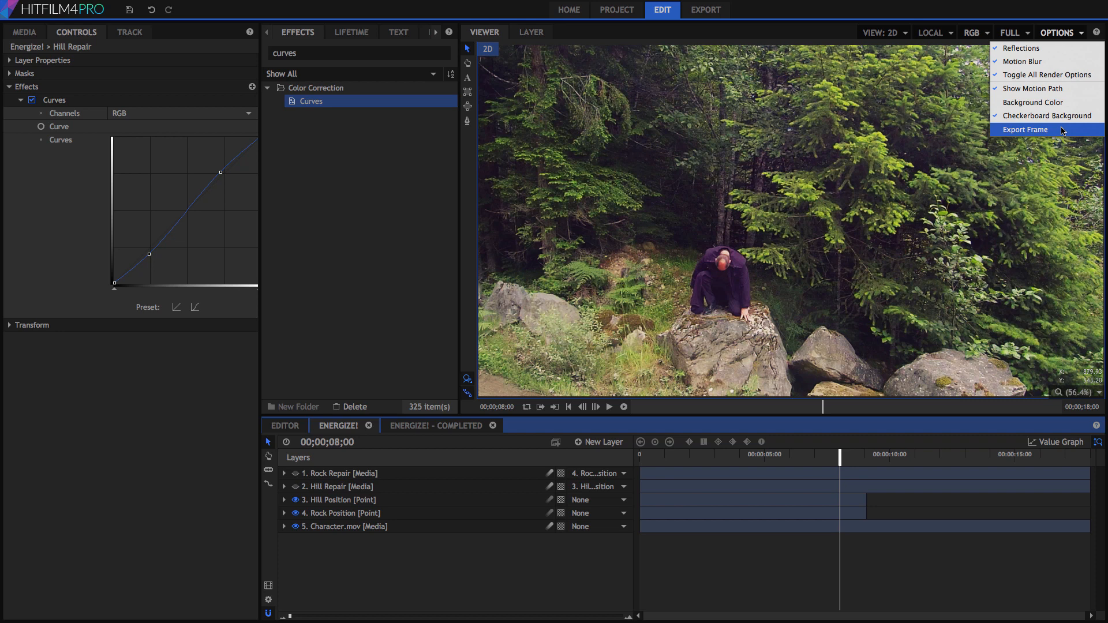
pyautogui.click(1025, 130)
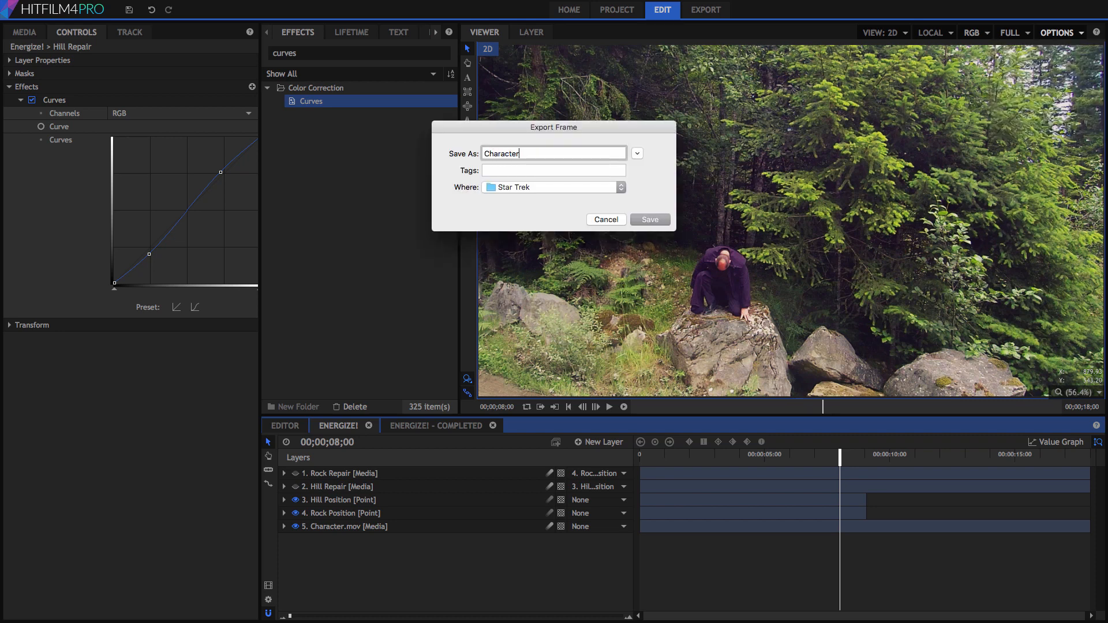
pyautogui.write('Plate')
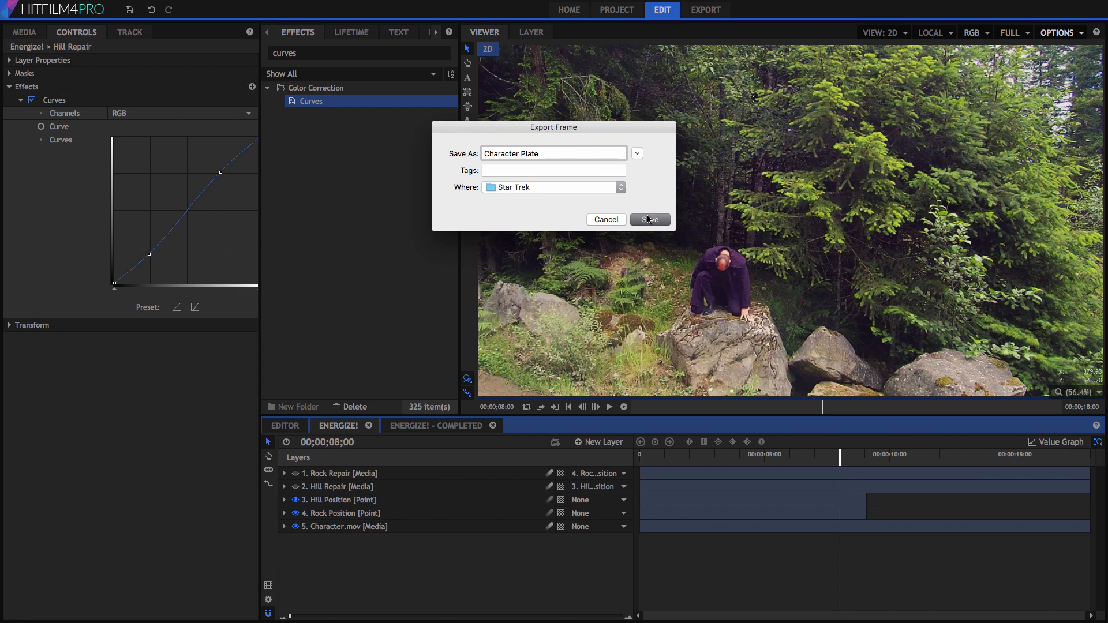
pyautogui.click(648, 219)
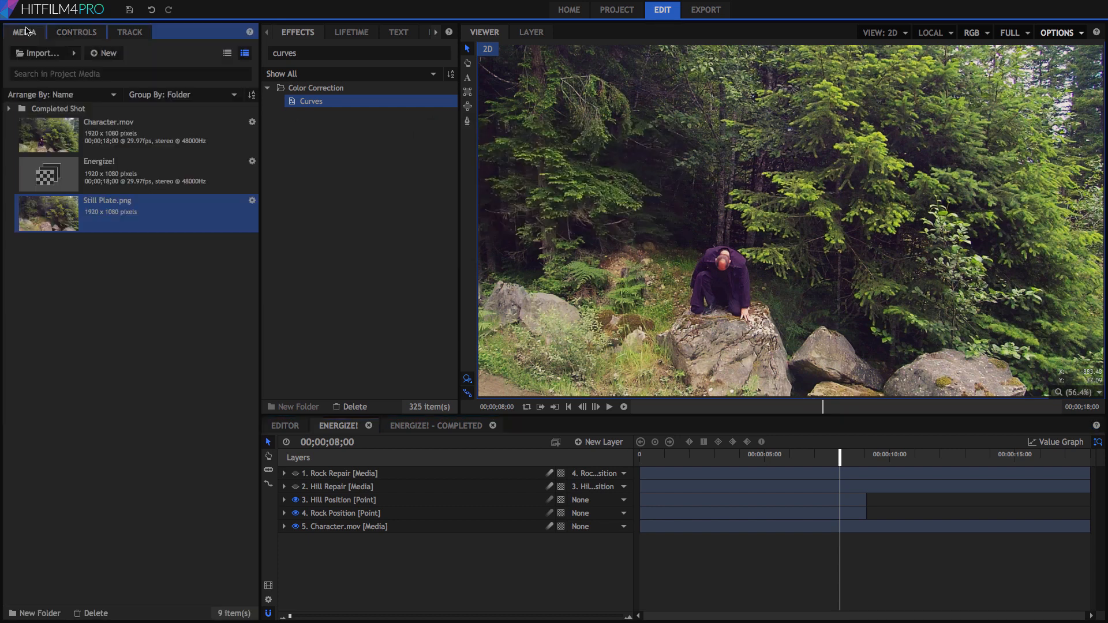
# Show the project's media list in the Media tab.
pyautogui.click(40, 53)
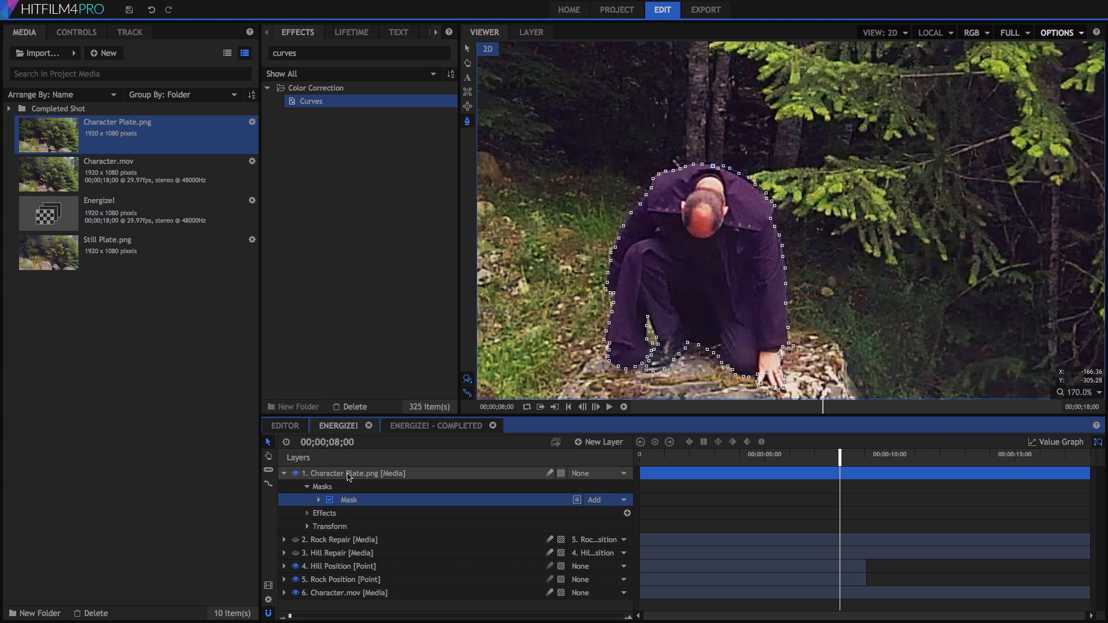
# Make the Character Plate layer a composite shot with masks set to Move with Layer.
pyautogui.rightClick(346, 473)
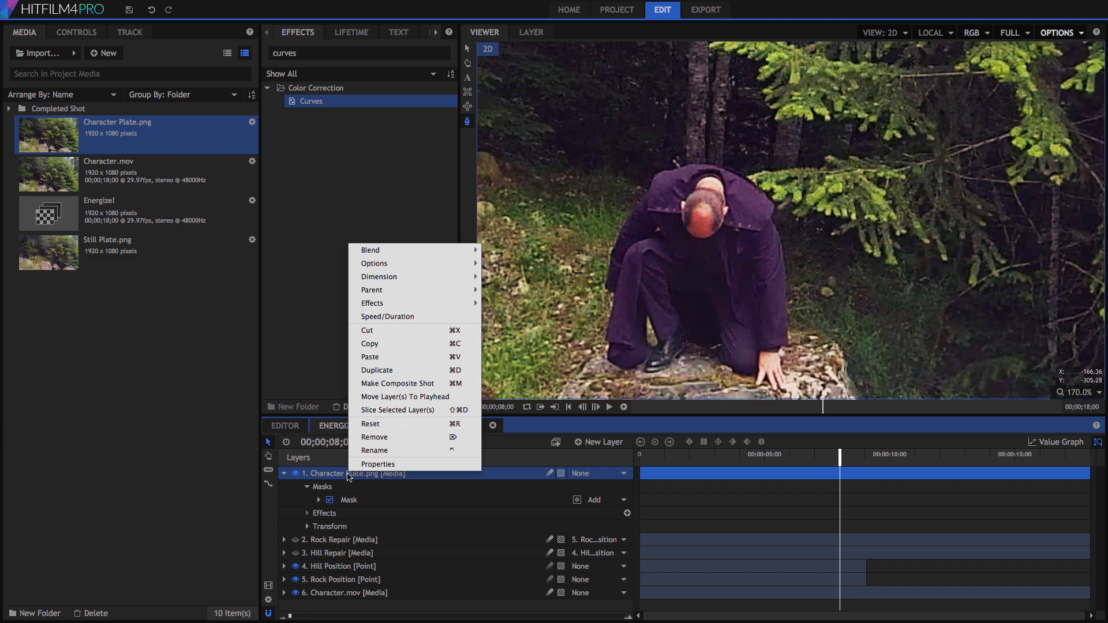
pyautogui.moveTo(412, 383)
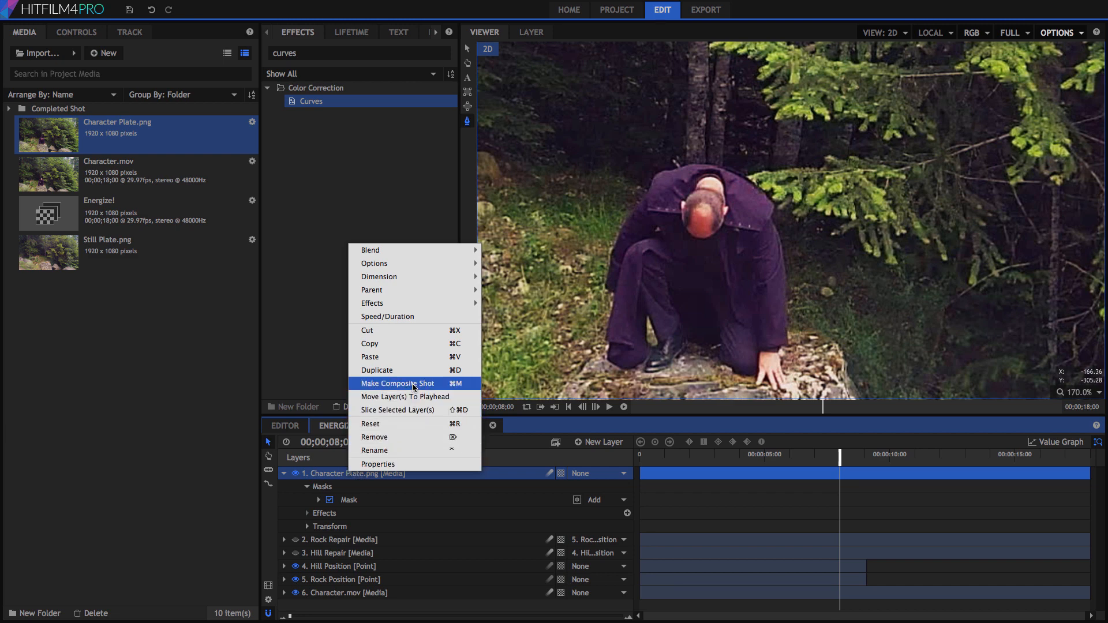
pyautogui.click(397, 383)
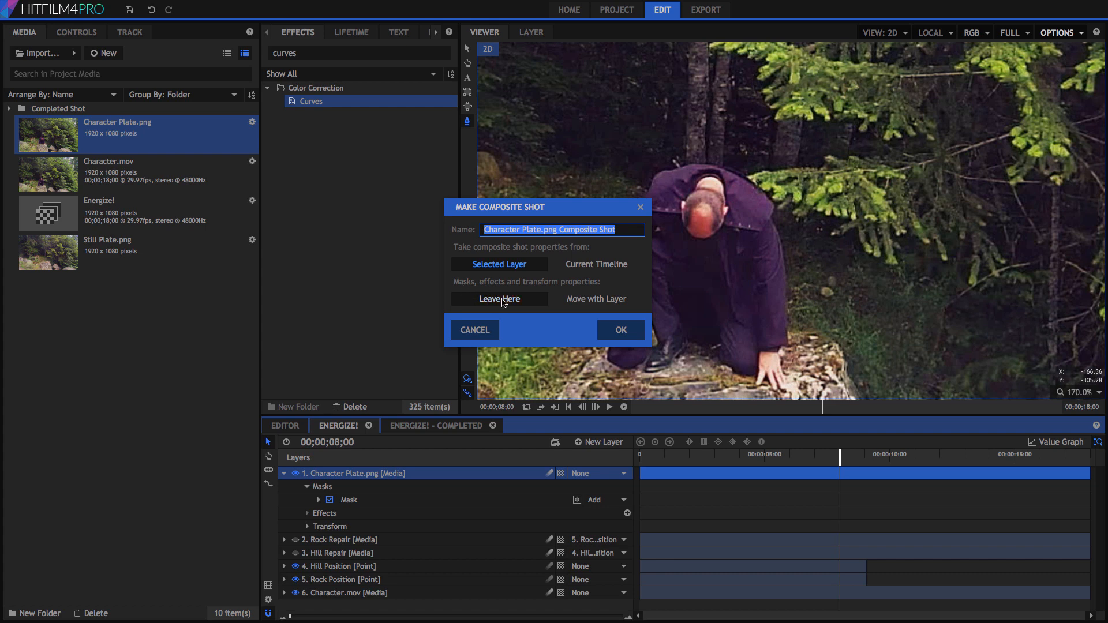
pyautogui.click(595, 299)
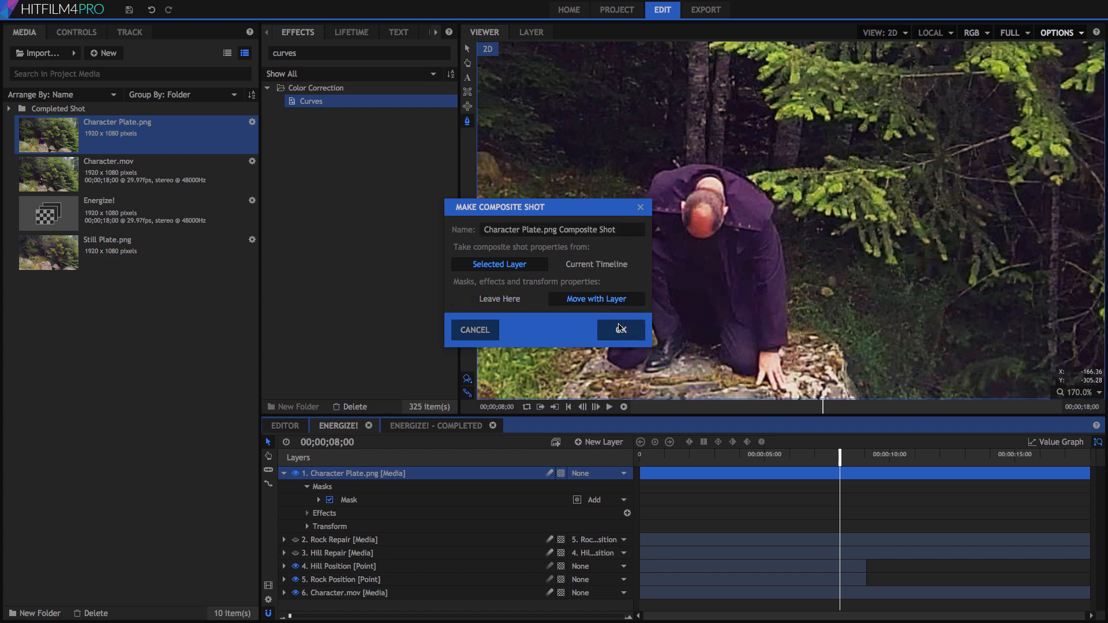
pyautogui.click(620, 330)
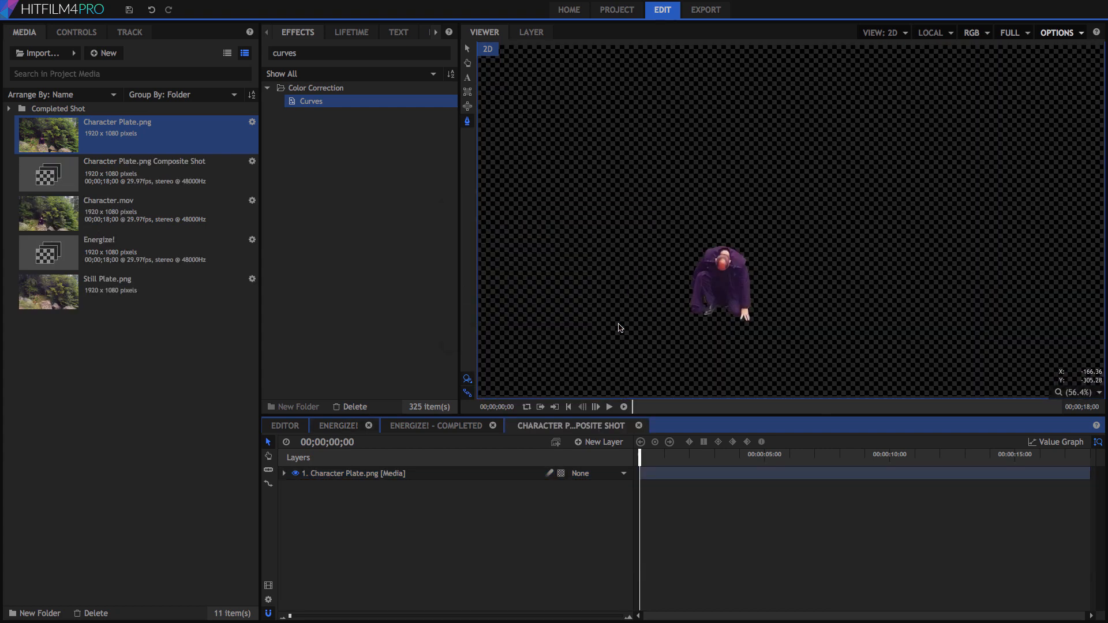
pyautogui.moveTo(463, 48)
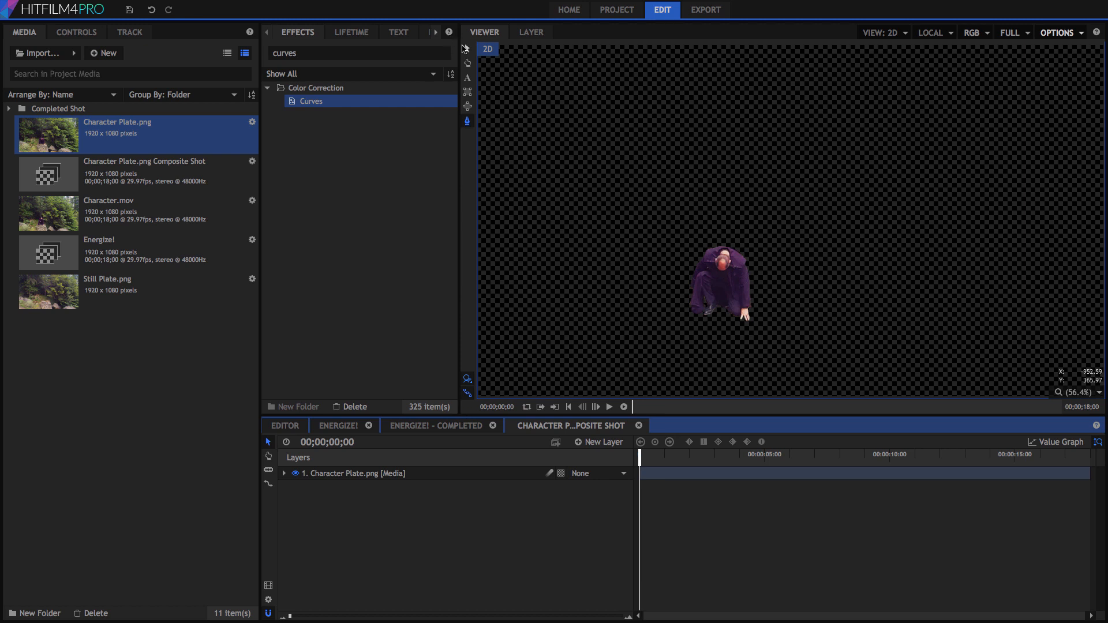
# Select the Character Plate layer and copy its Anchor Point values.
pyautogui.click(353, 473)
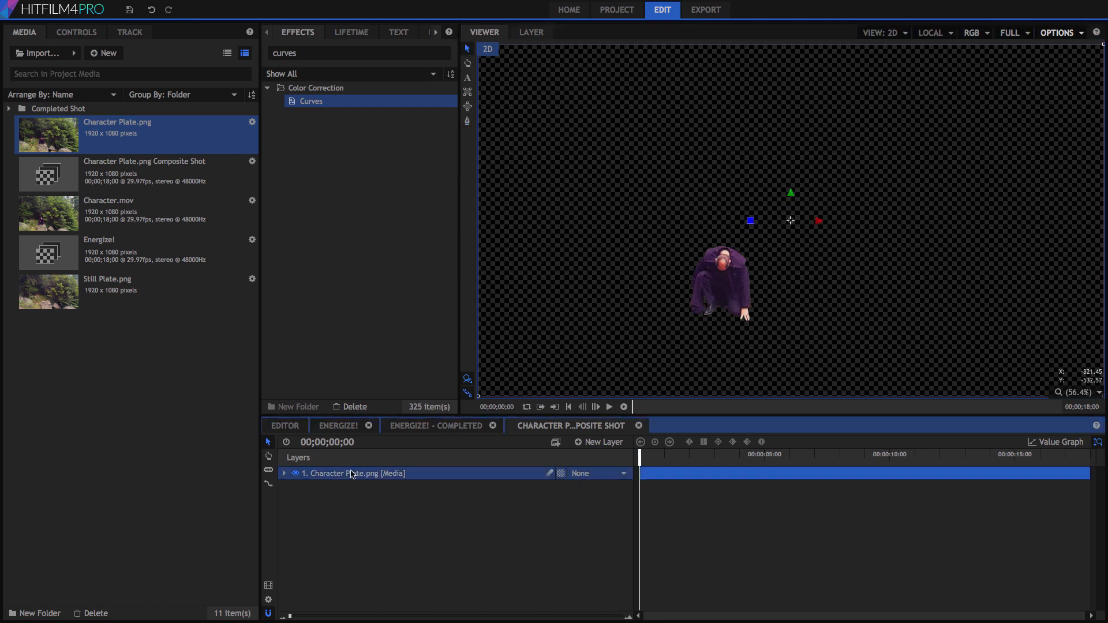
pyautogui.click(283, 474)
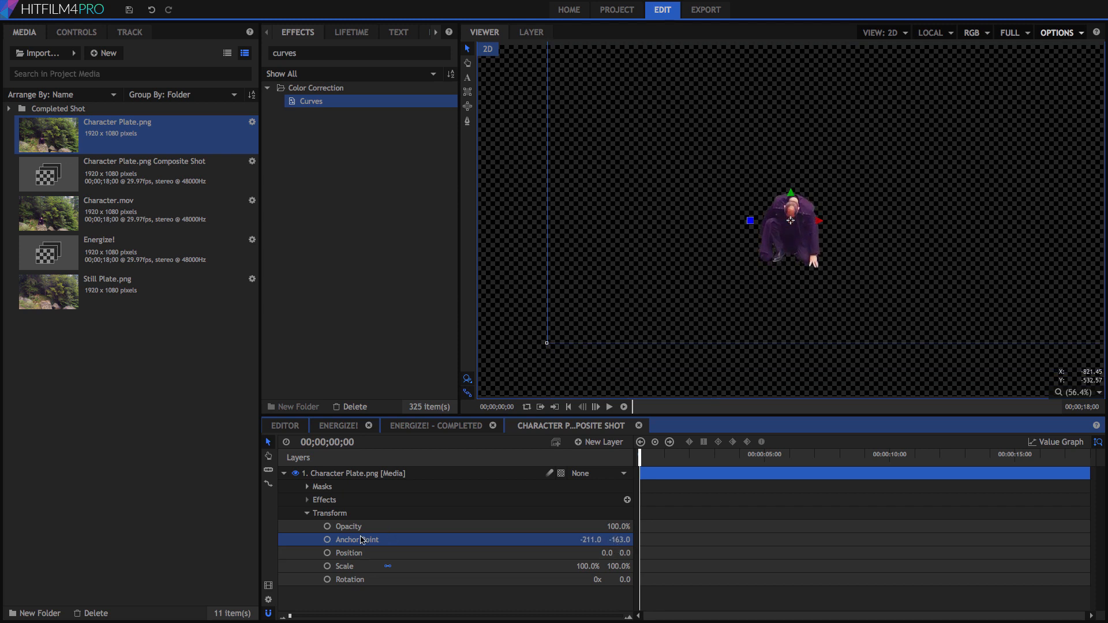
pyautogui.rightClick(356, 539)
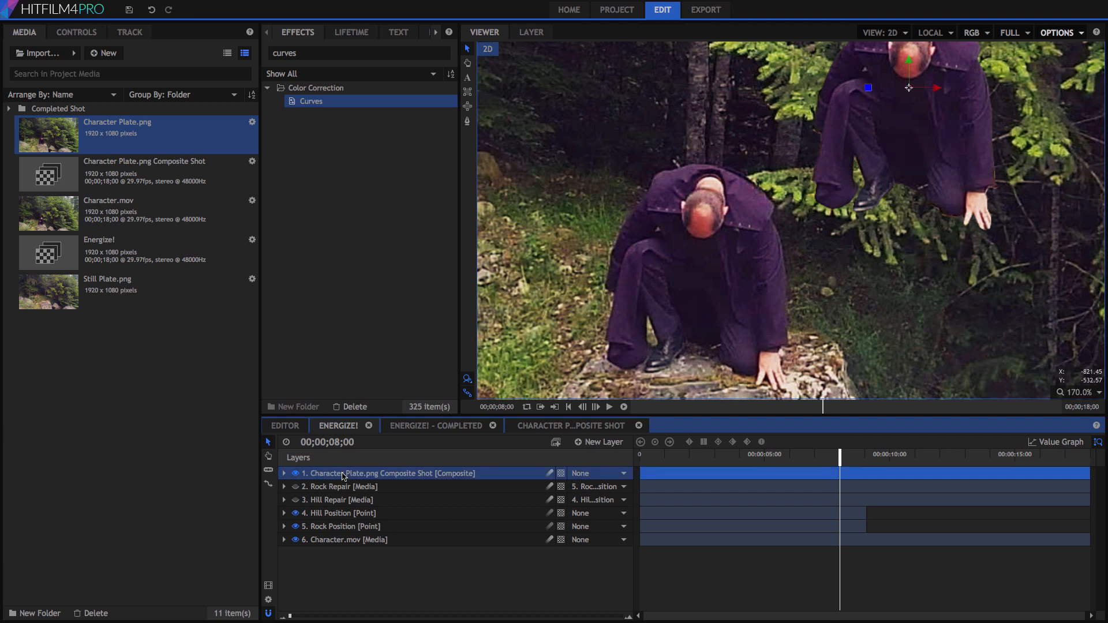
# Paste the copied values into Position, parent to Rock Position, and Scale to Fit the viewer.
pyautogui.click(76, 32)
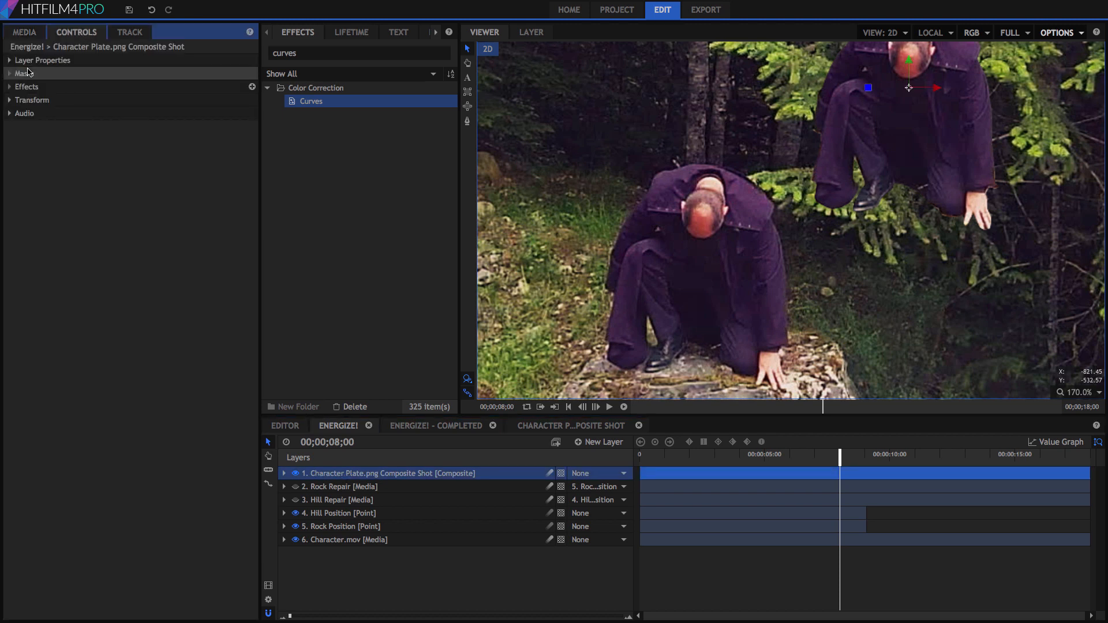
pyautogui.rightClick(51, 139)
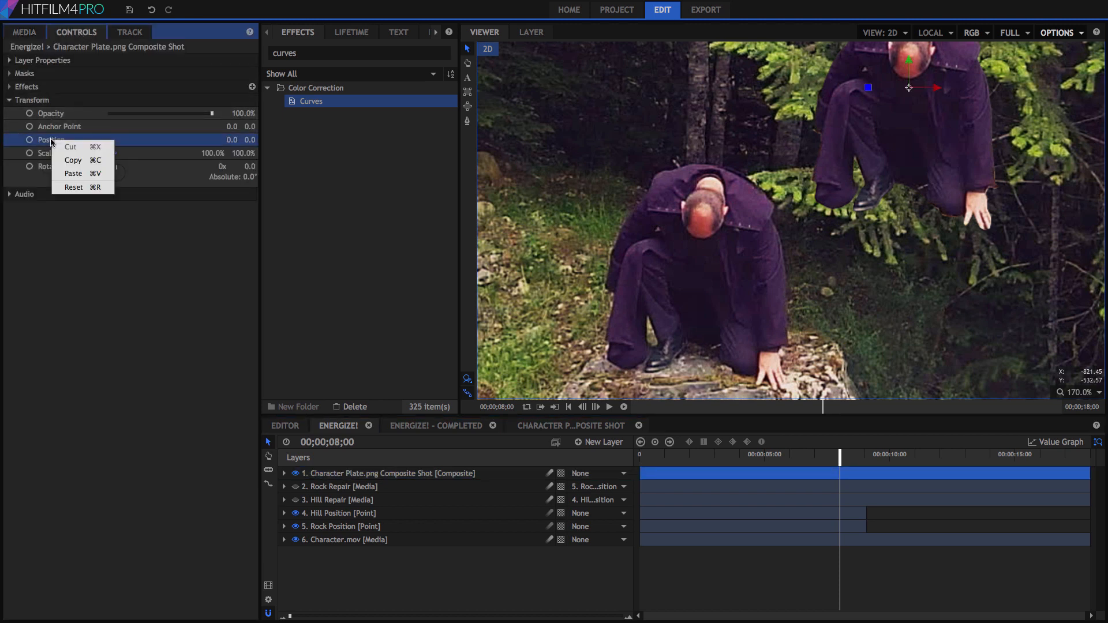
pyautogui.click(74, 173)
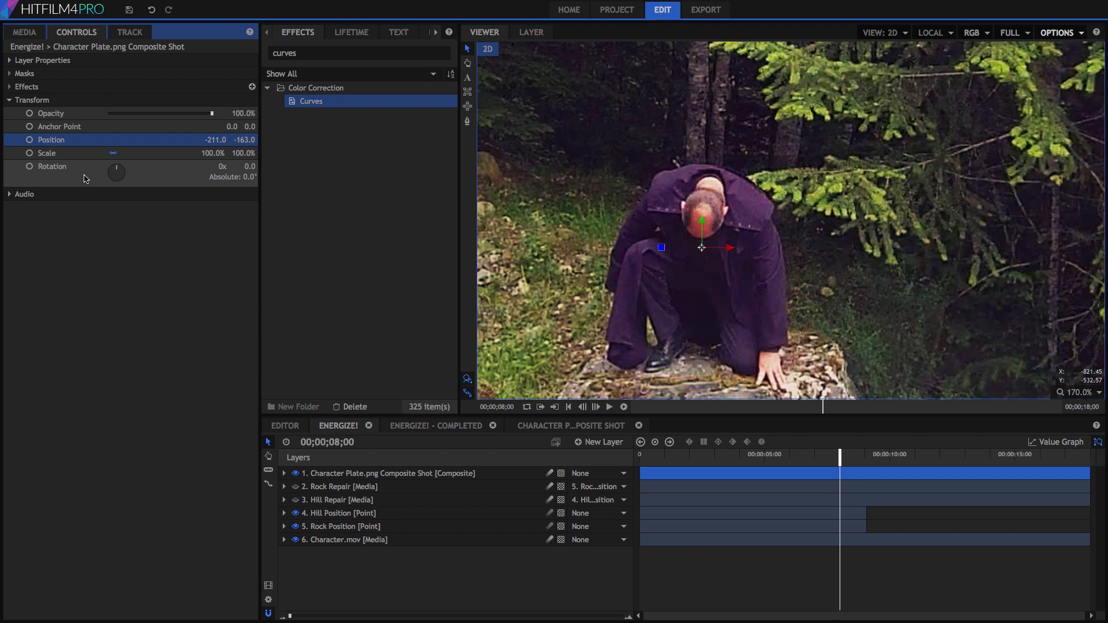
pyautogui.click(600, 472)
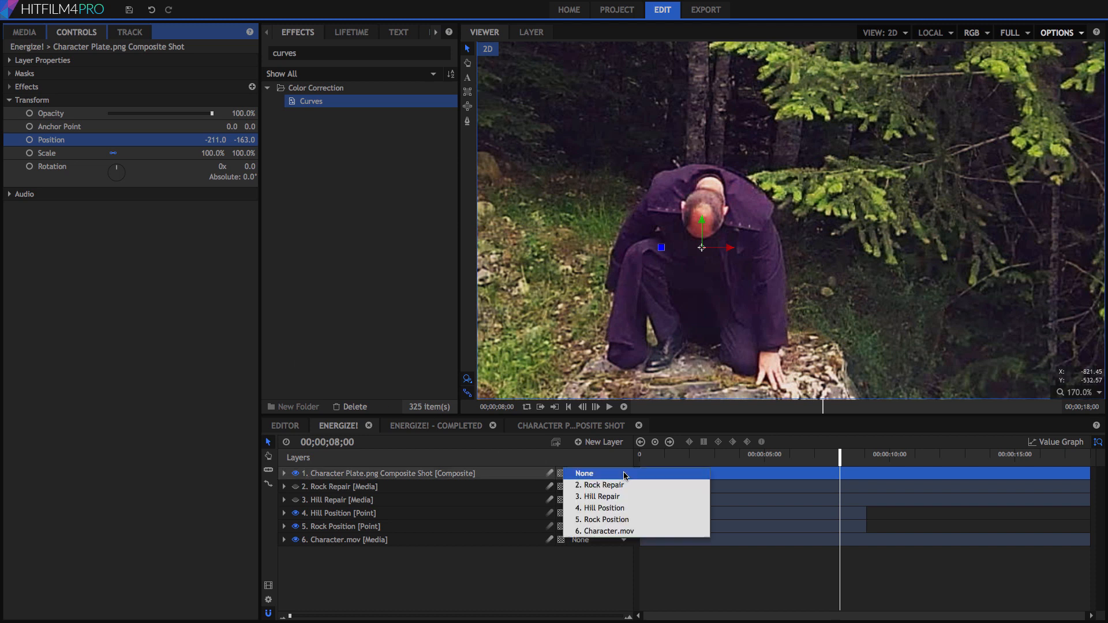
pyautogui.moveTo(601, 519)
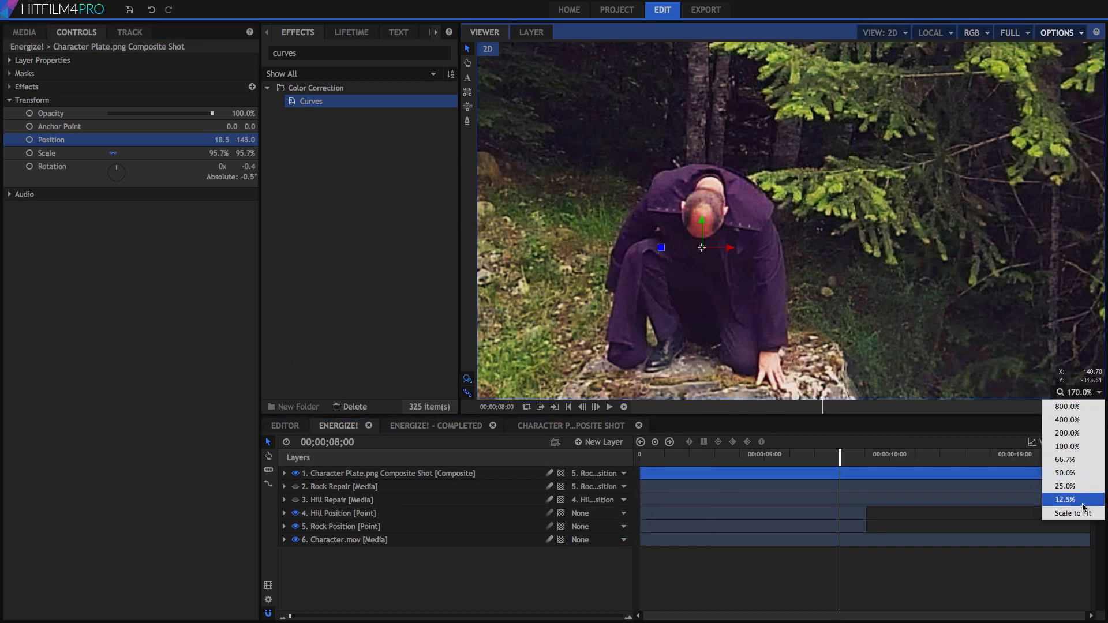
pyautogui.click(1072, 513)
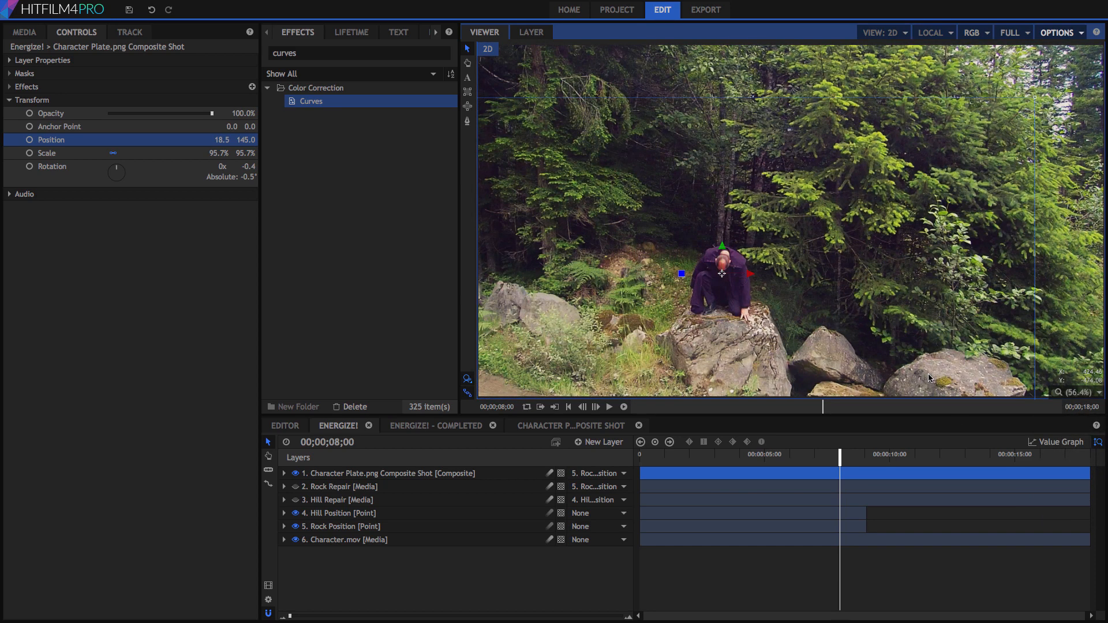
# At 4 seconds, keyframe Rock Repair's opacity at 100%.
pyautogui.click(705, 454)
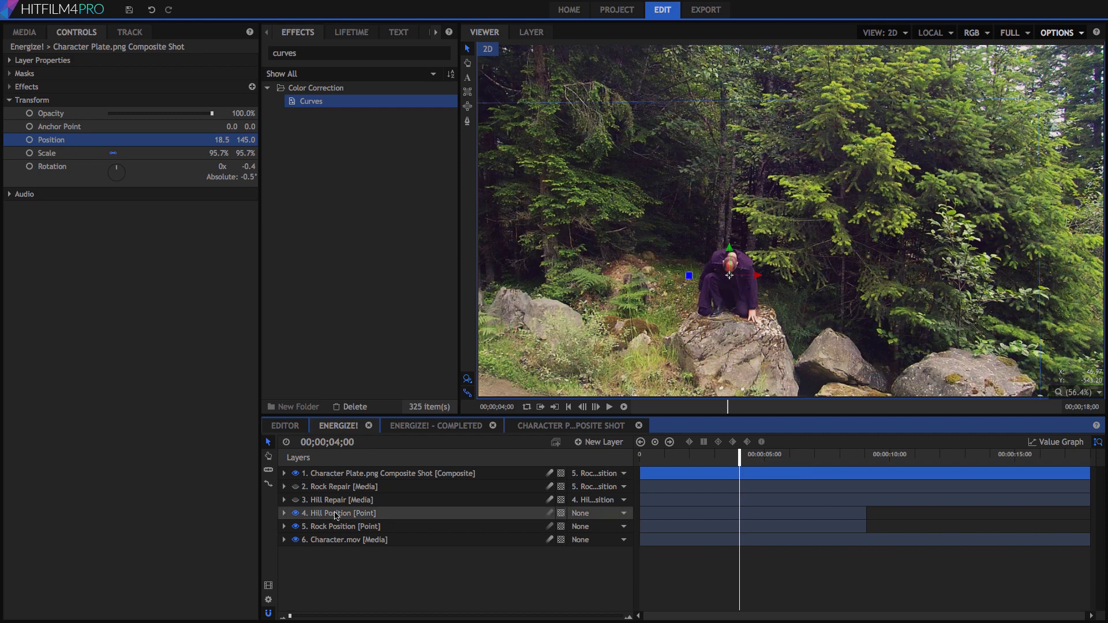
pyautogui.click(339, 500)
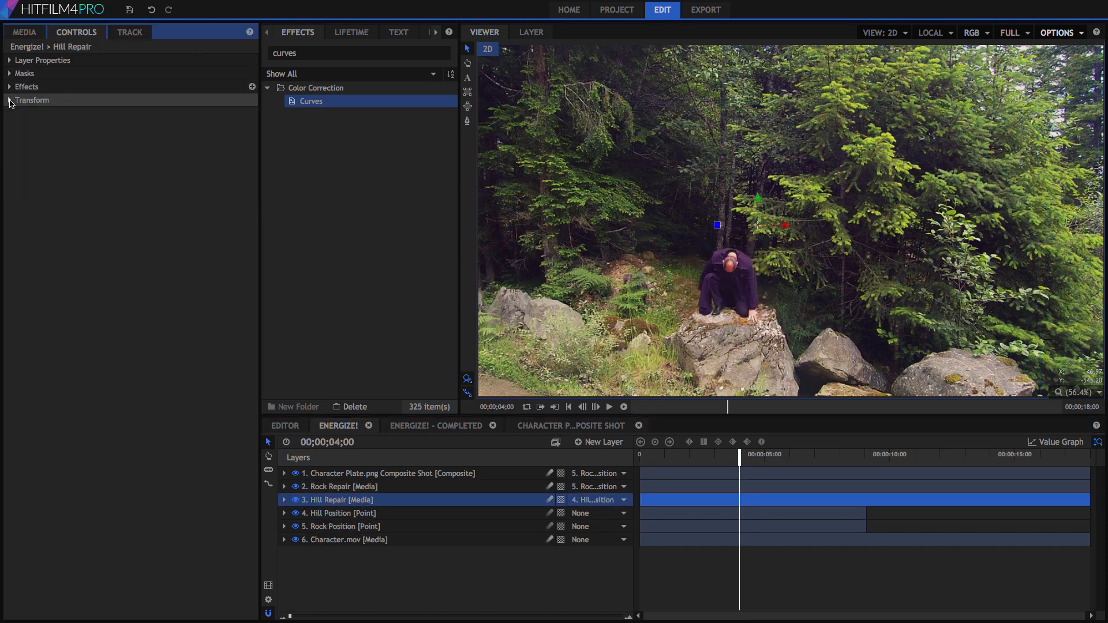
pyautogui.click(9, 100)
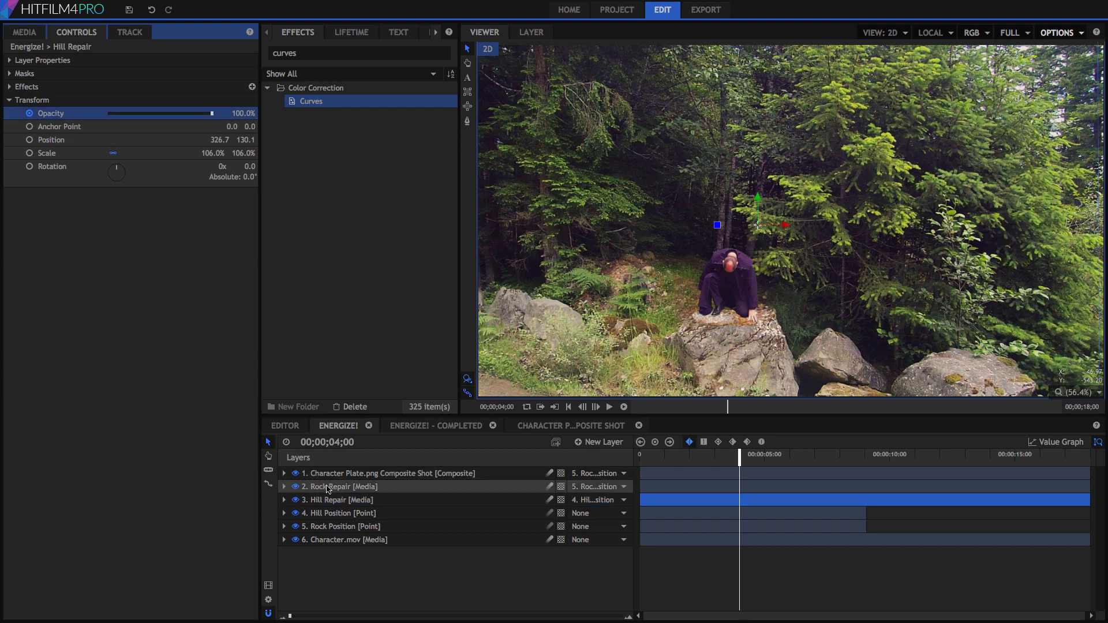
pyautogui.click(340, 486)
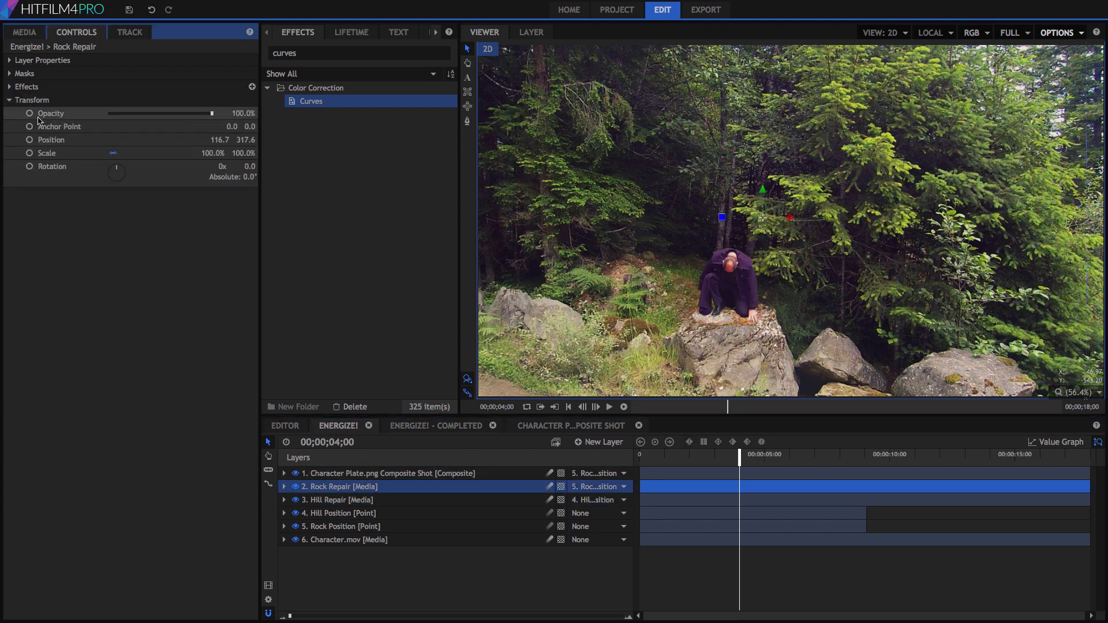
pyautogui.click(50, 113)
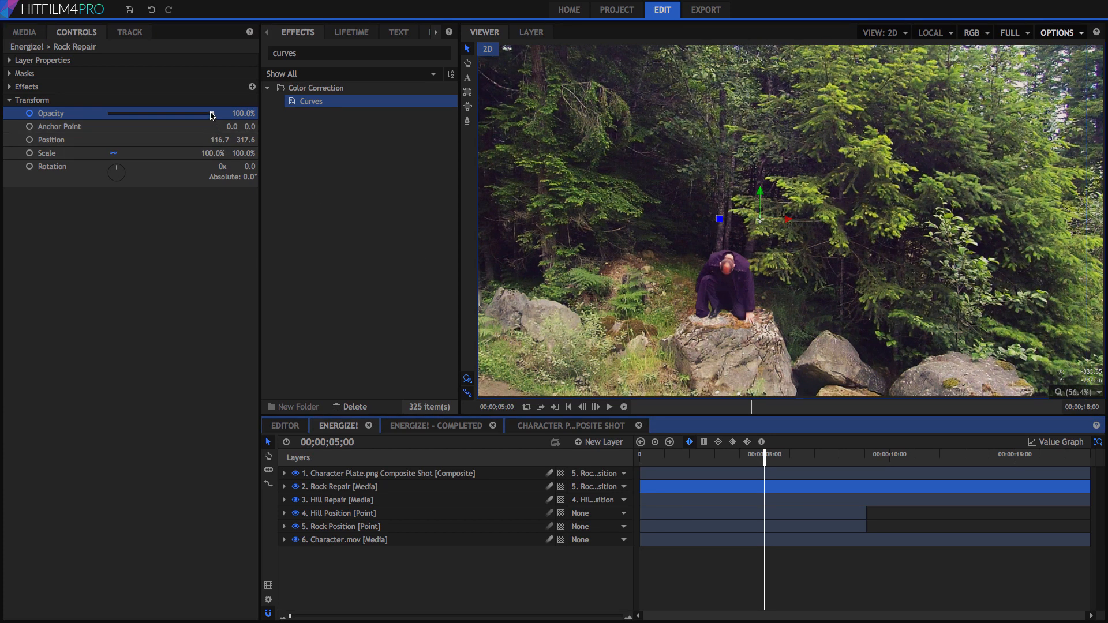
# Drag Rock Repair and Hill Repair opacity down to 0%.
pyautogui.moveTo(211, 113); pyautogui.dragTo(110, 113)
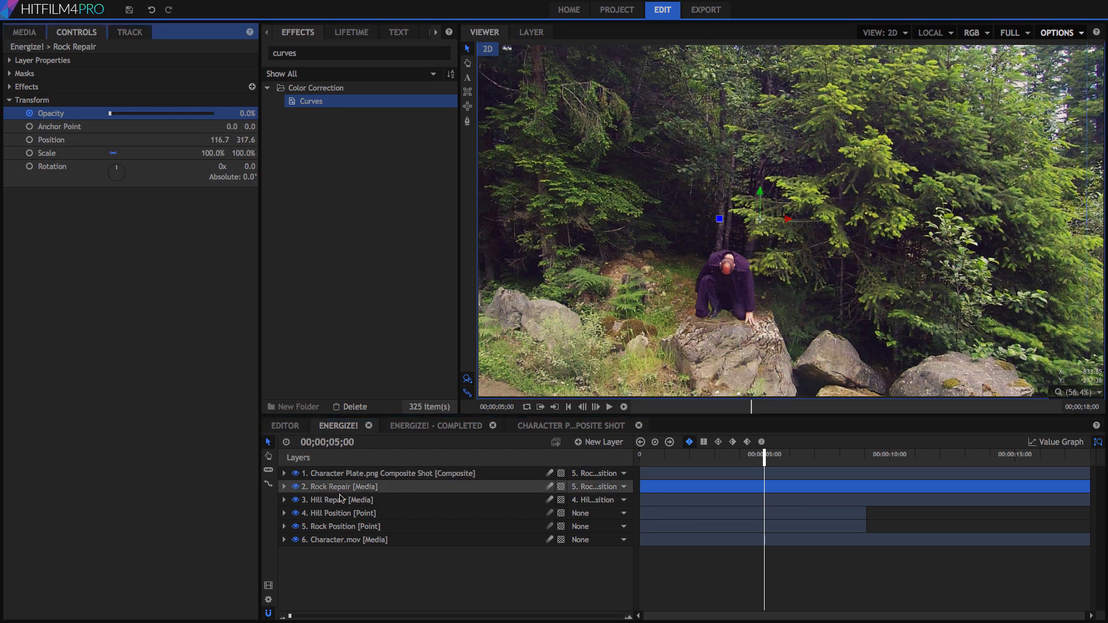
pyautogui.click(339, 499)
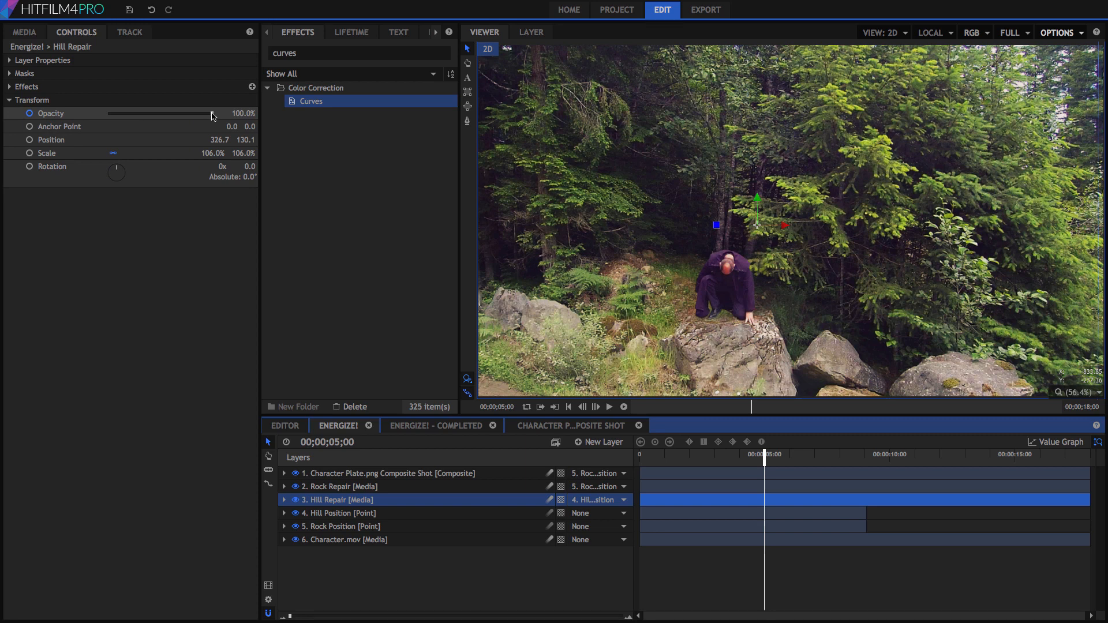
pyautogui.moveTo(208, 113); pyautogui.dragTo(110, 113)
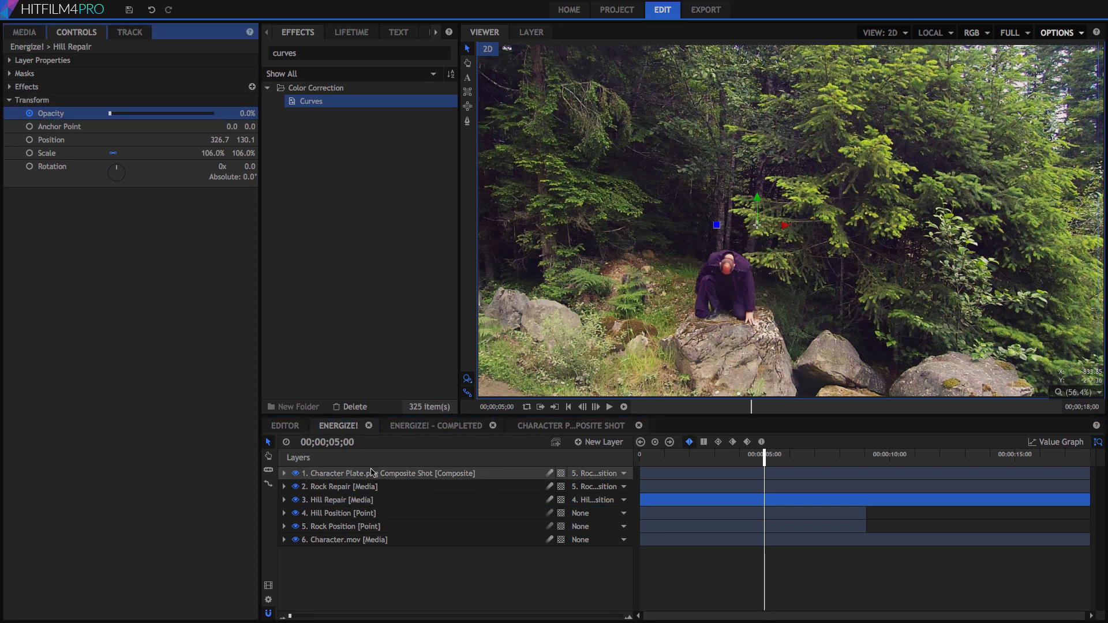
# Keyframe the character composite's opacity at 4 seconds and set it to 0%.
pyautogui.click(388, 473)
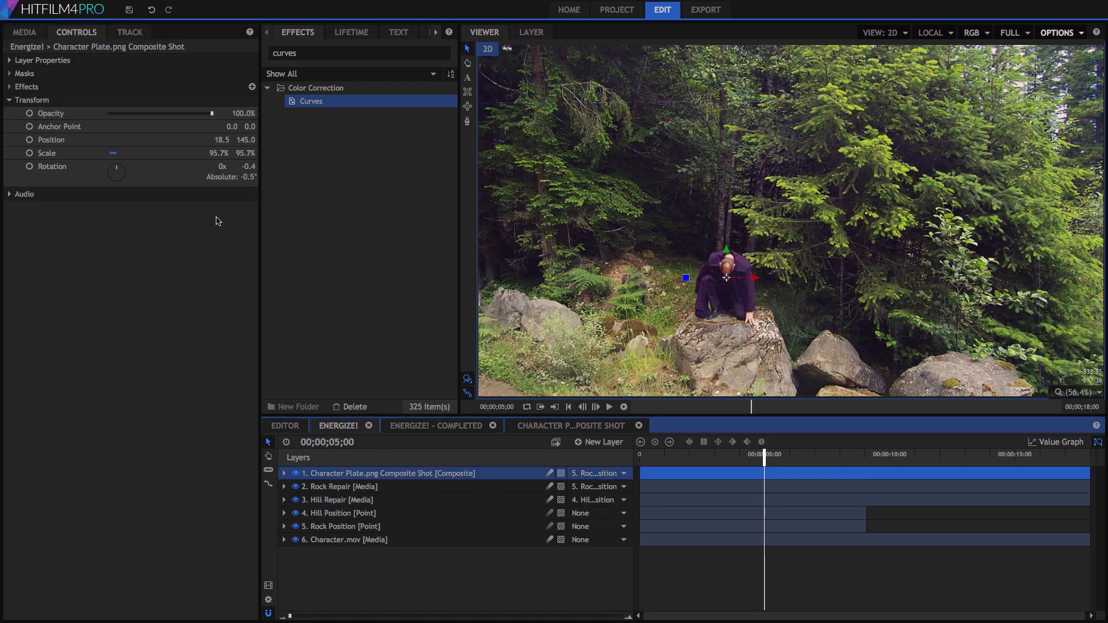
pyautogui.click(50, 113)
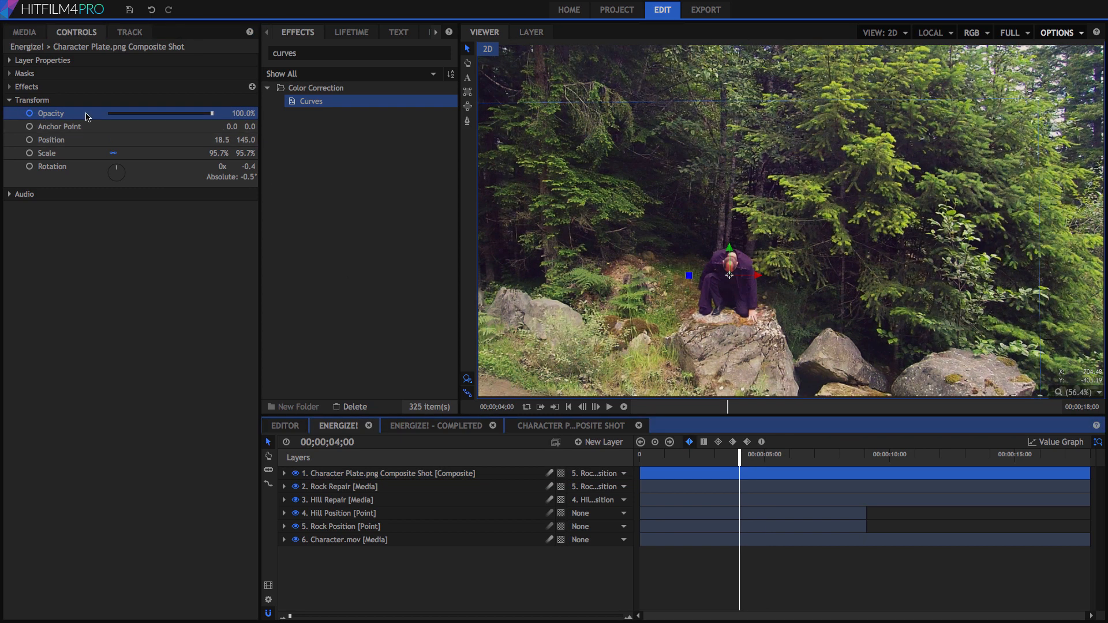
pyautogui.moveTo(210, 113); pyautogui.dragTo(109, 113)
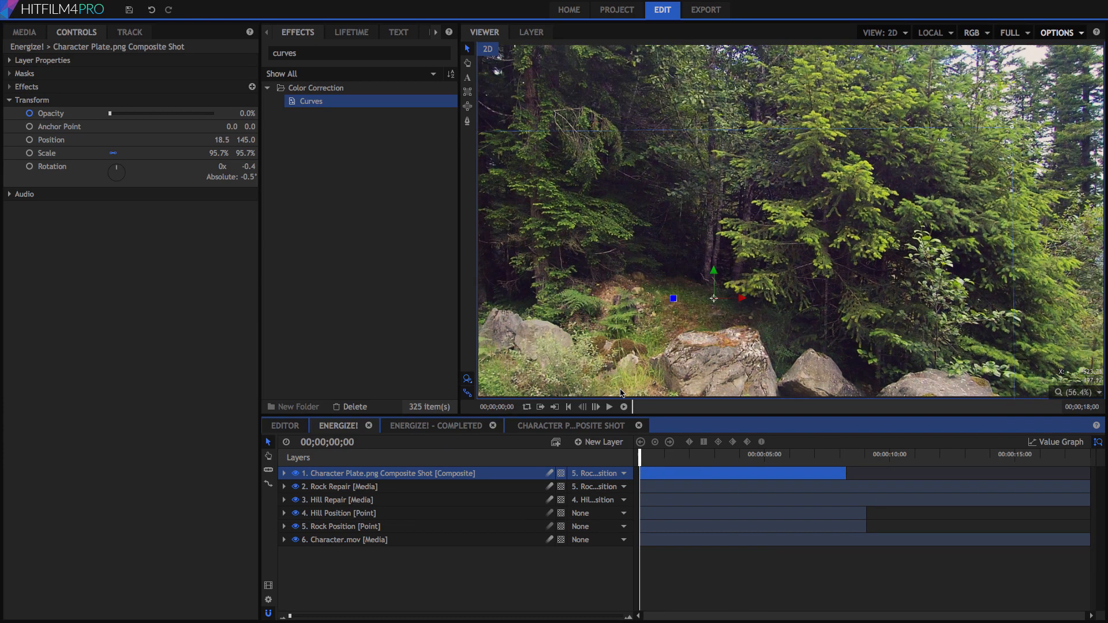
# Play the timeline to watch the character fade in as repairs fade, pausing once he stands.
pyautogui.click(608, 406)
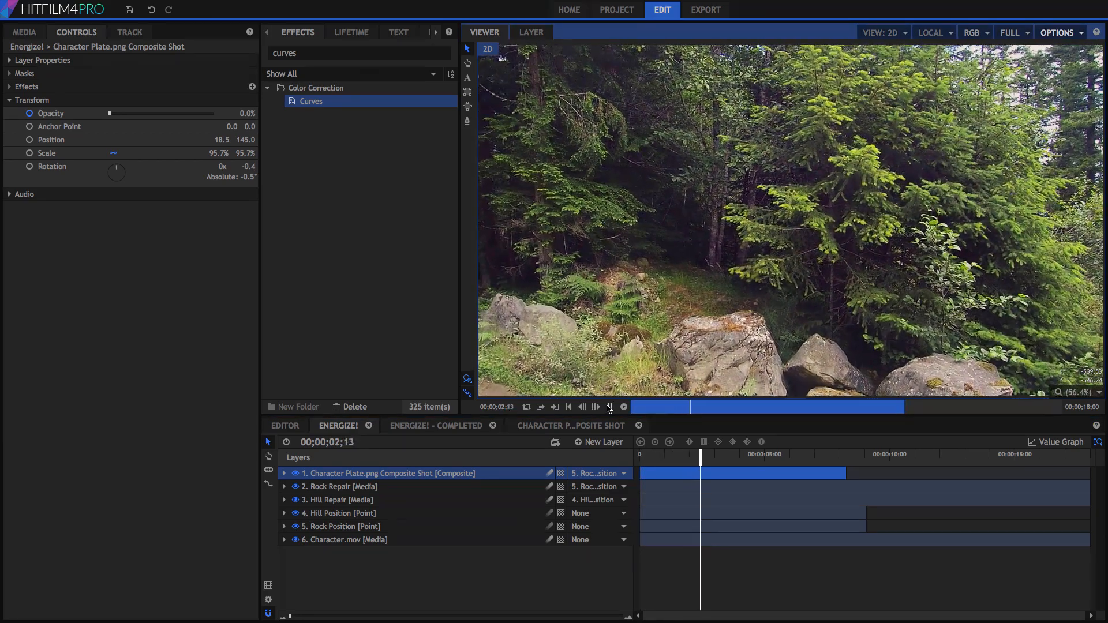
pyautogui.click(609, 406)
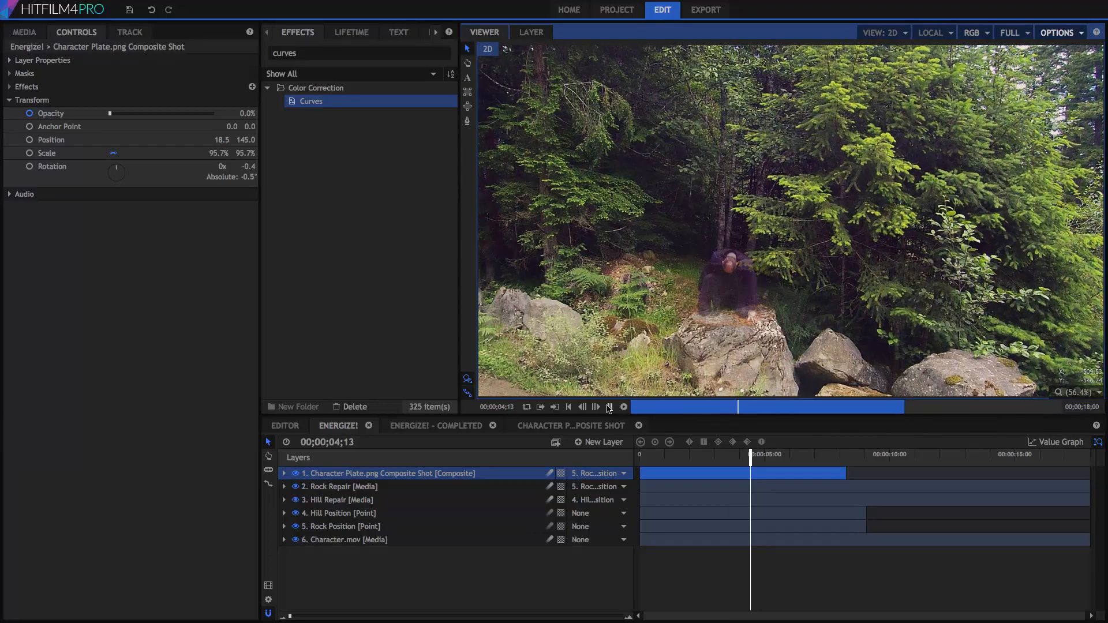
pyautogui.click(608, 406)
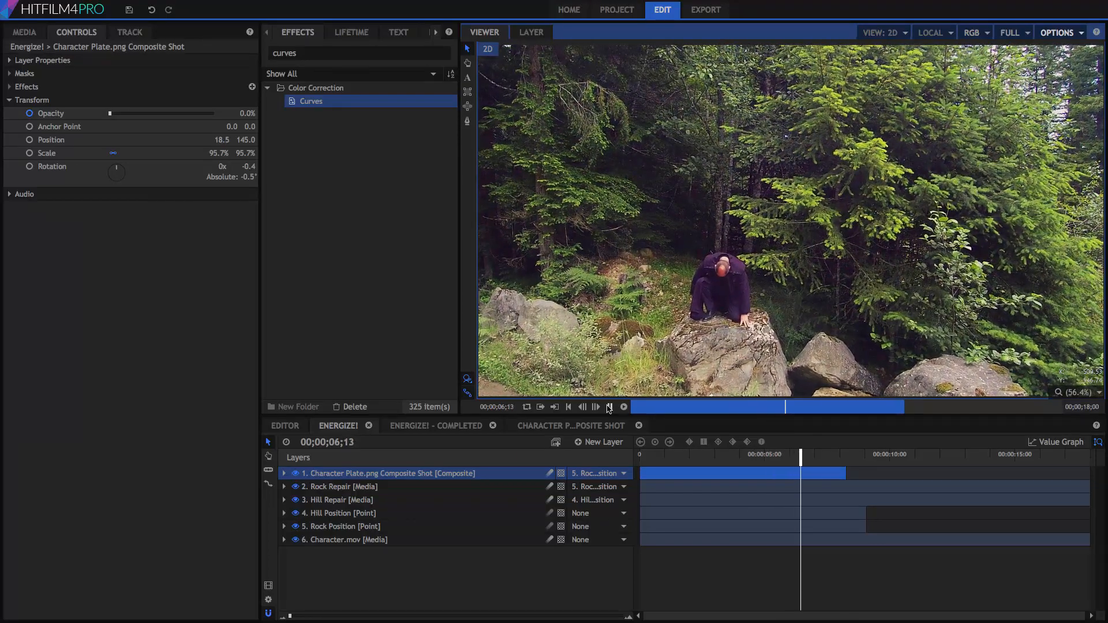
pyautogui.click(609, 406)
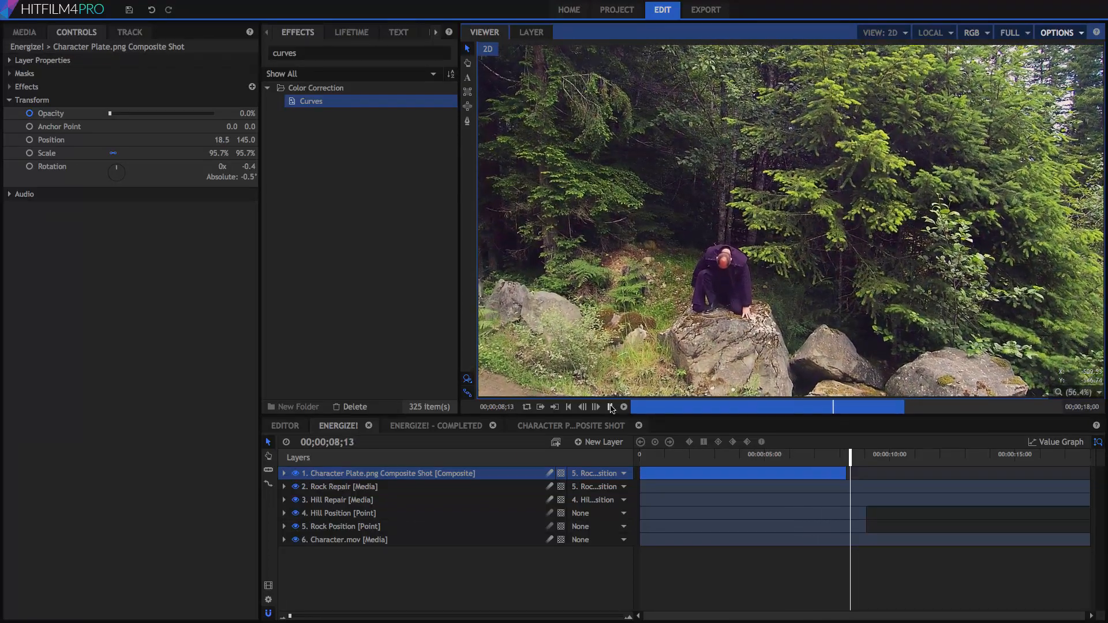
pyautogui.click(609, 406)
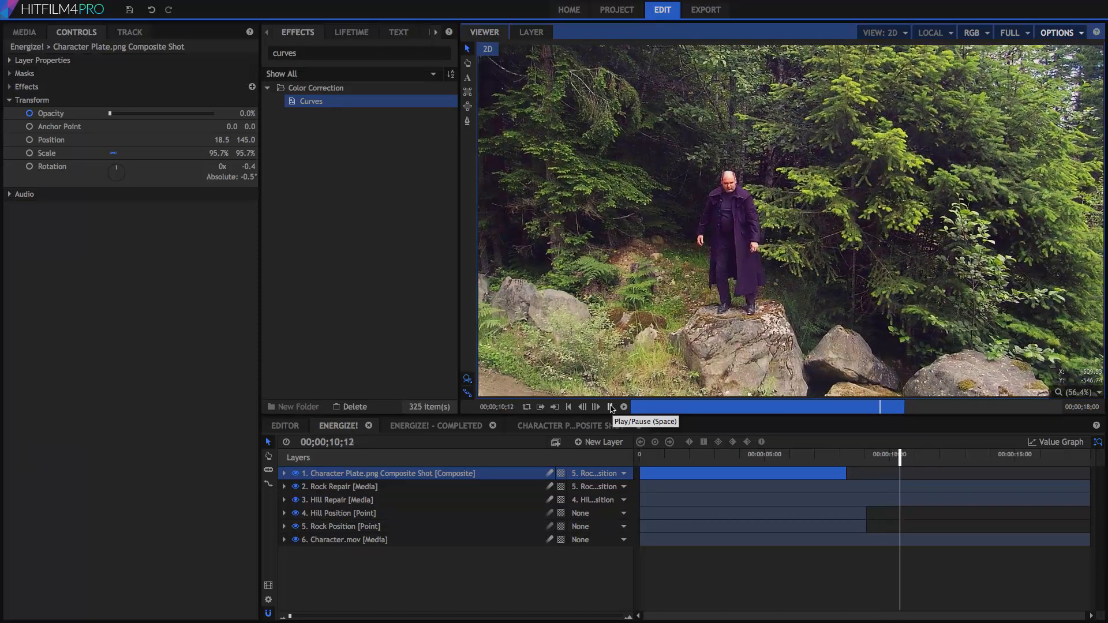
pyautogui.click(609, 406)
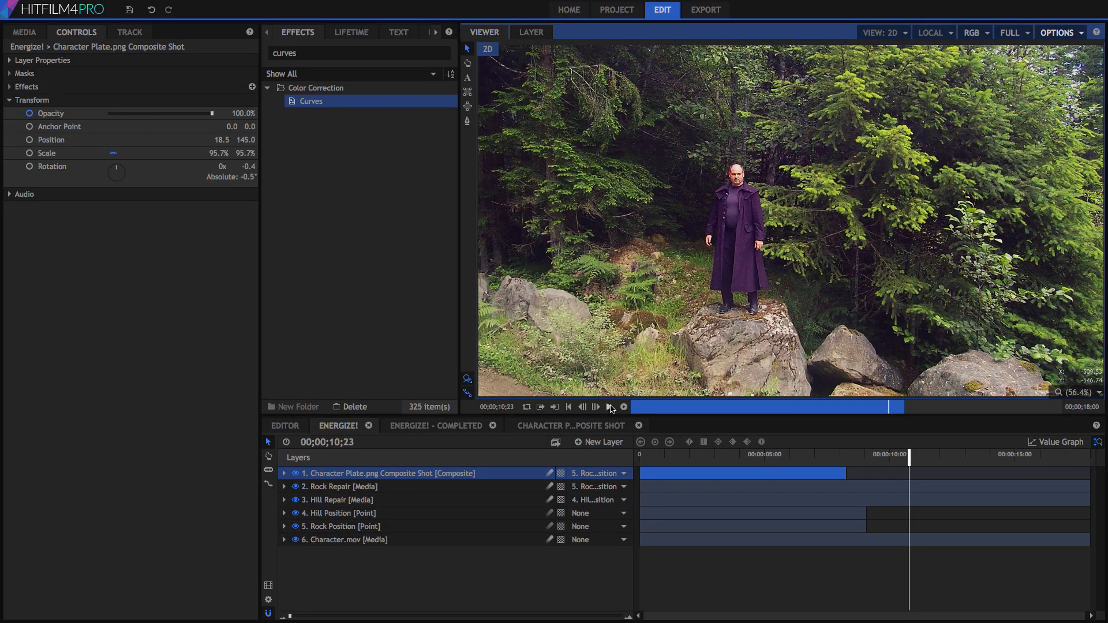